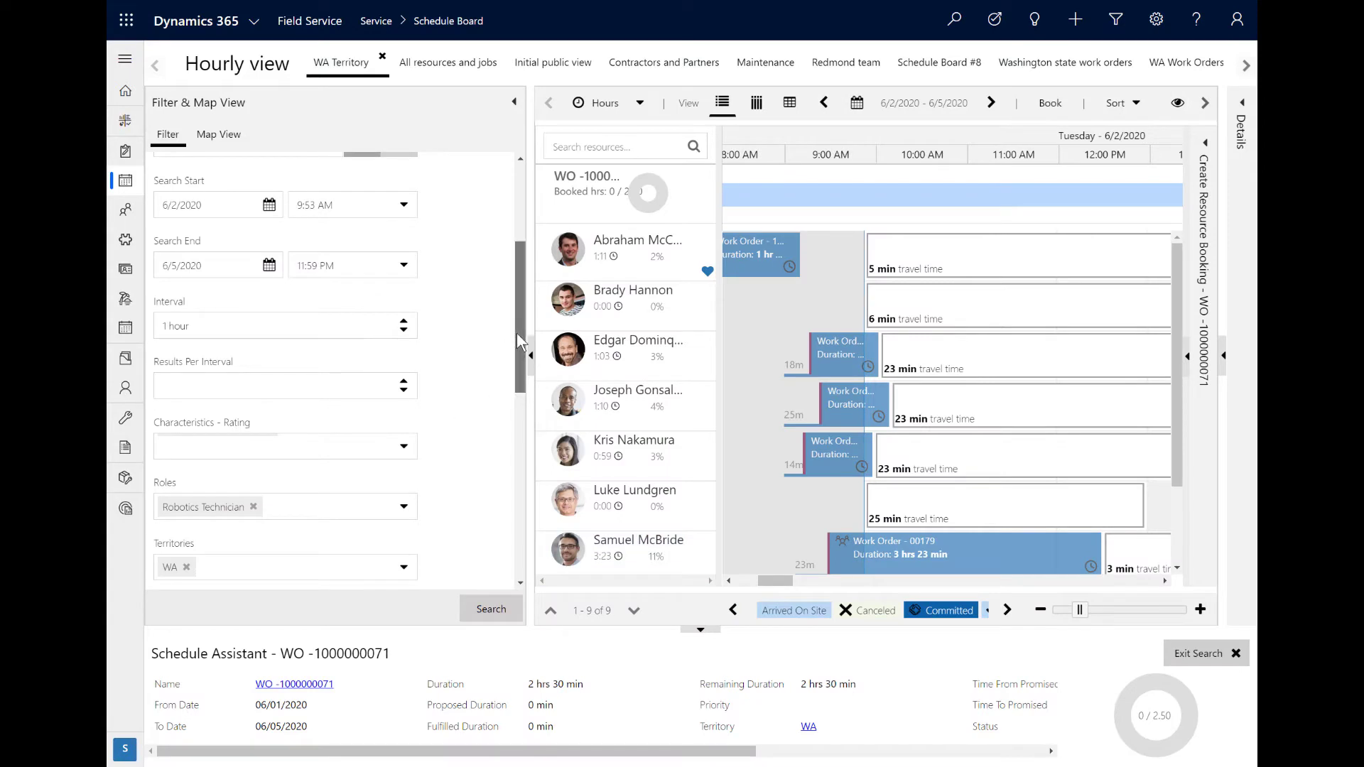
Scroll the Schedule Assistant Filter pane to reveal the Advanced options, including Ignore Proposed Bookings
scroll("down", 3)
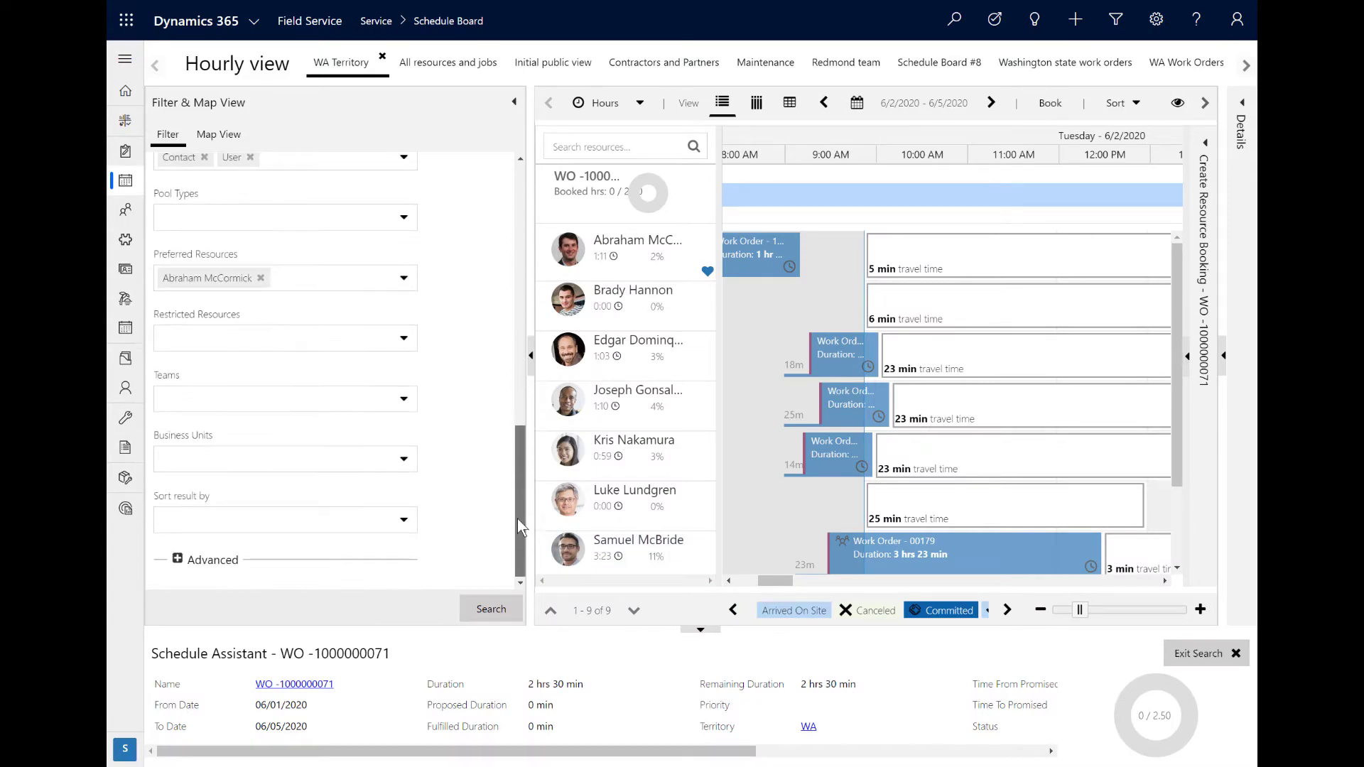
scroll("up", 3)
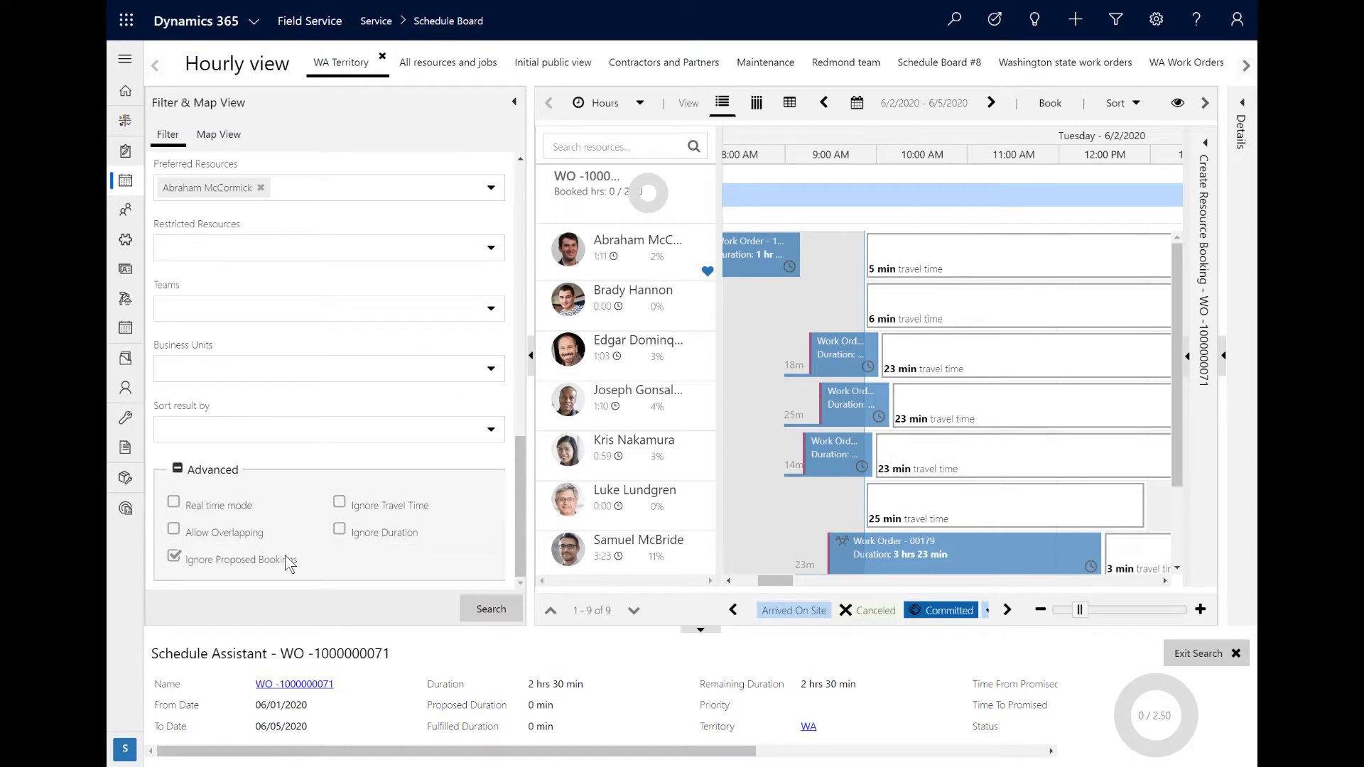
mouse_move(434, 581)
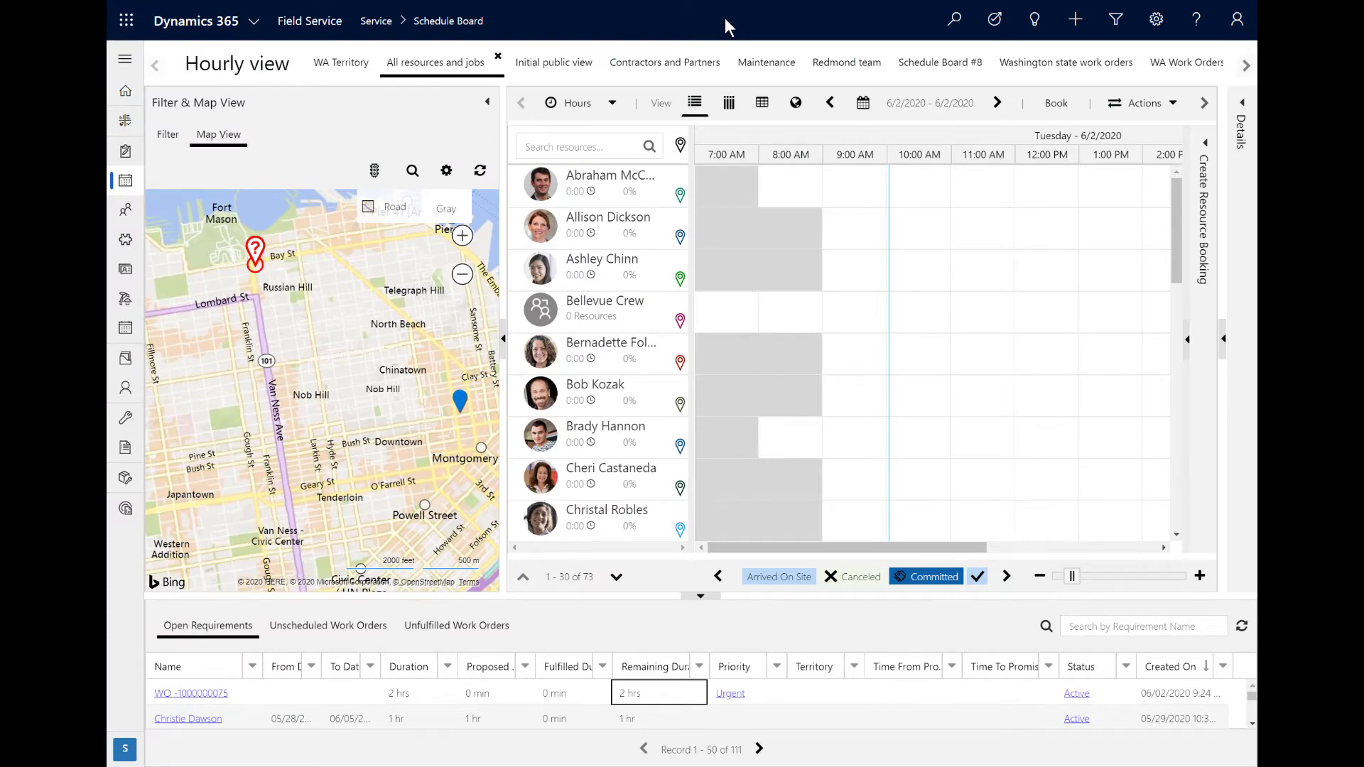
scroll("down", 3)
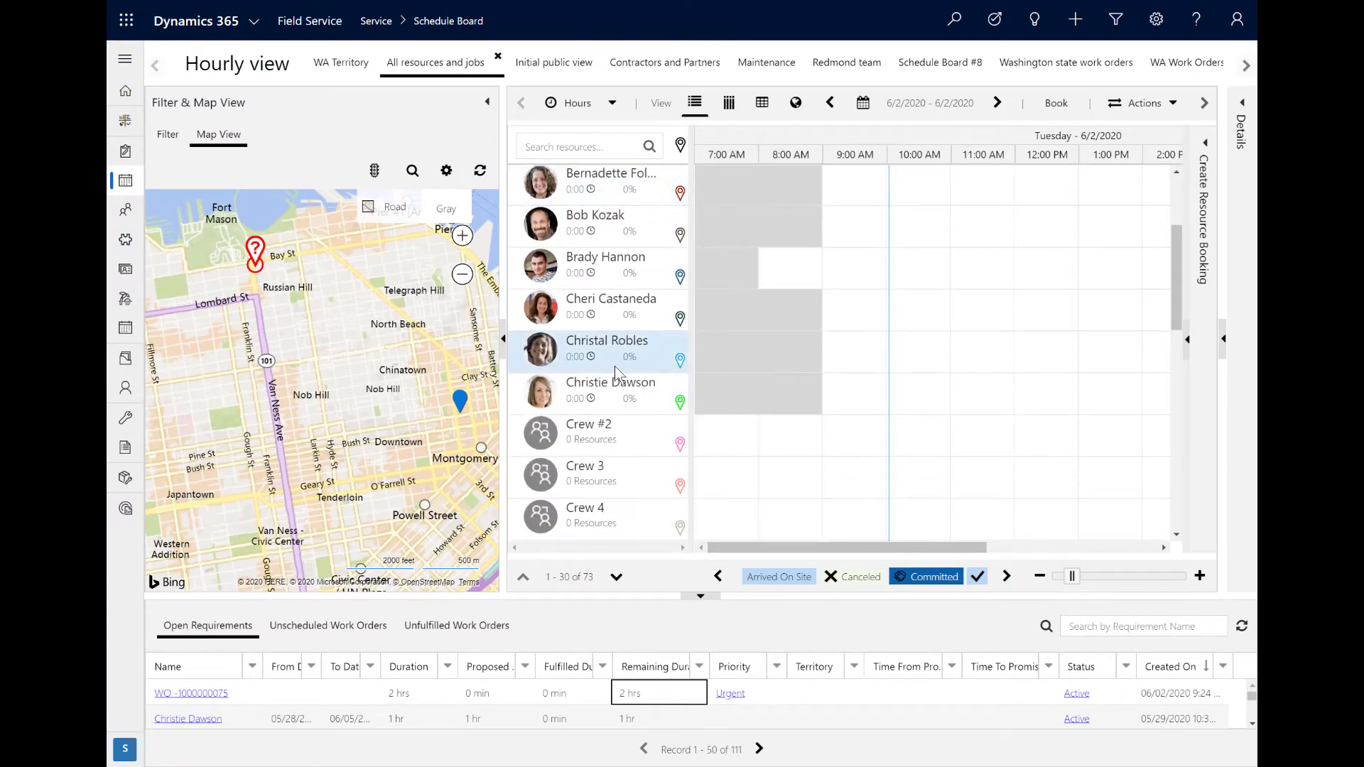
scroll("down", 3)
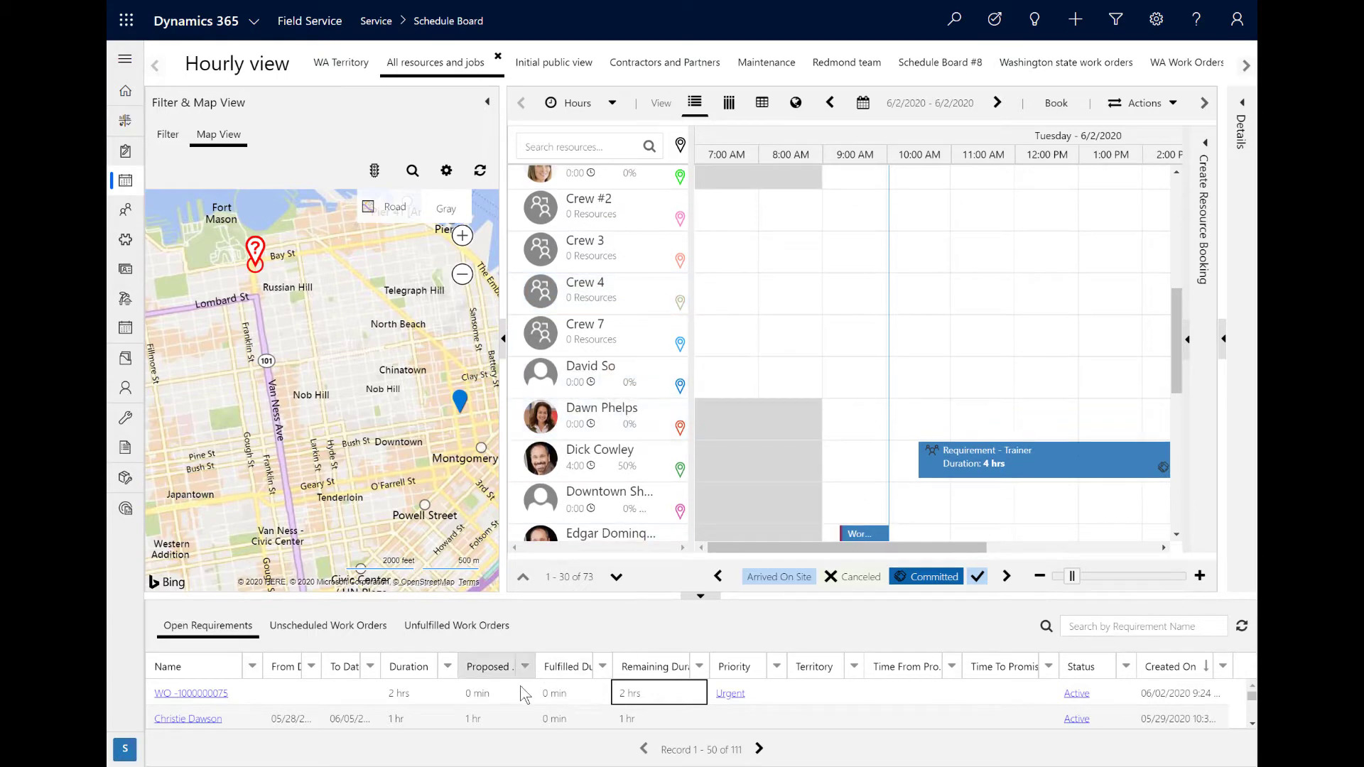
left_click(194, 694)
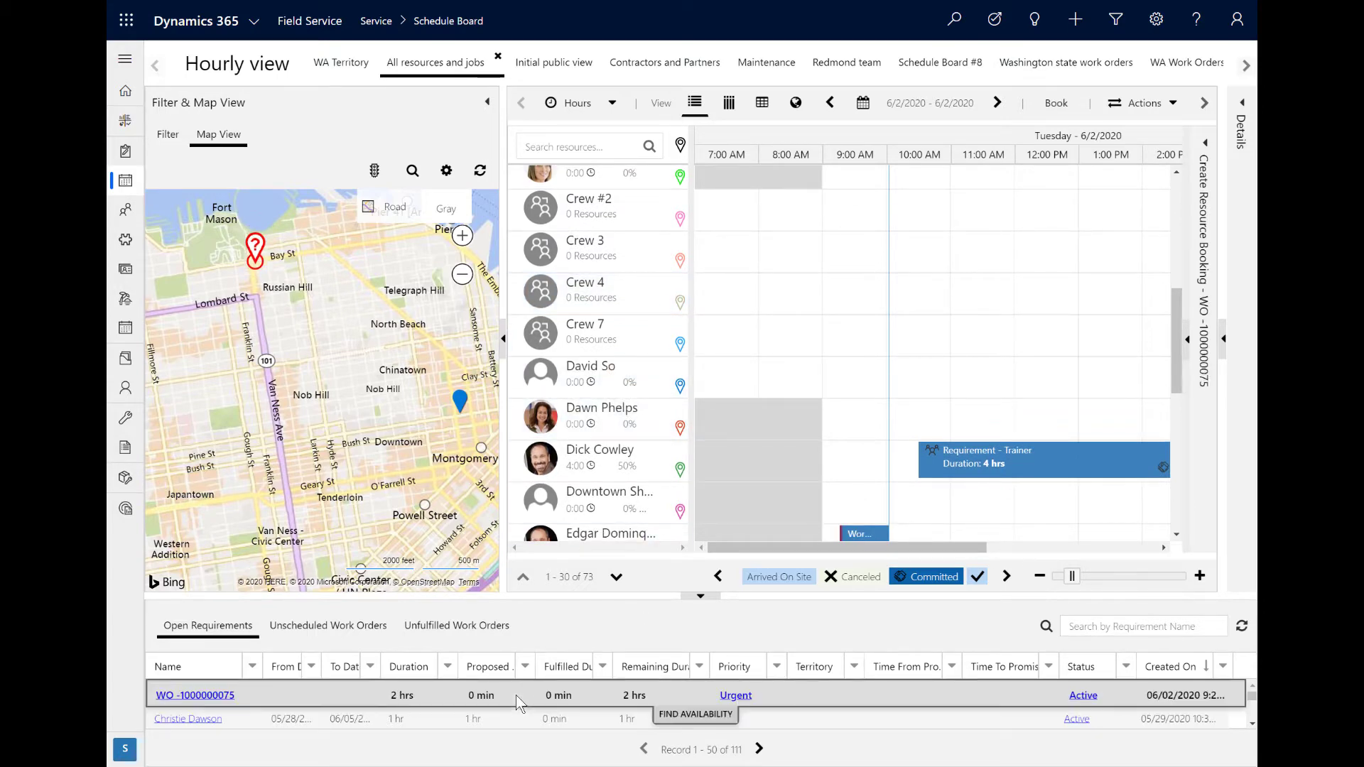
mouse_move(461, 402)
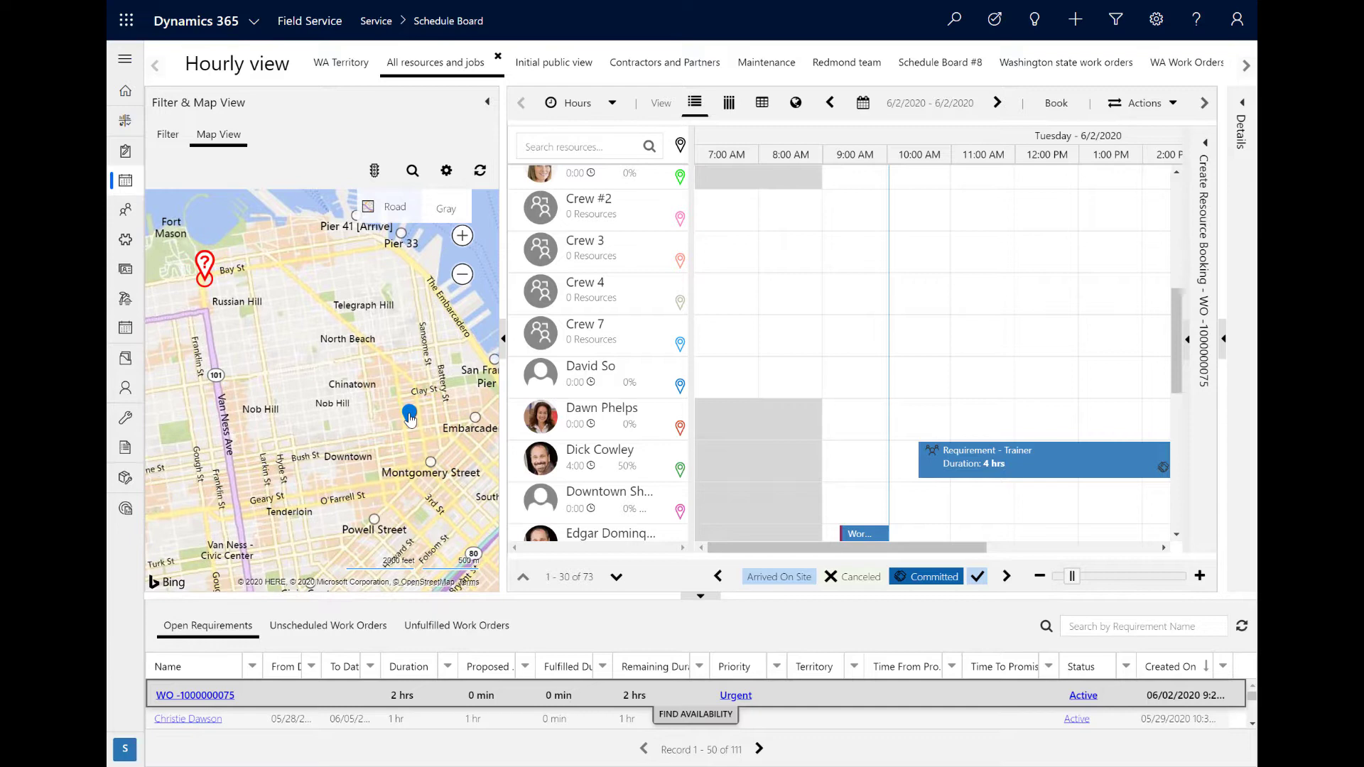
left_click(410, 415)
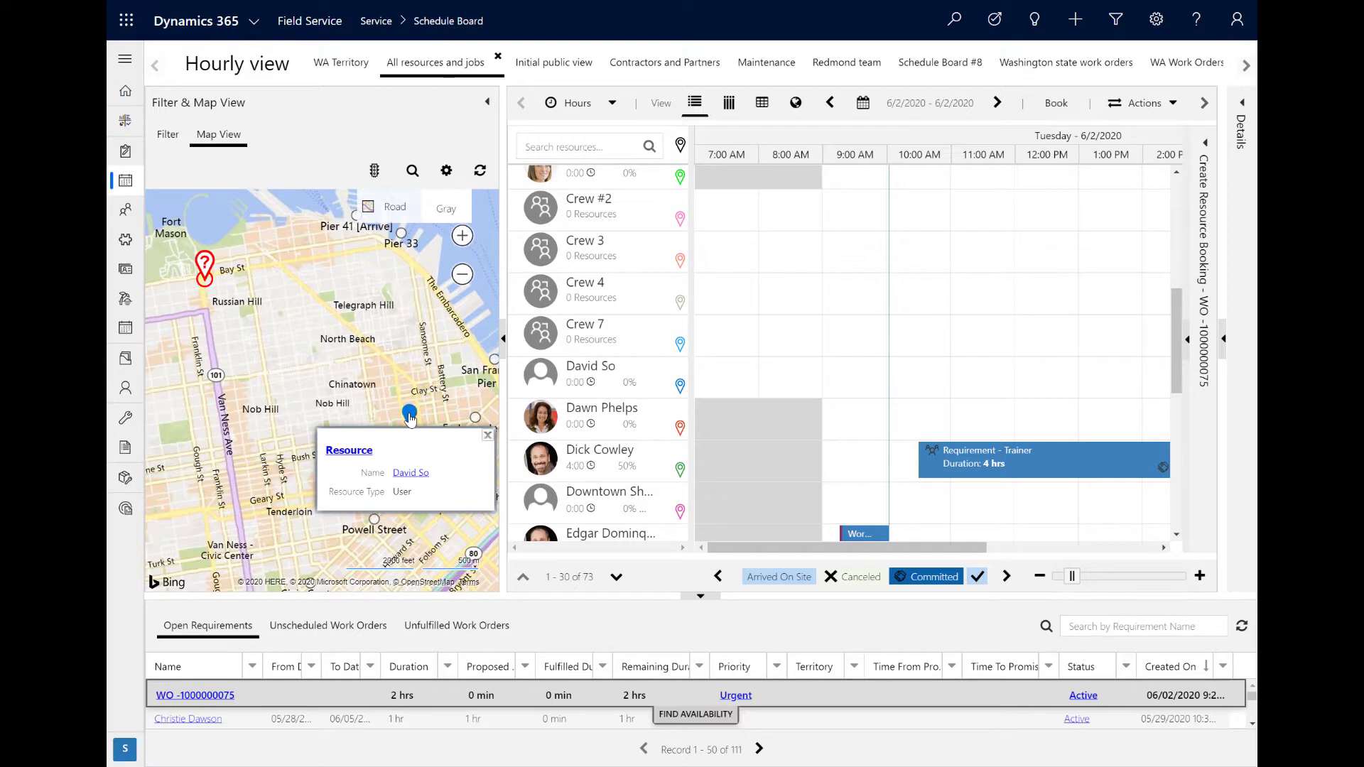
left_click(488, 435)
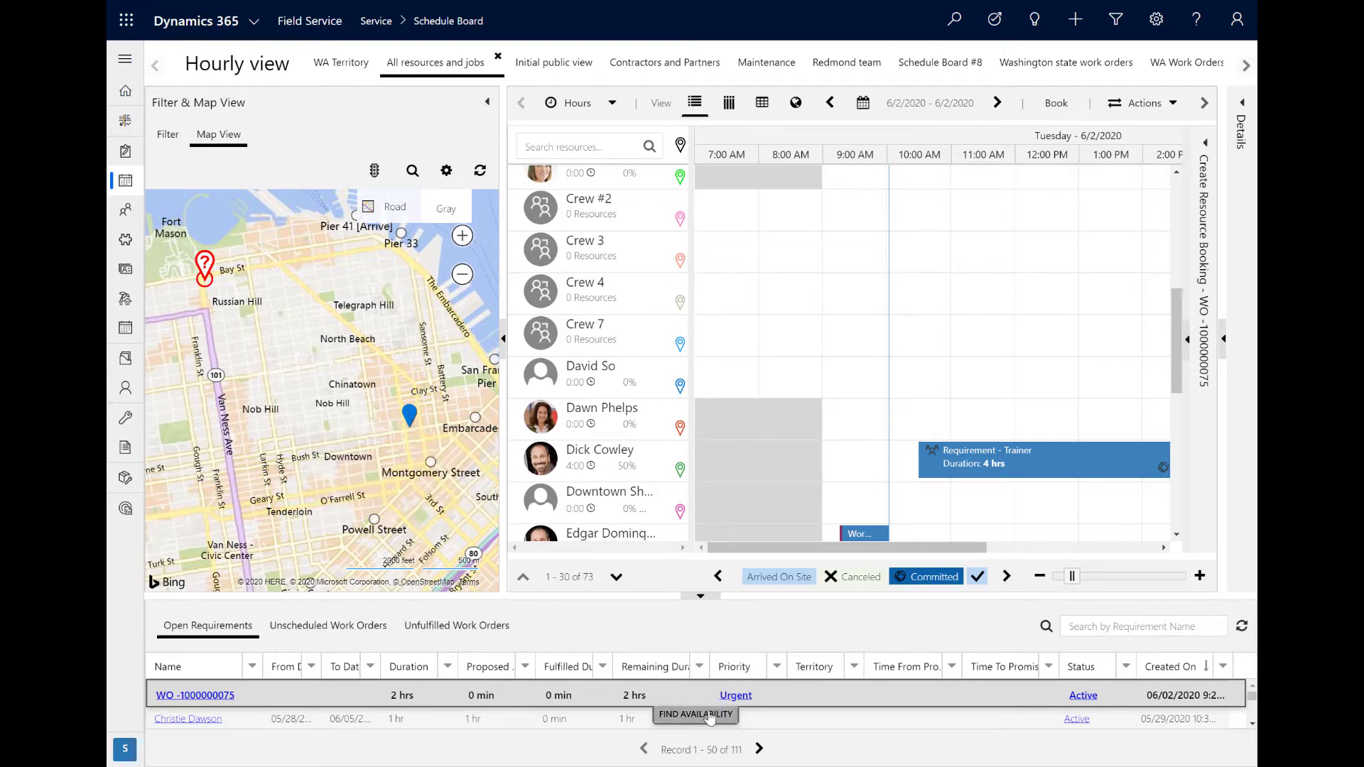
left_click(695, 714)
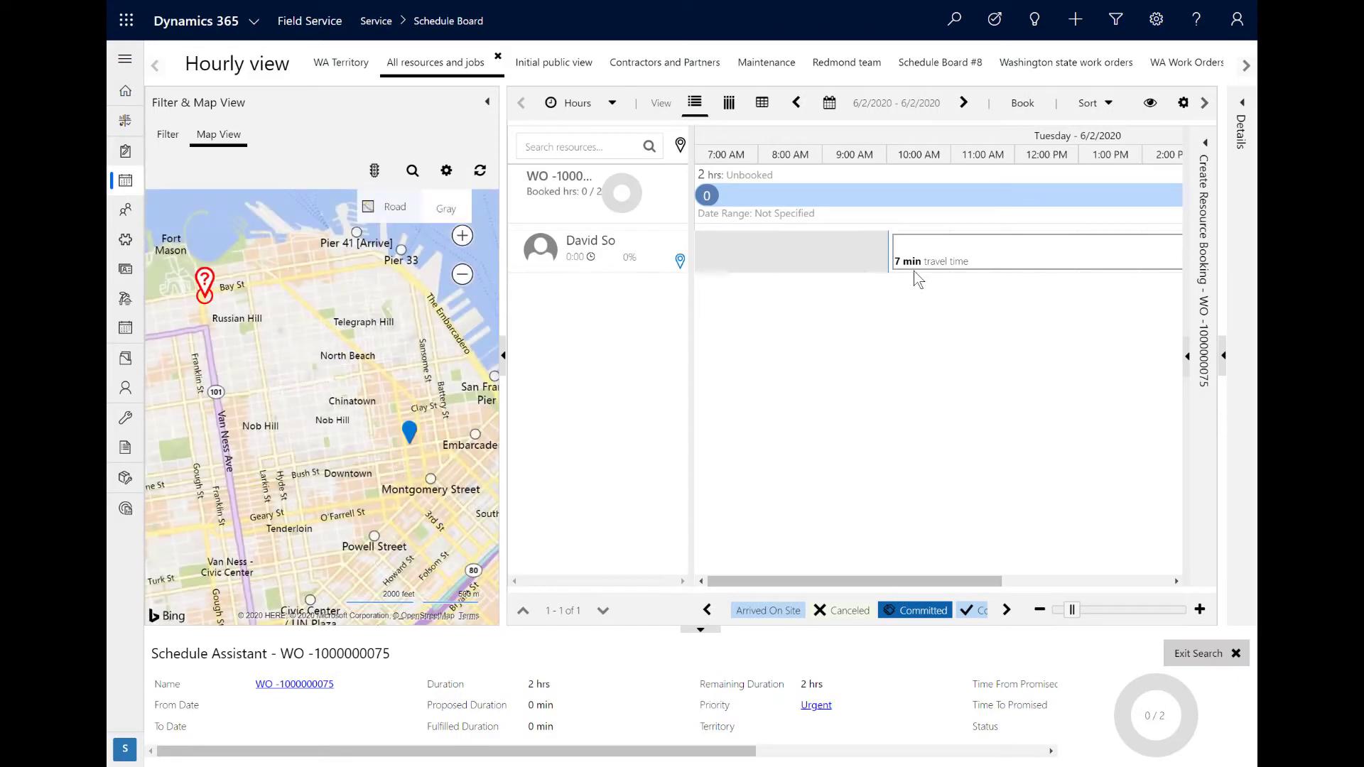
mouse_move(914, 256)
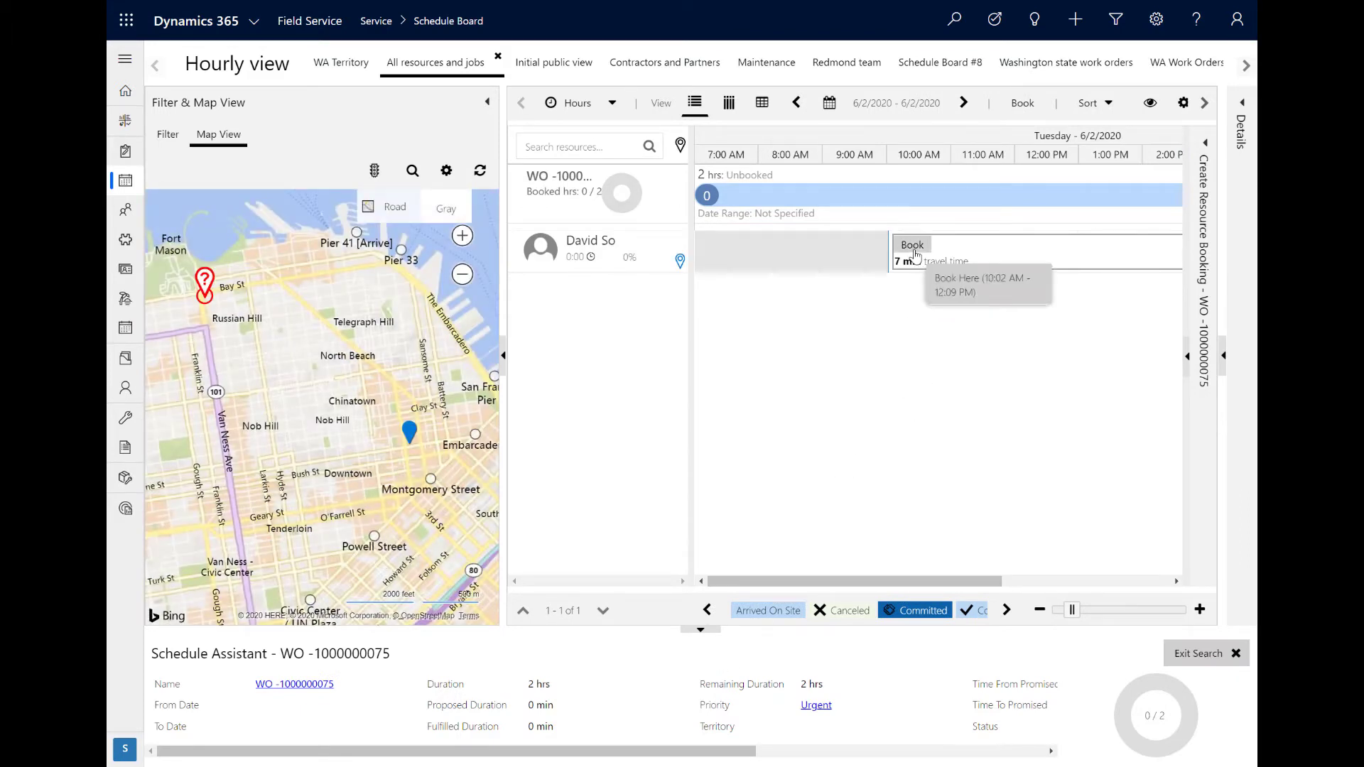
mouse_move(305, 196)
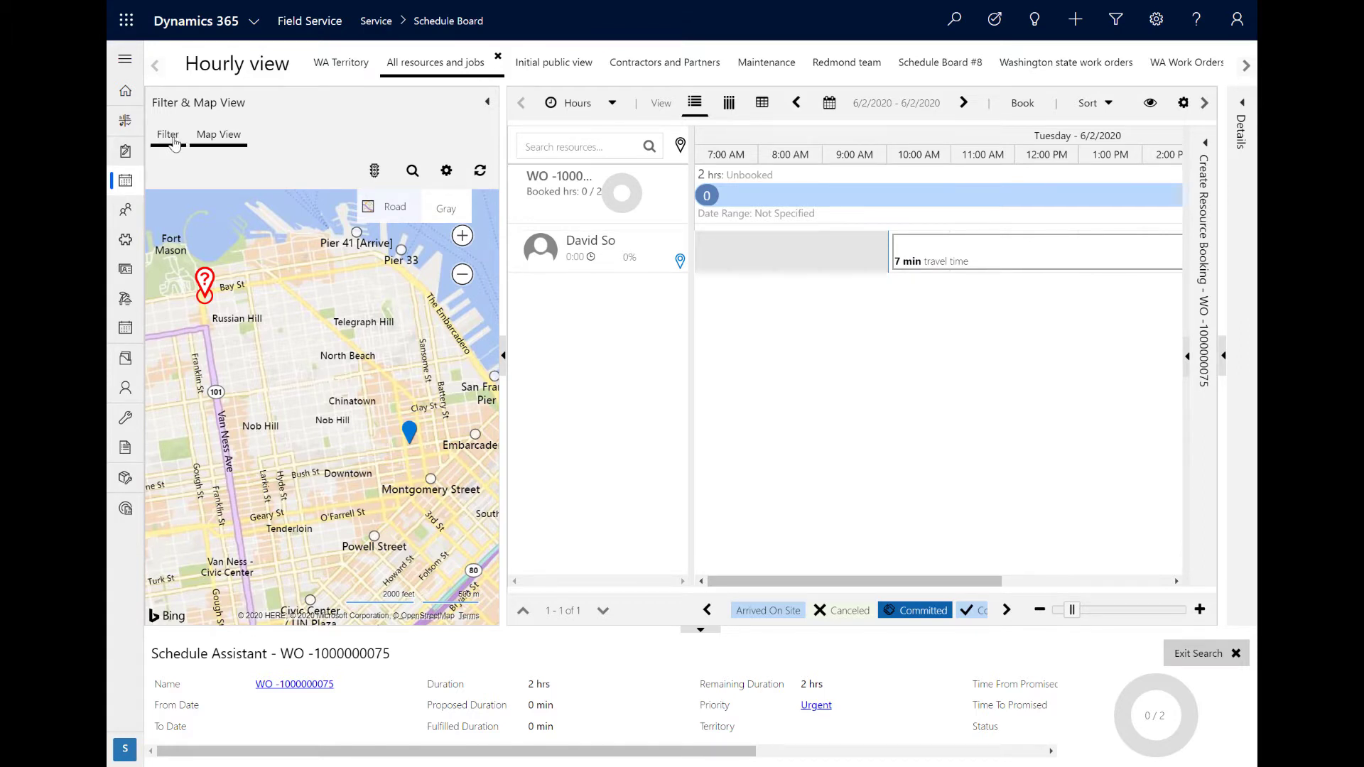
Enable Ignore Proposed Bookings in the Advanced filters and rerun the availability search
left_click(166, 134)
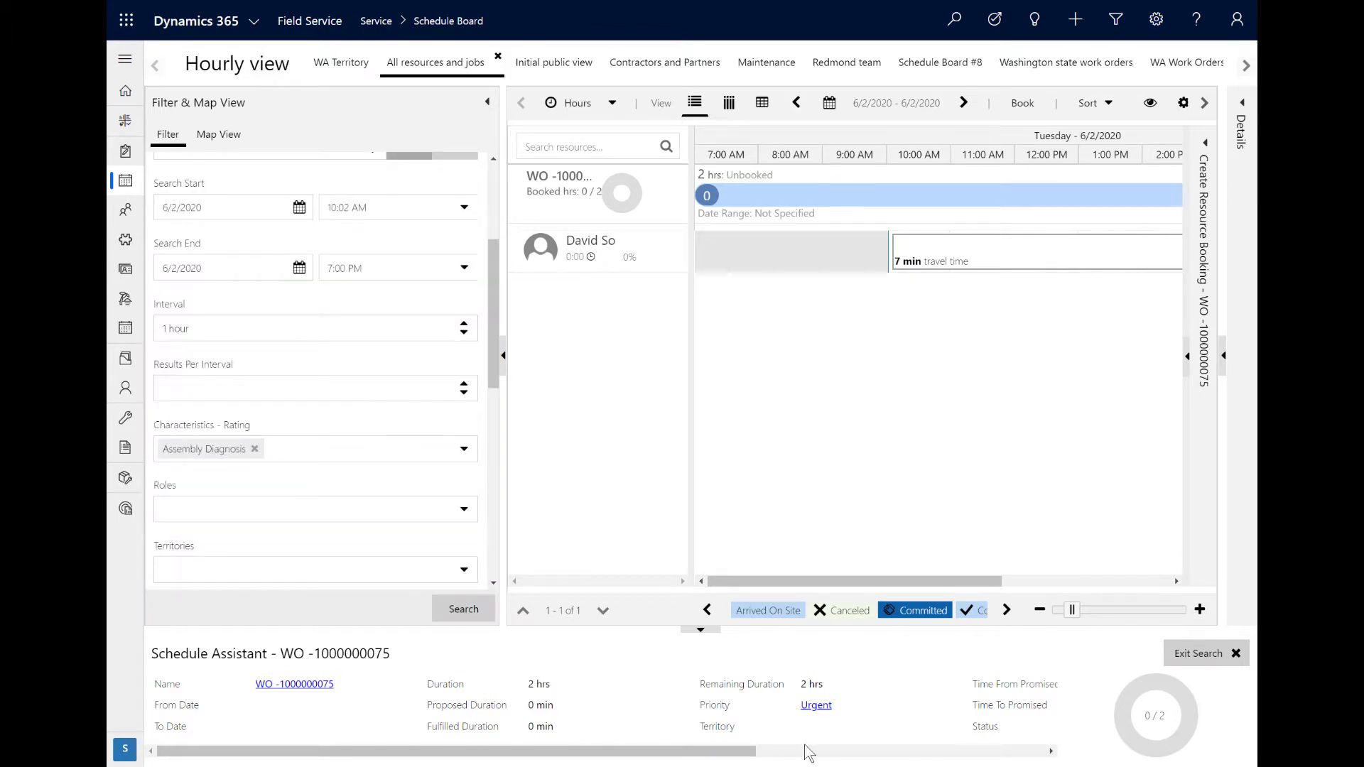
mouse_move(815, 705)
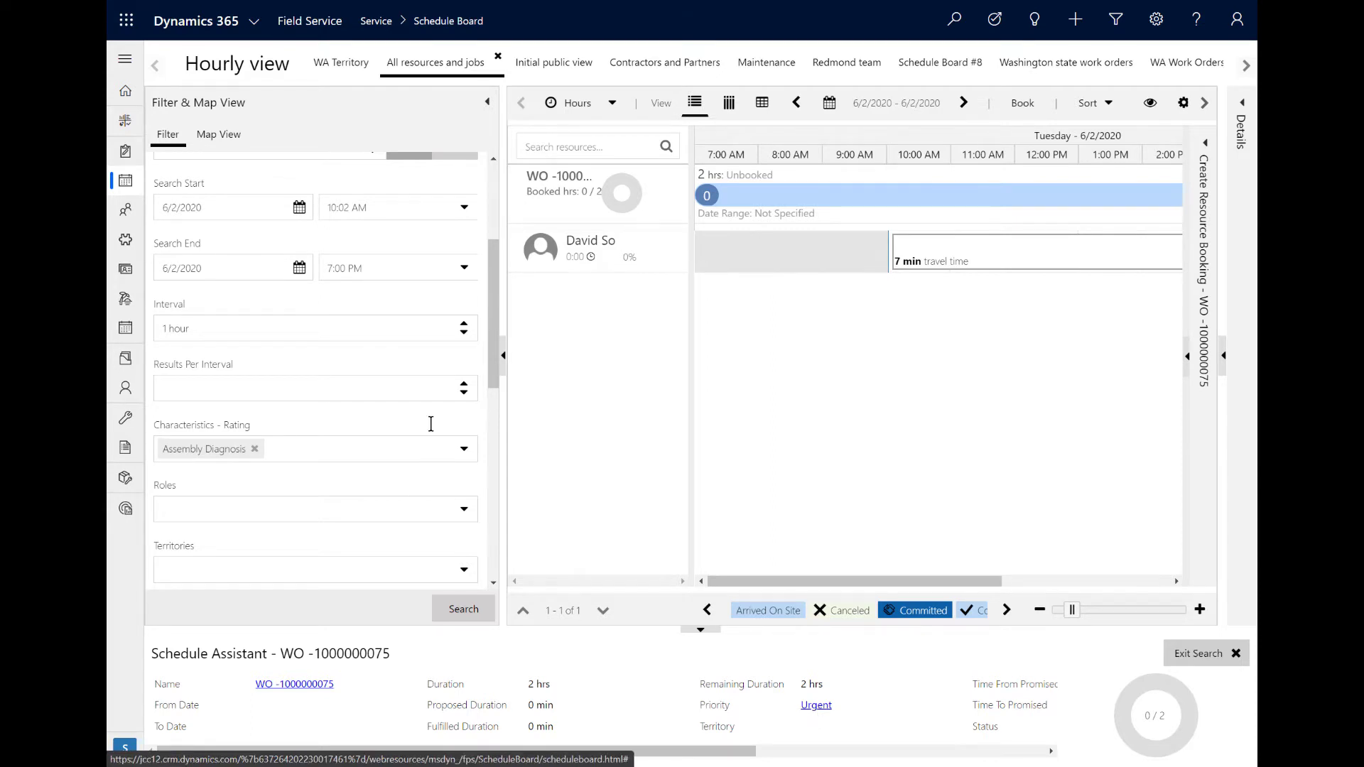
scroll("down", 3)
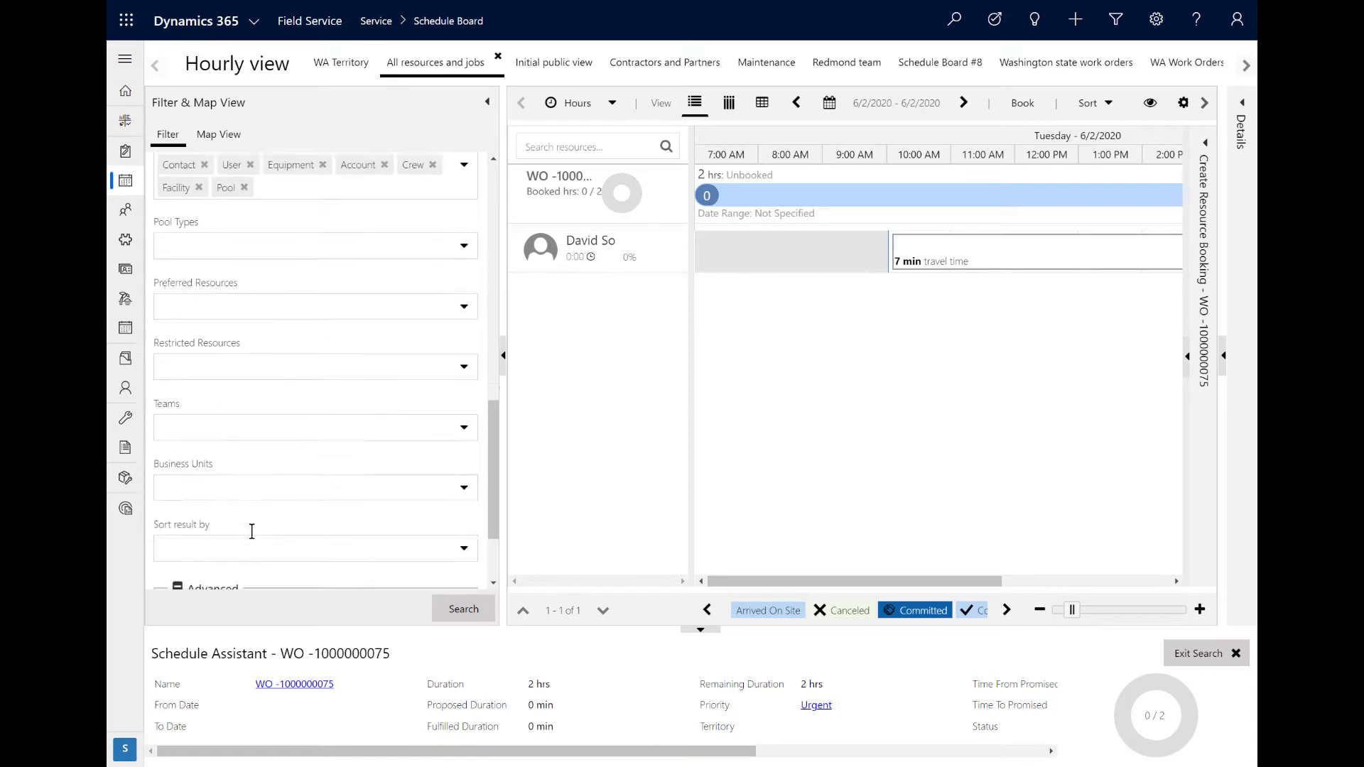
scroll("down", 3)
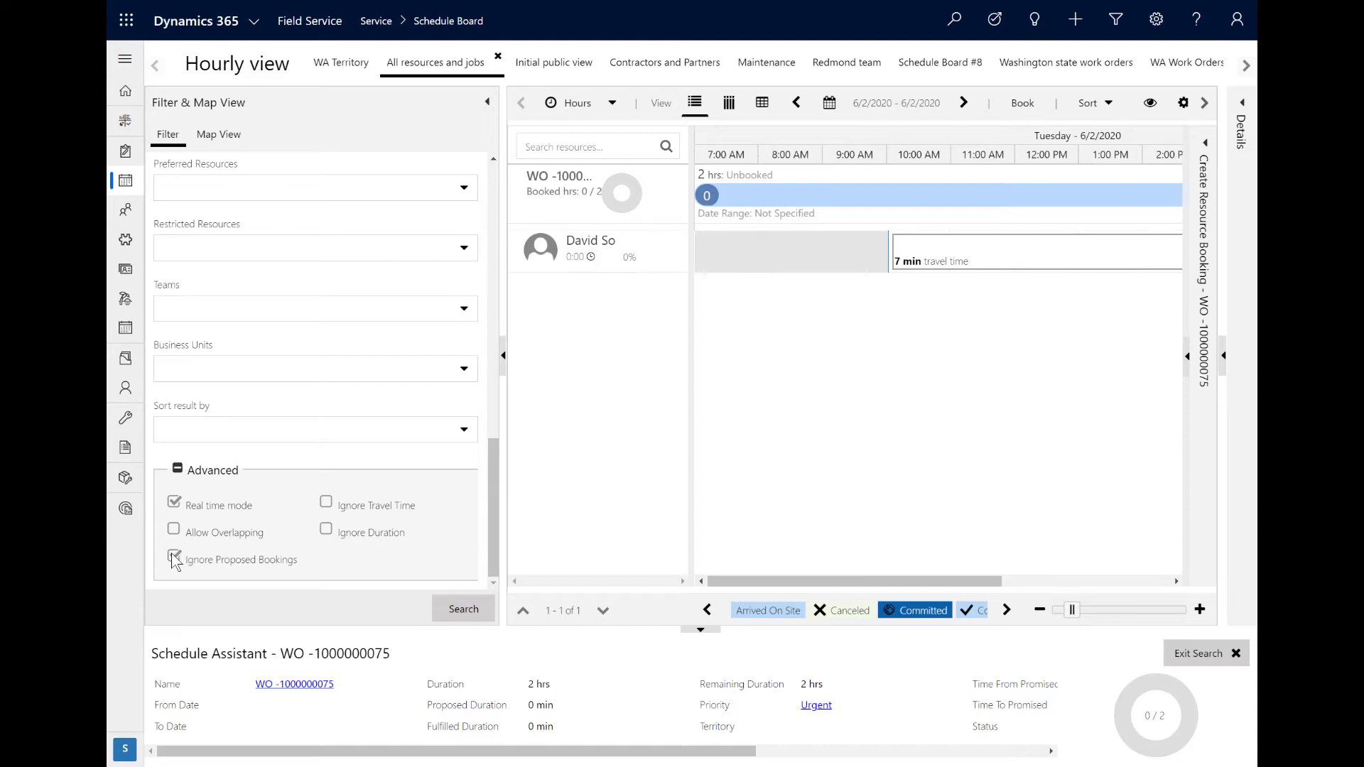
left_click(174, 558)
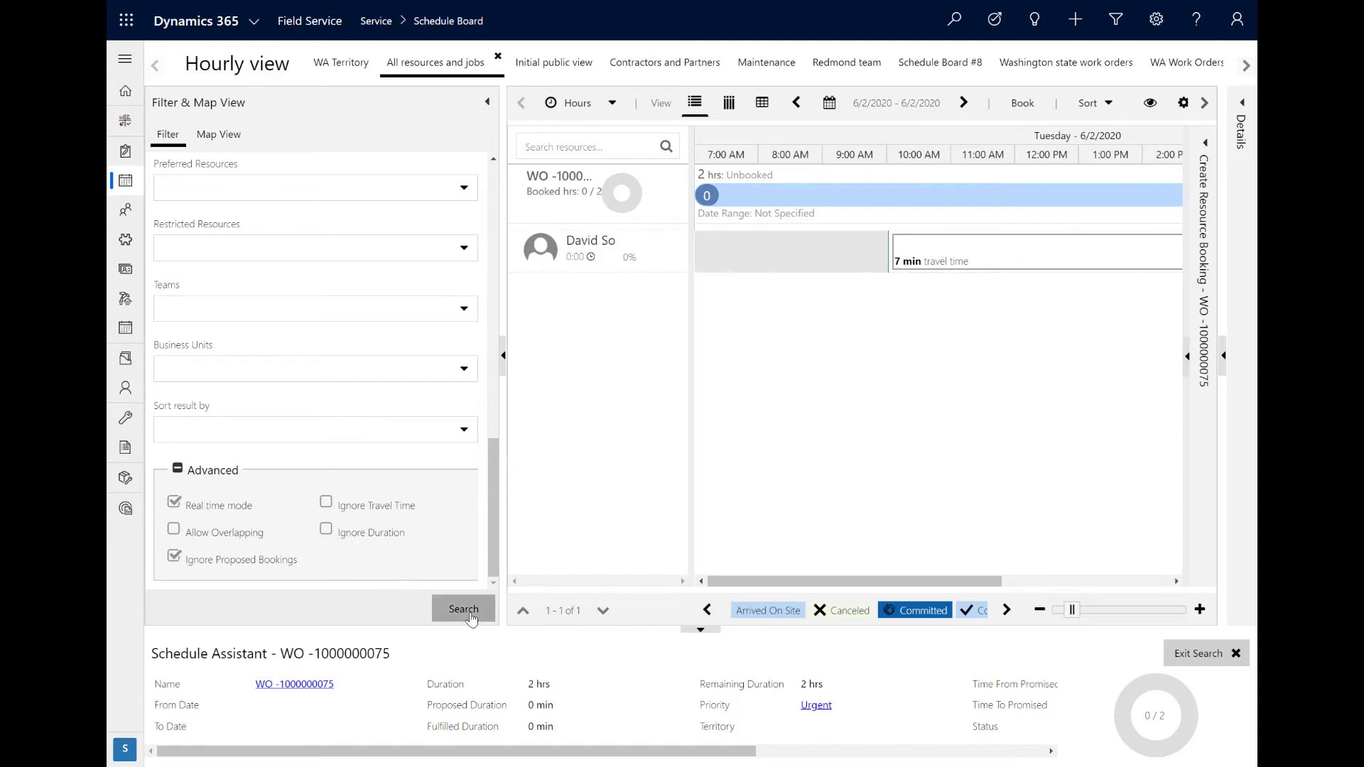
left_click(462, 609)
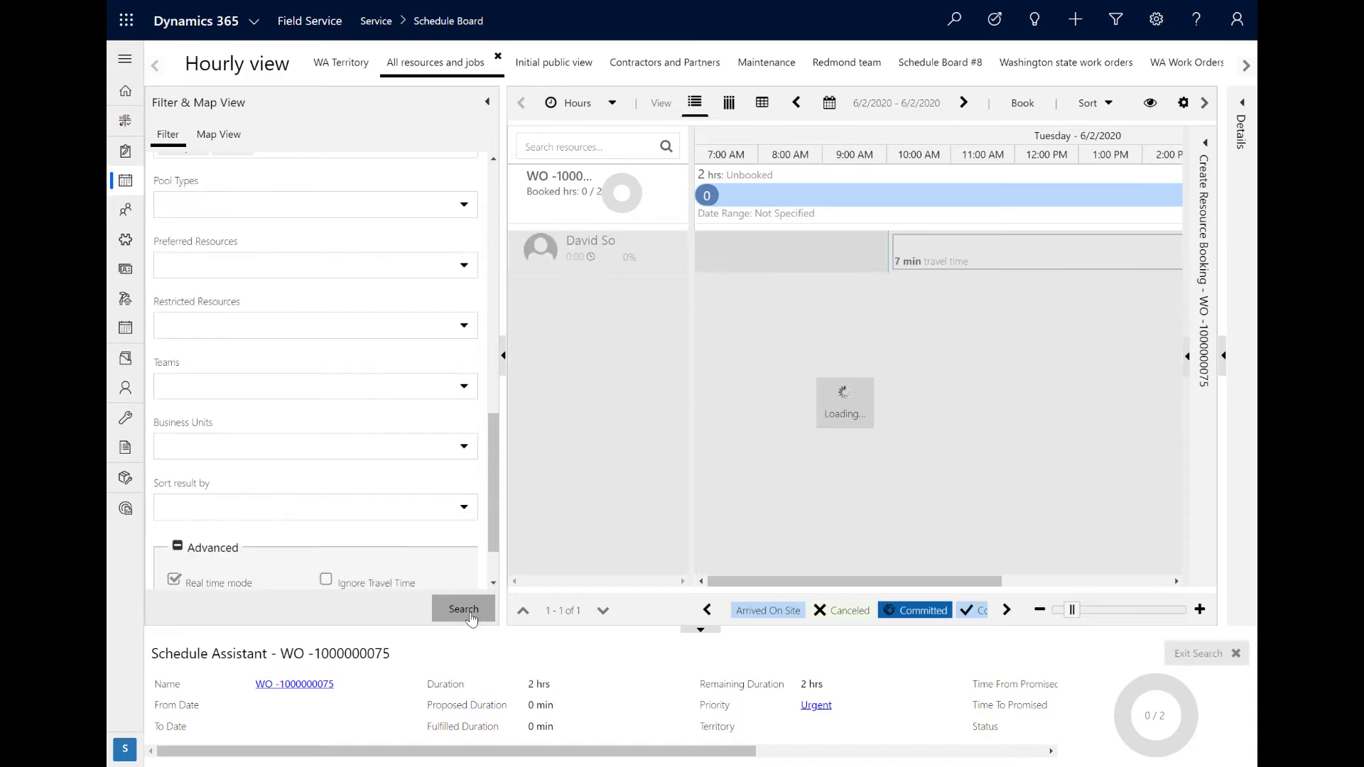
left_click(462, 609)
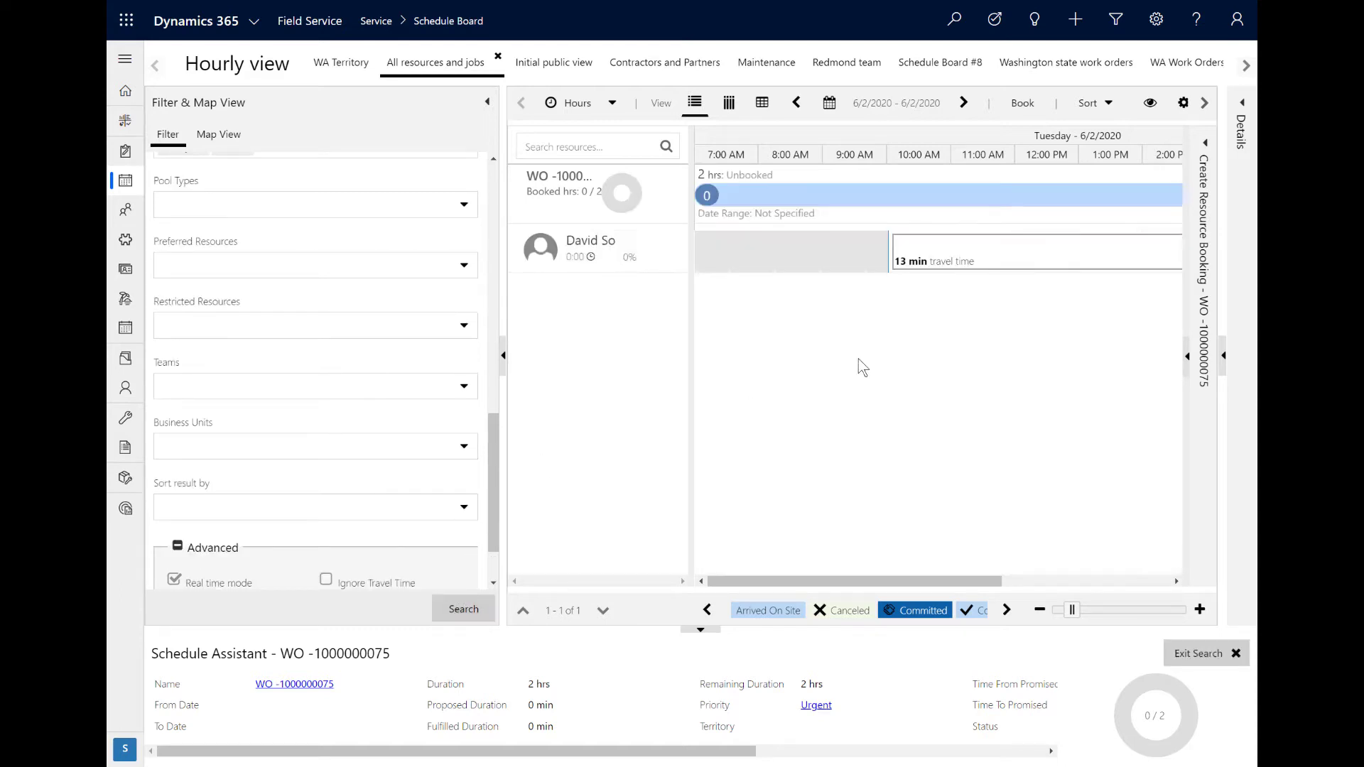
mouse_move(911, 276)
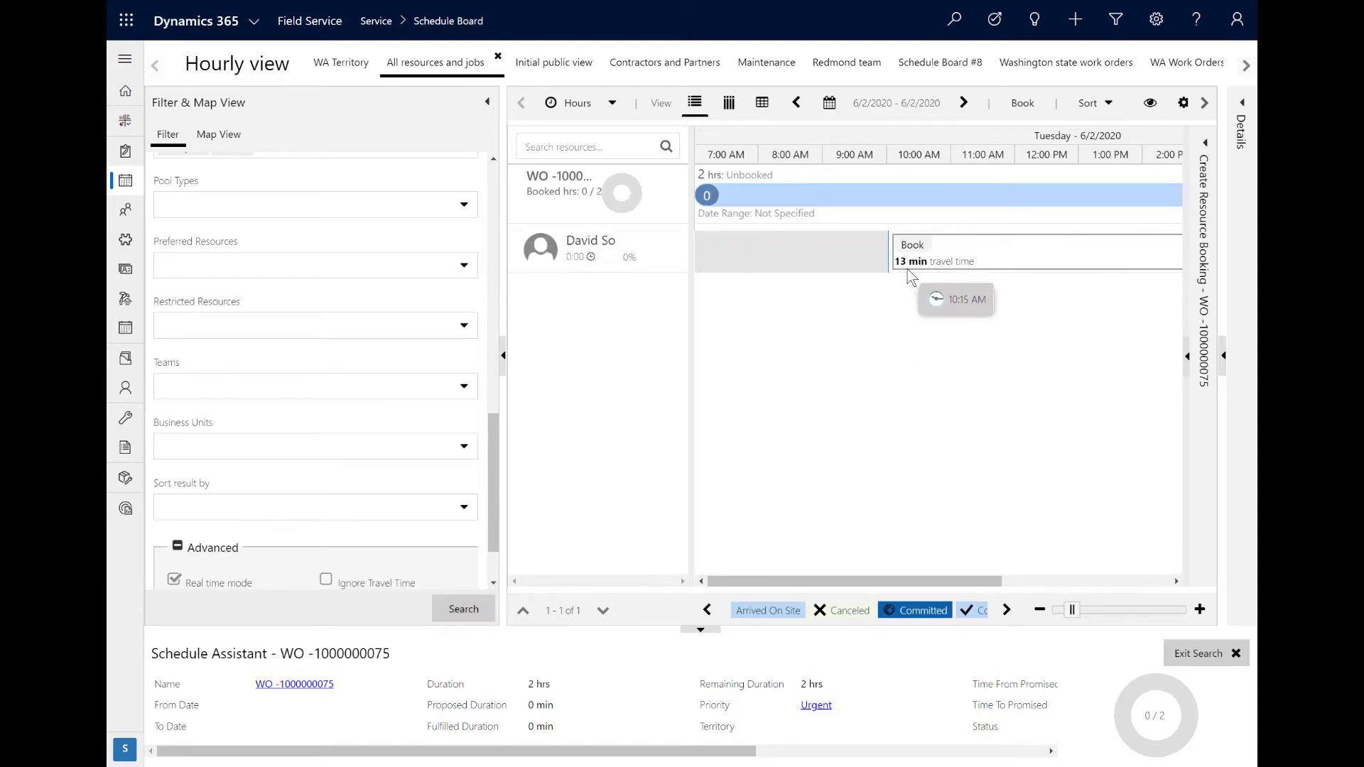
left_click(218, 135)
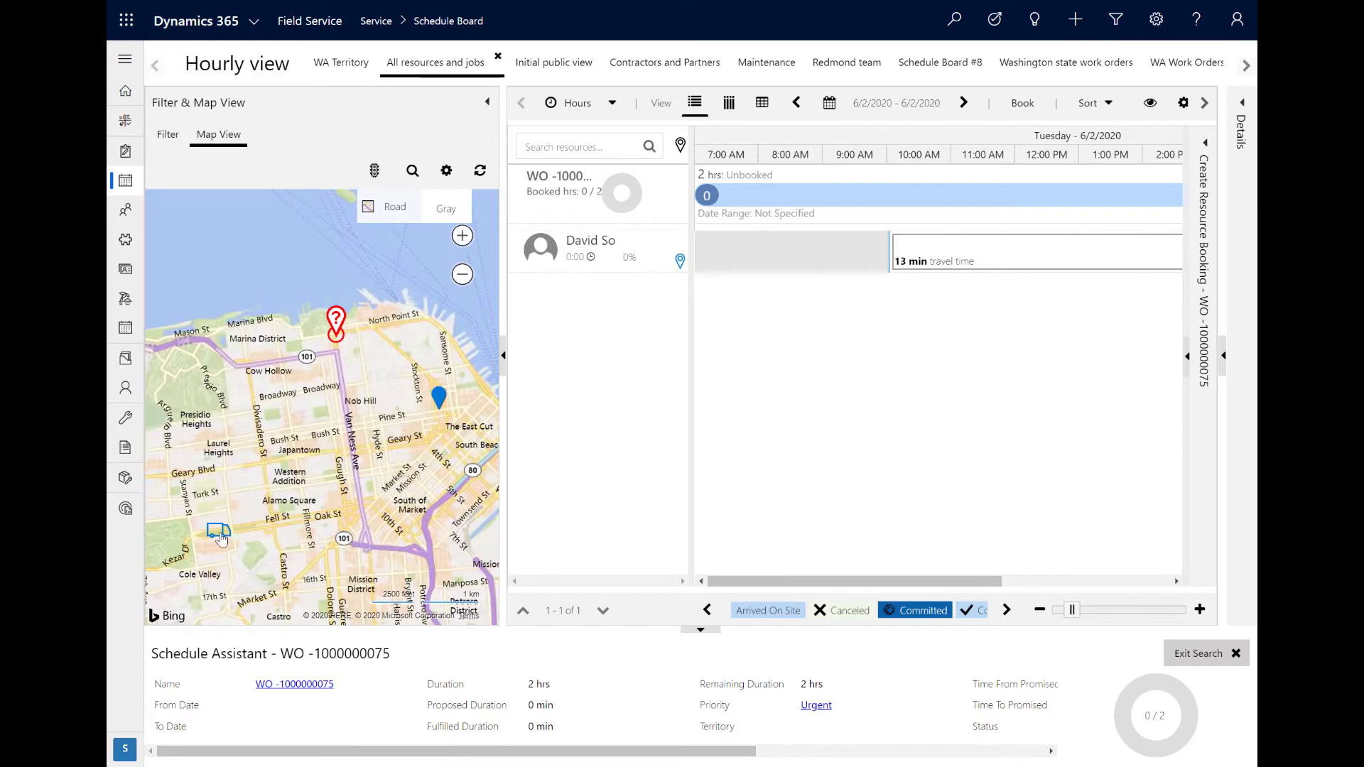
left_click(217, 532)
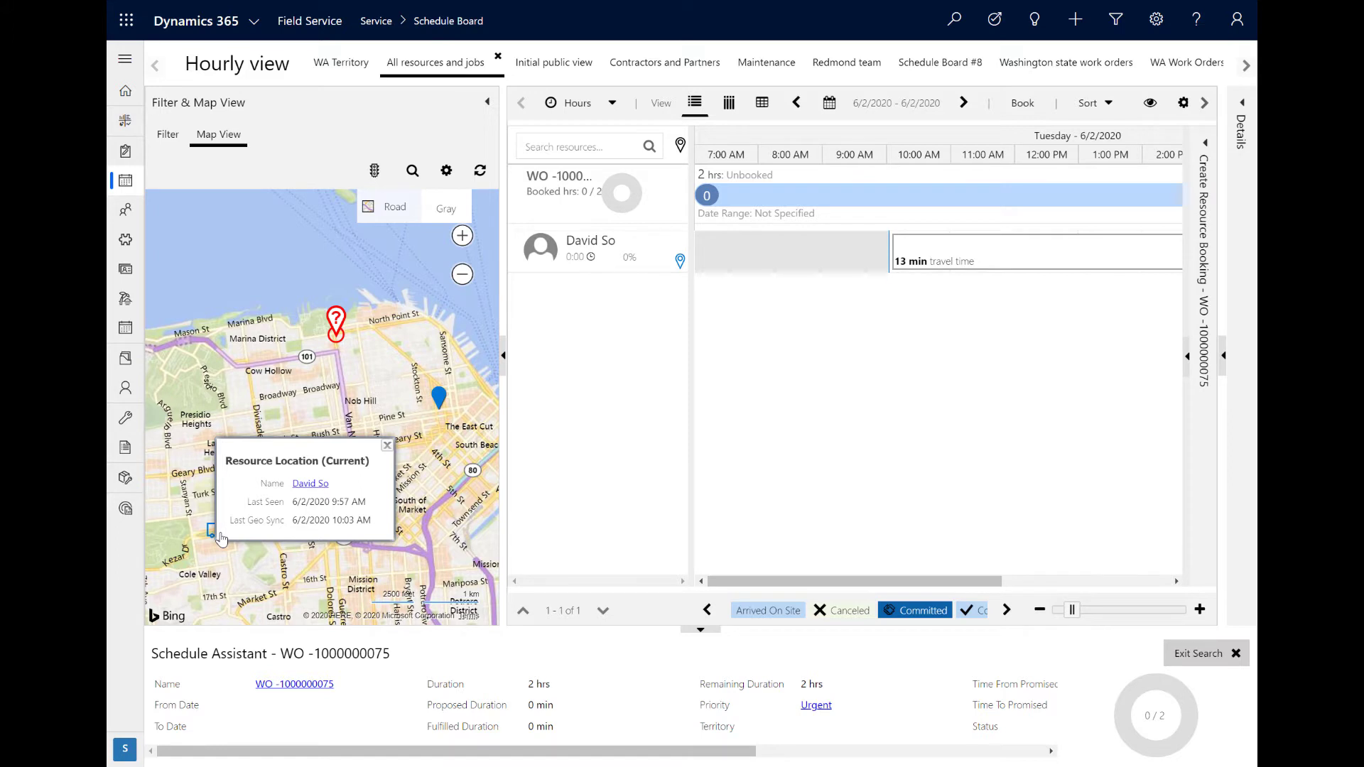
mouse_move(300, 559)
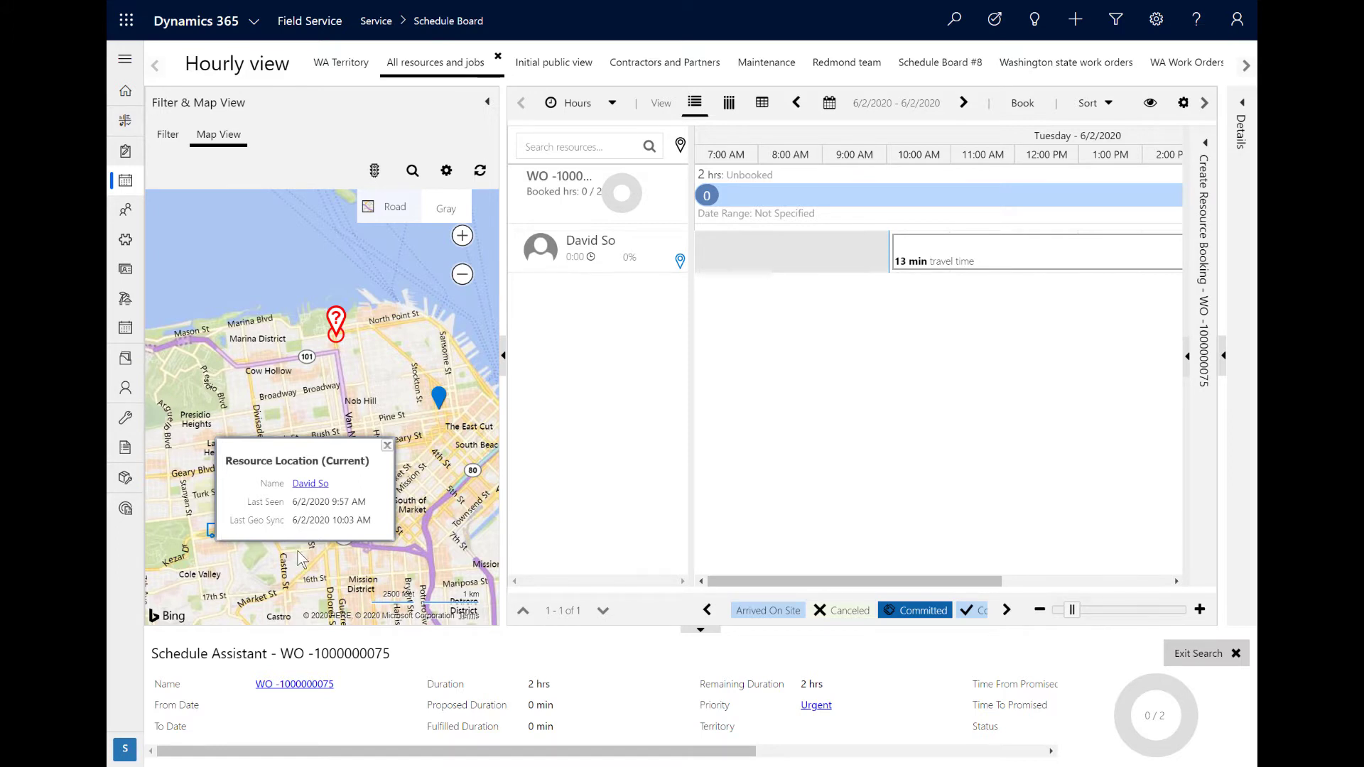
left_click(387, 445)
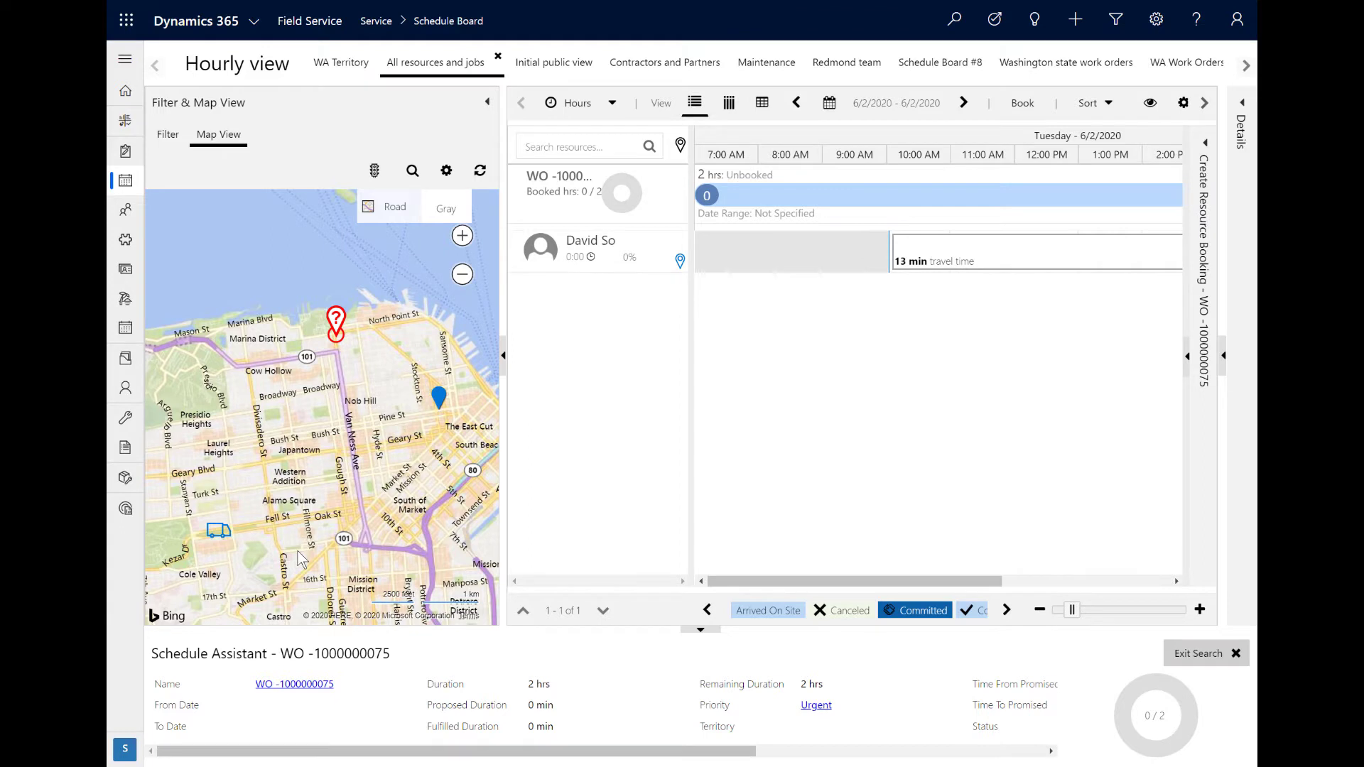
left_click(341, 62)
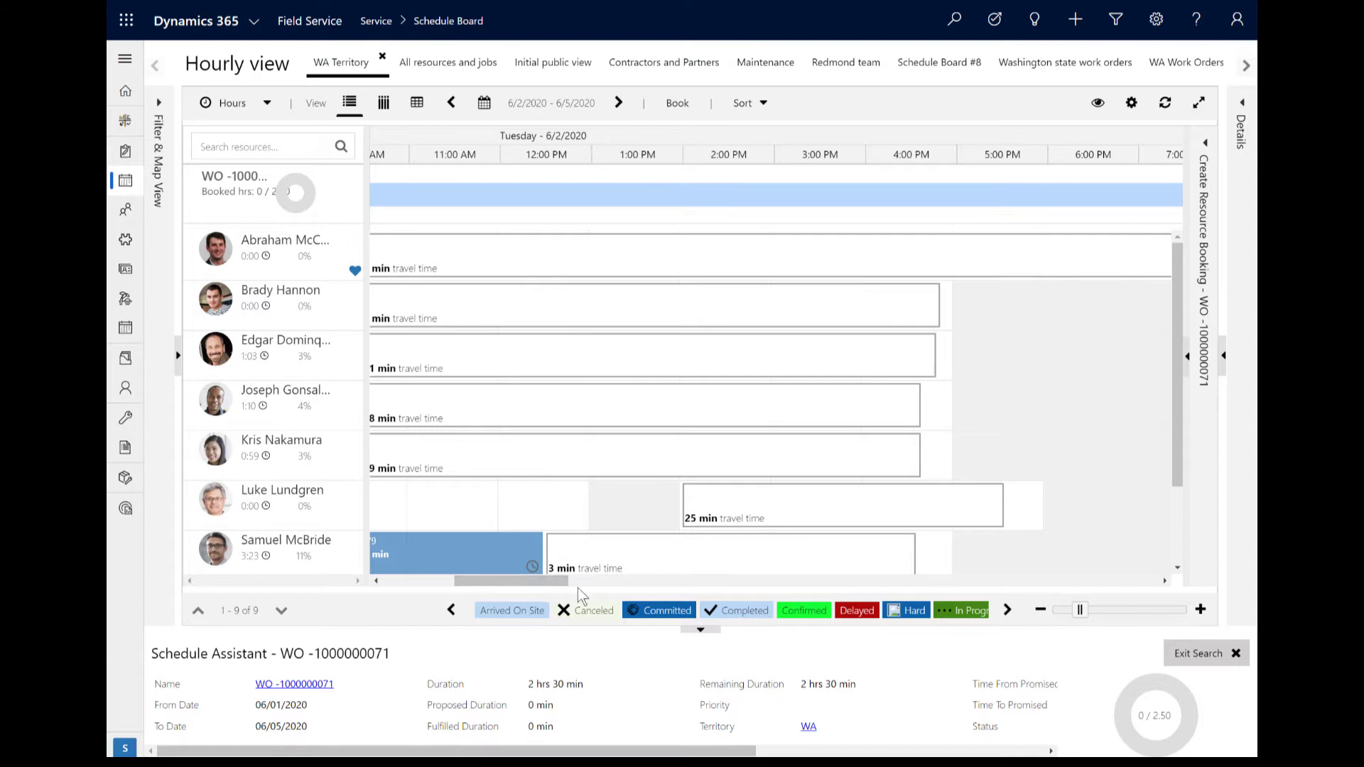
mouse_move(729, 515)
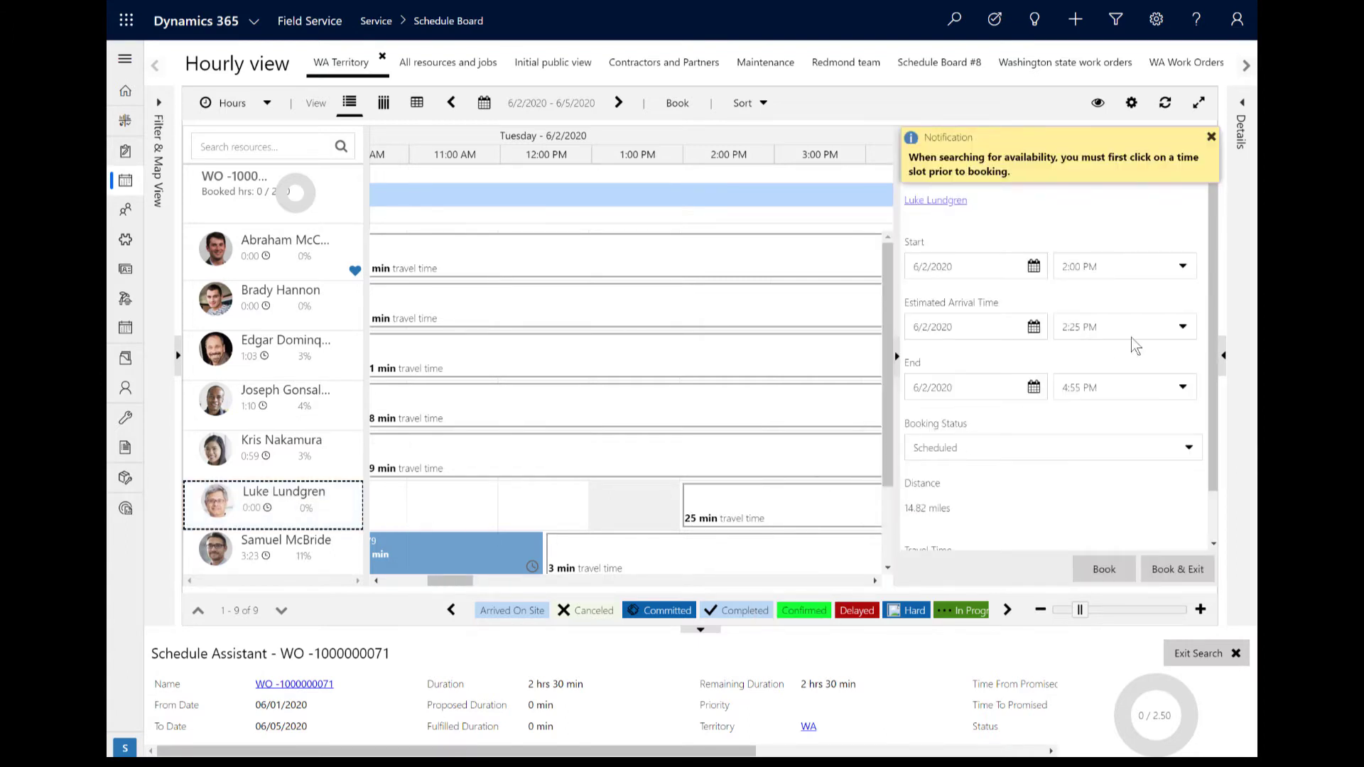
left_click(1210, 136)
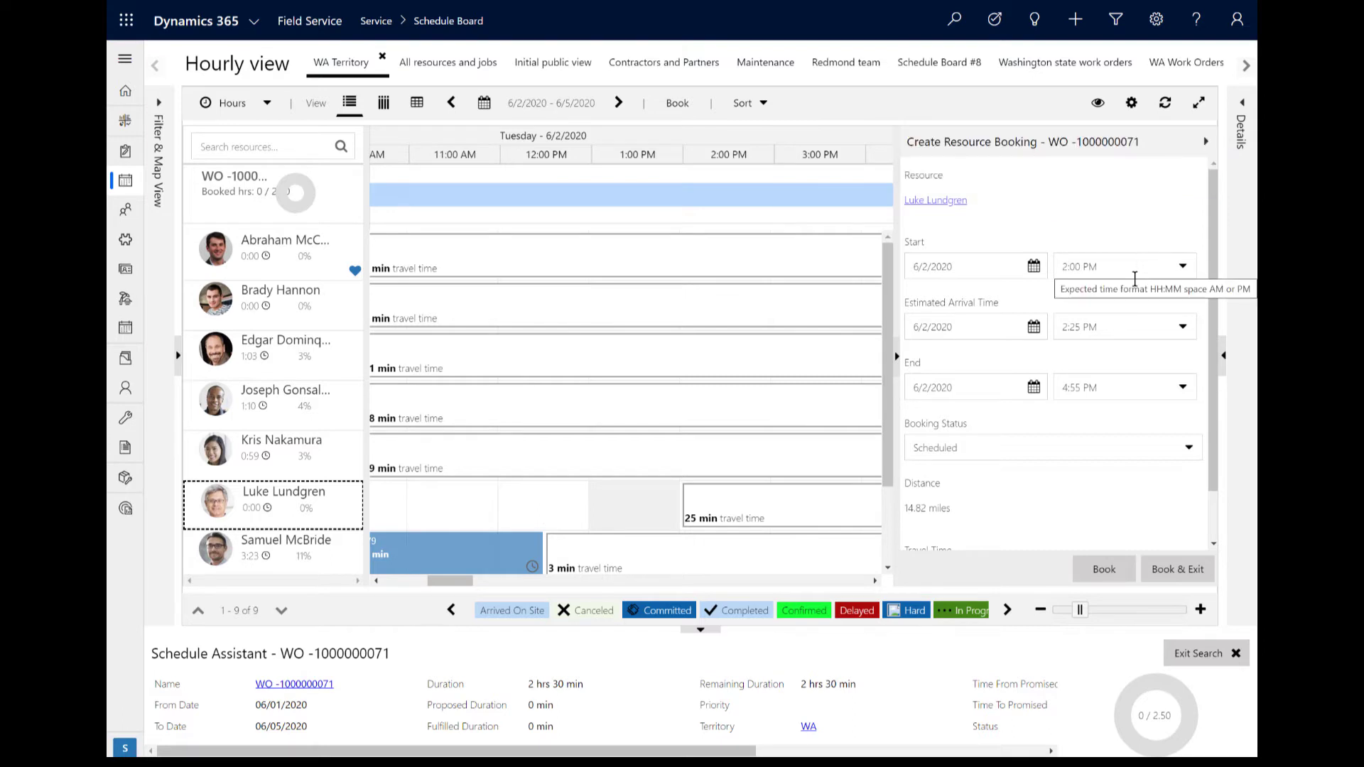
mouse_move(1112, 386)
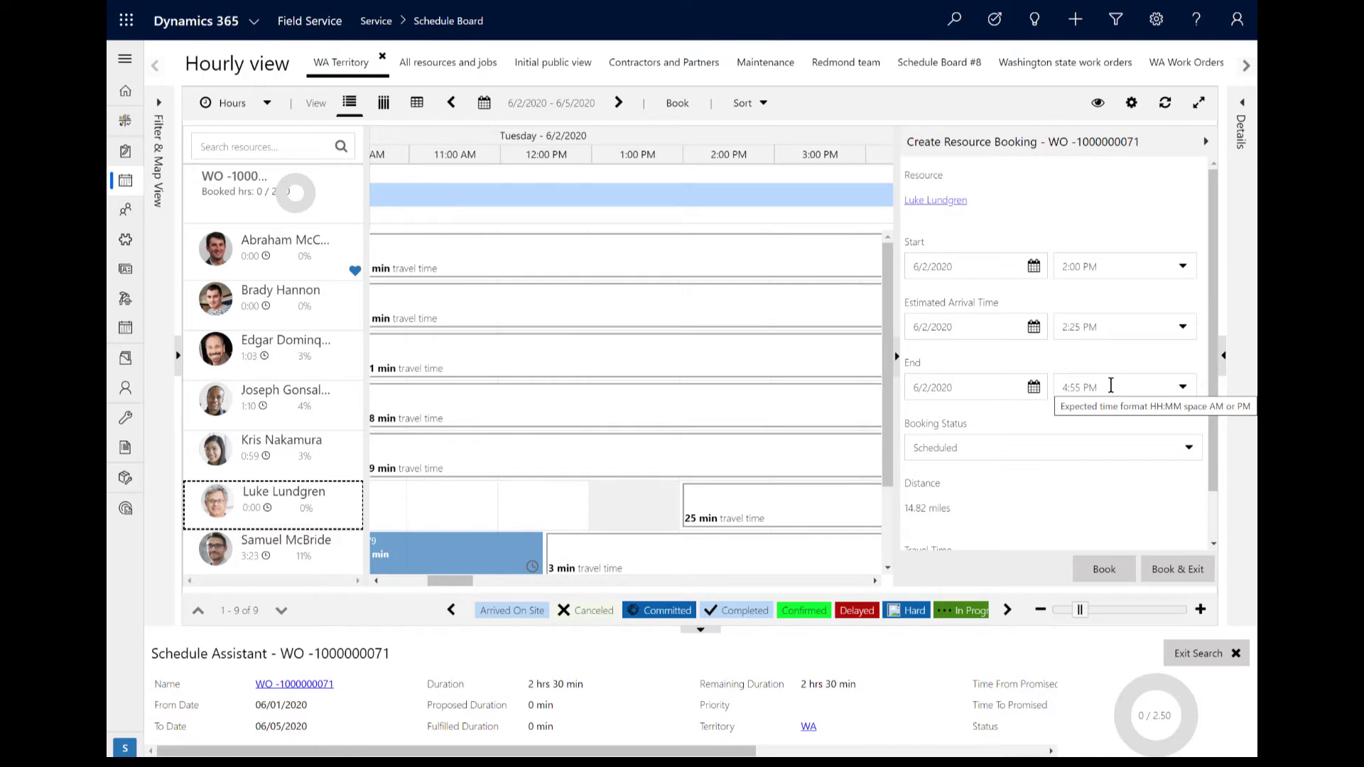
mouse_move(166, 111)
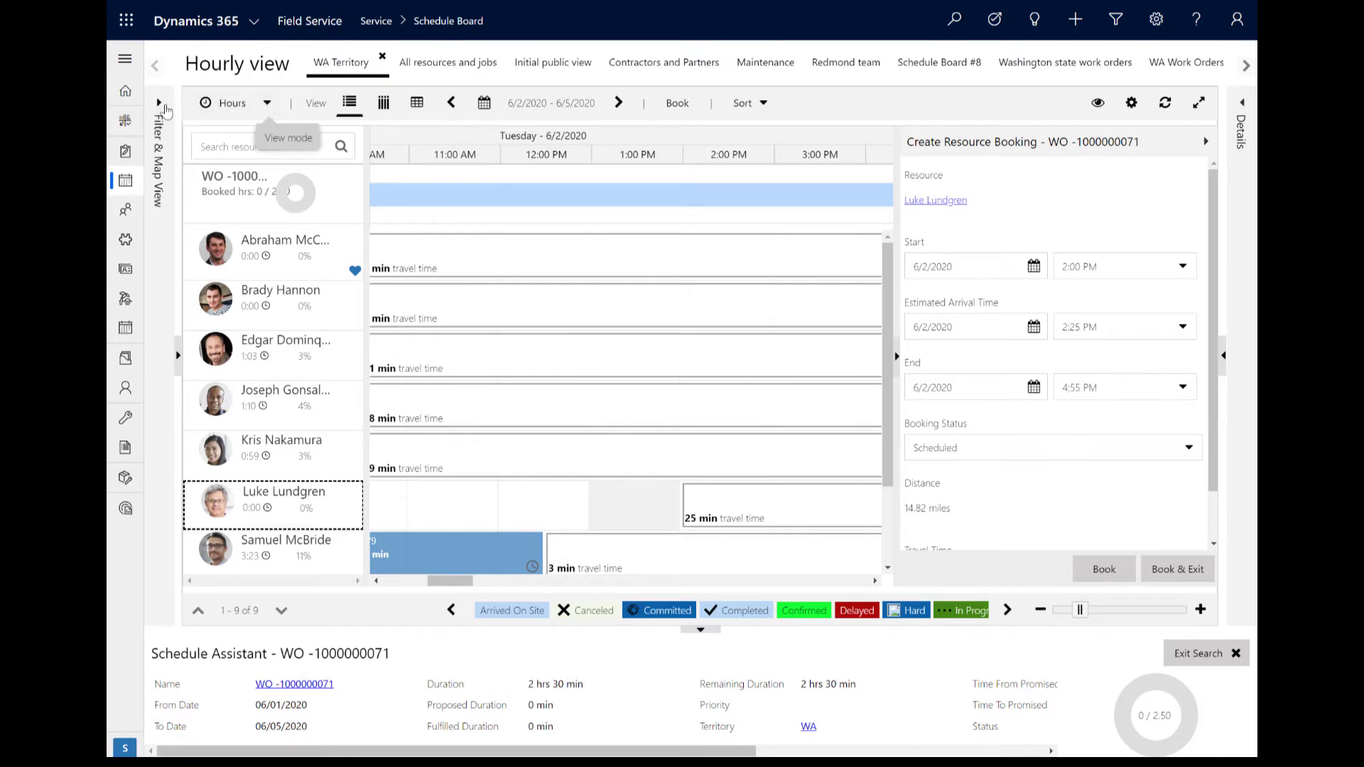
left_click(157, 109)
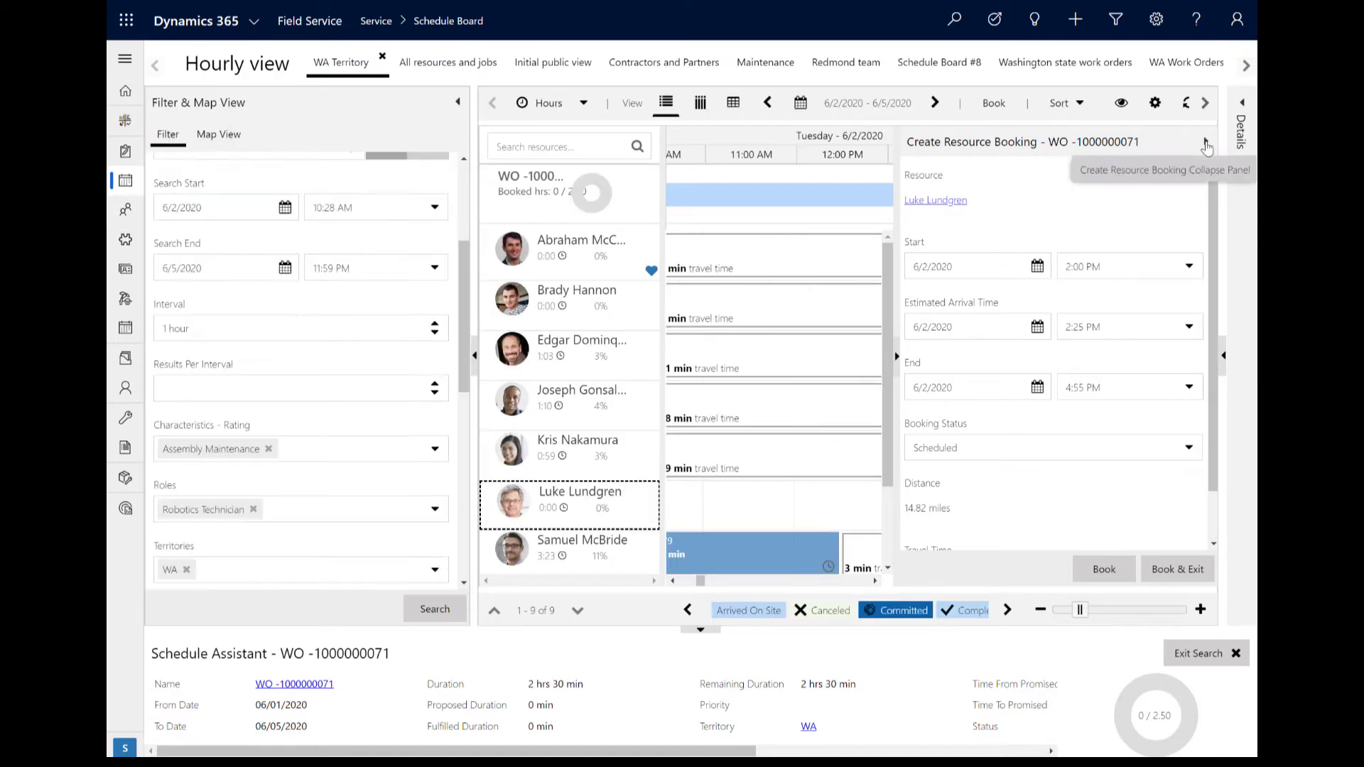
left_click(1208, 142)
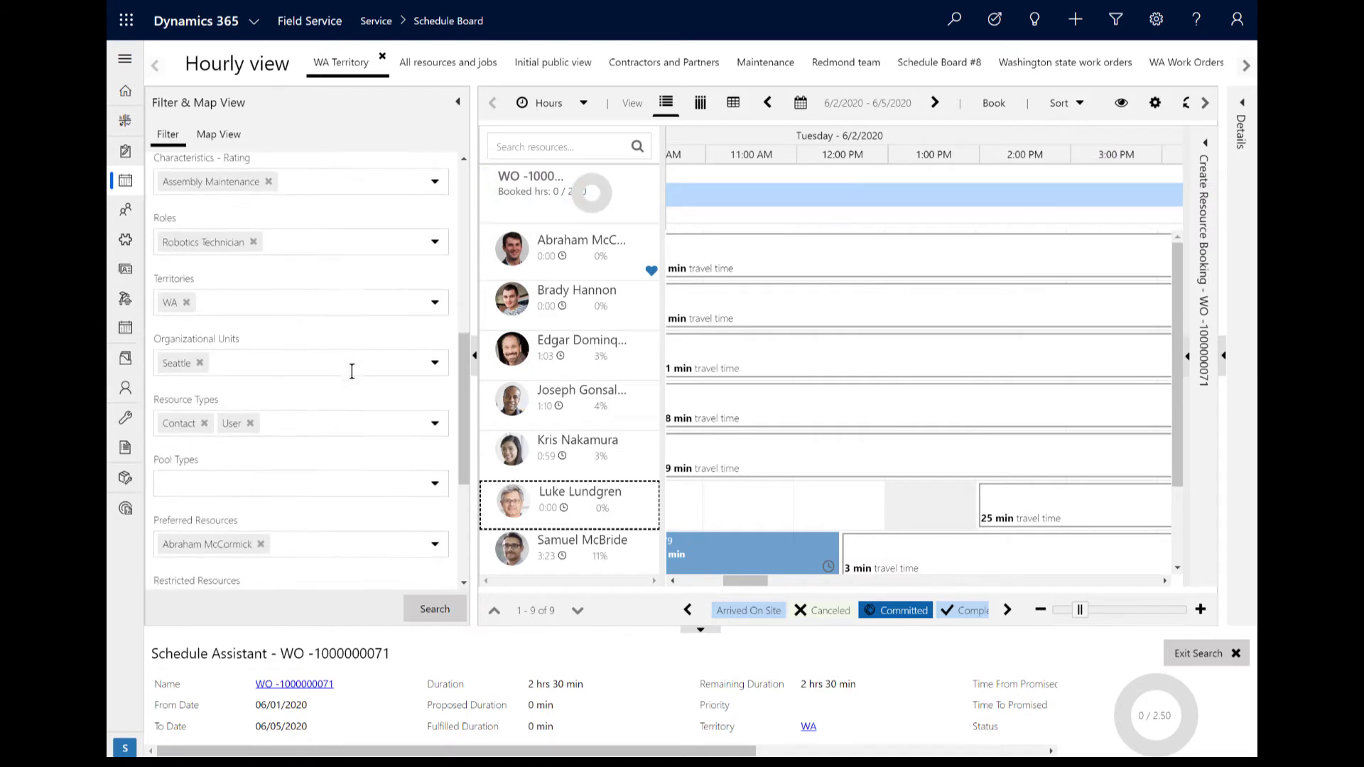
scroll("down", 3)
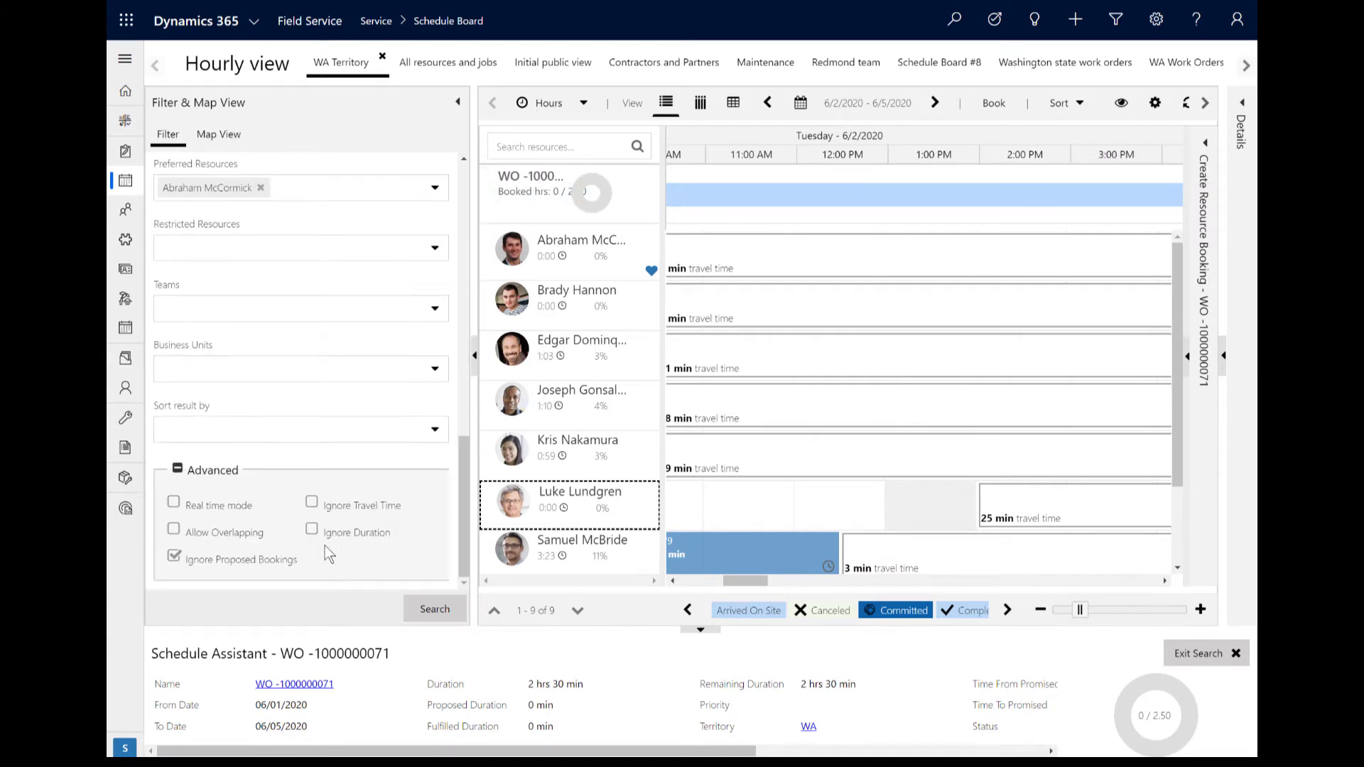
left_click(313, 505)
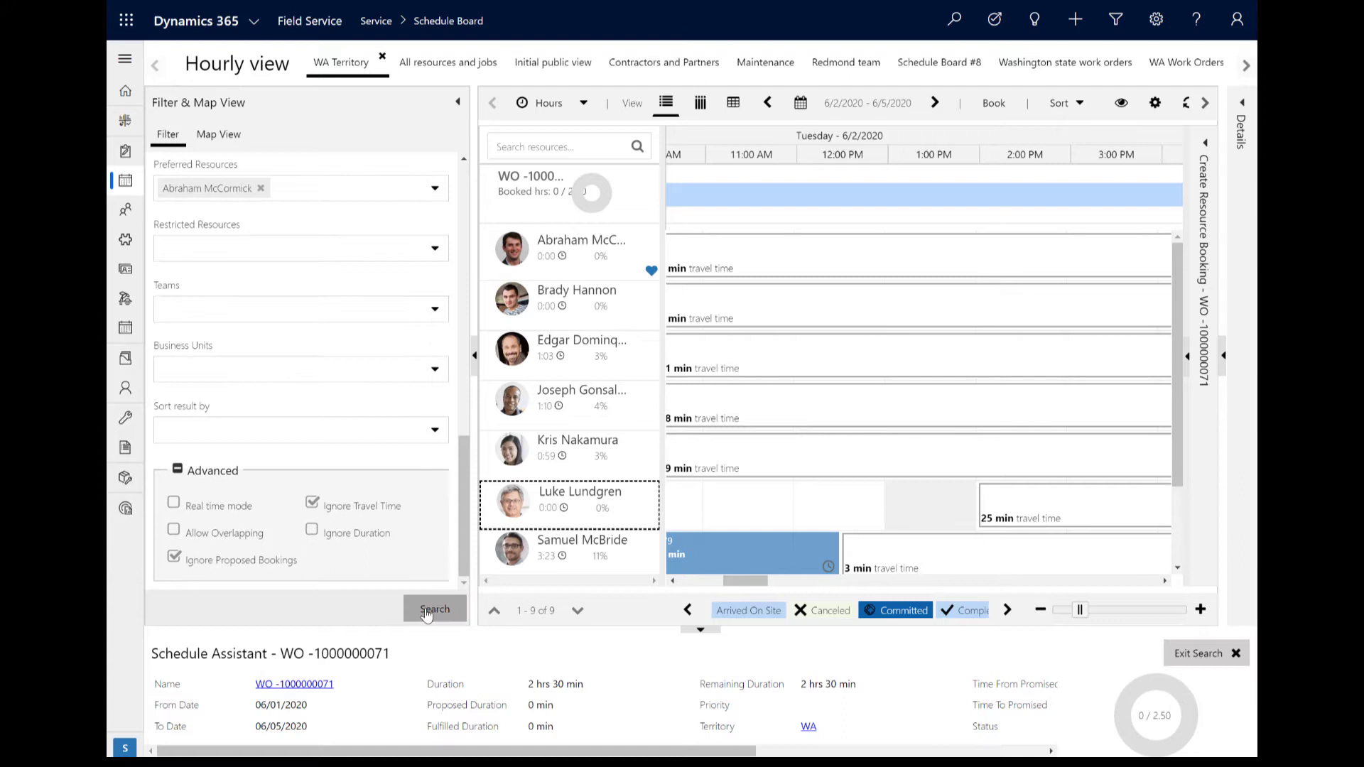
left_click(435, 609)
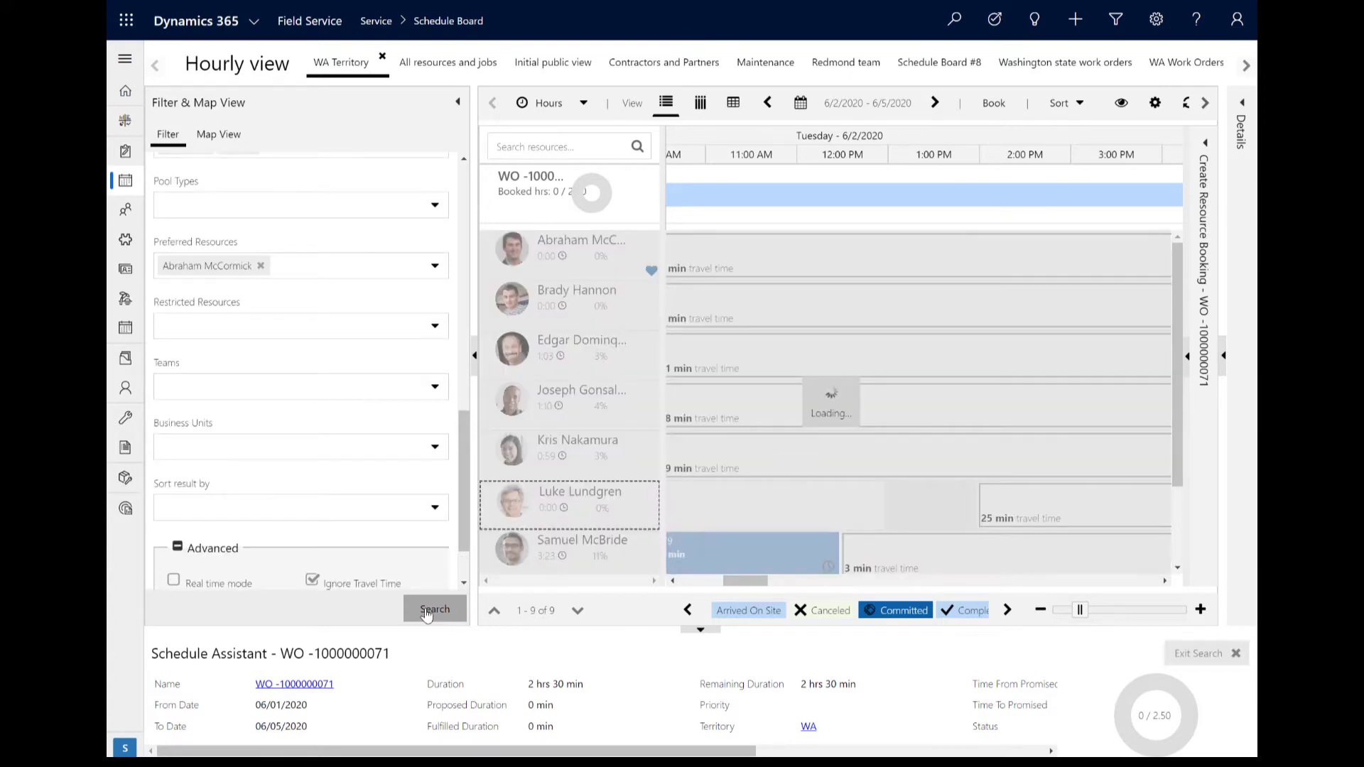
scroll("down", 3)
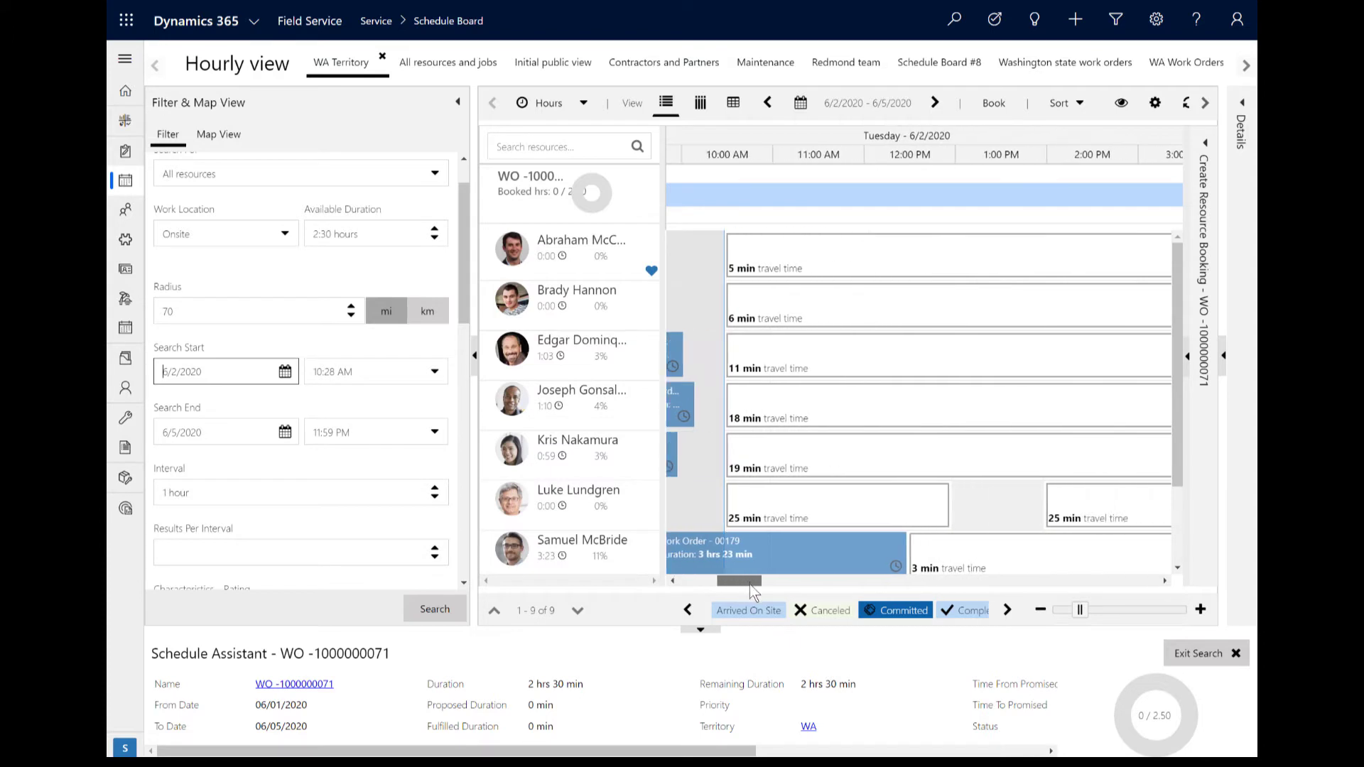
mouse_move(769, 500)
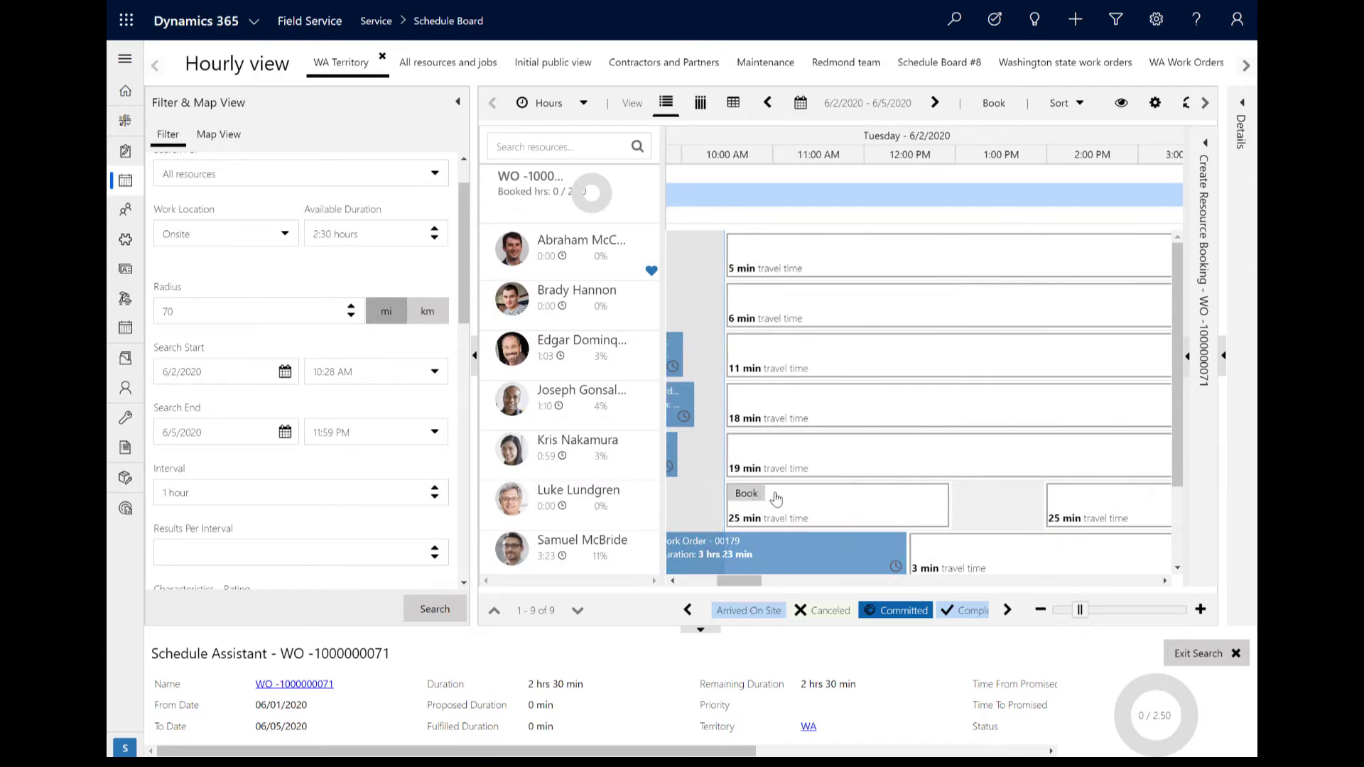
left_click(569, 505)
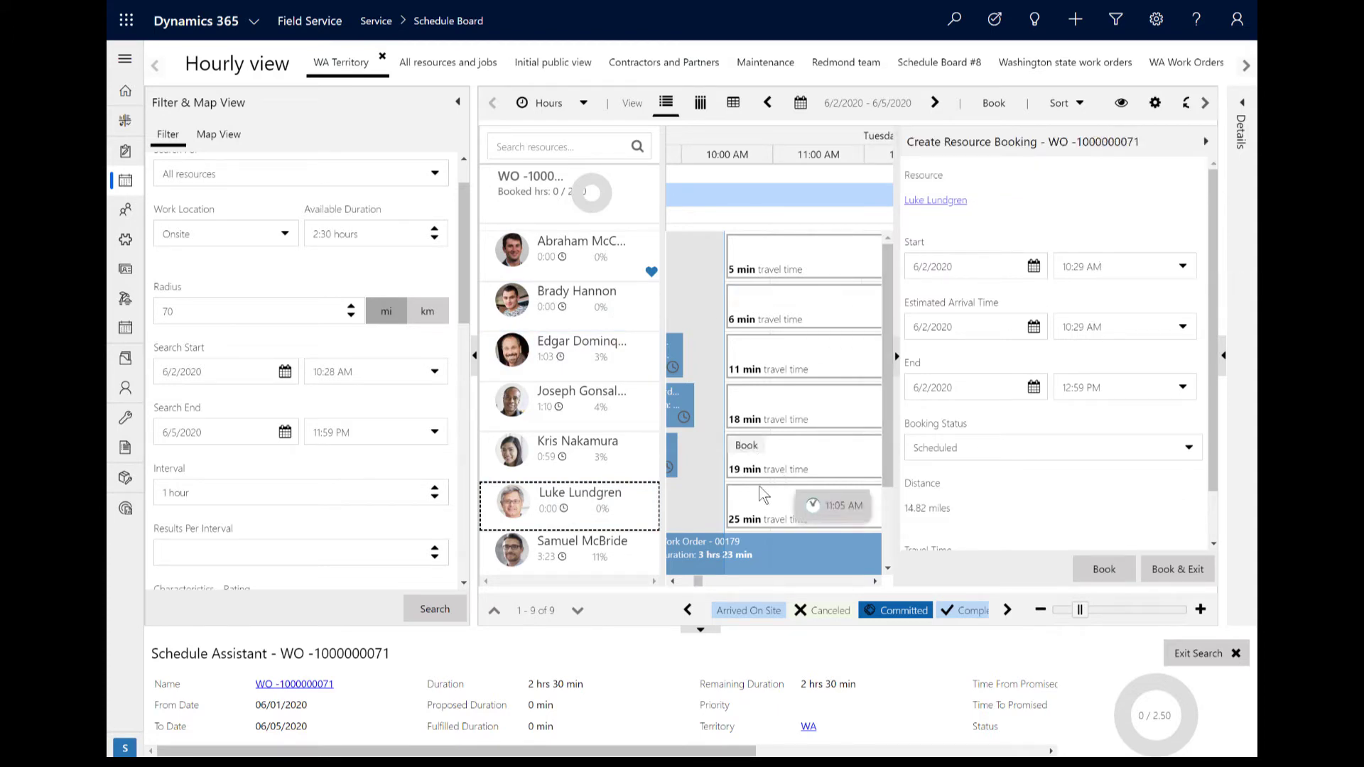
mouse_move(1094, 299)
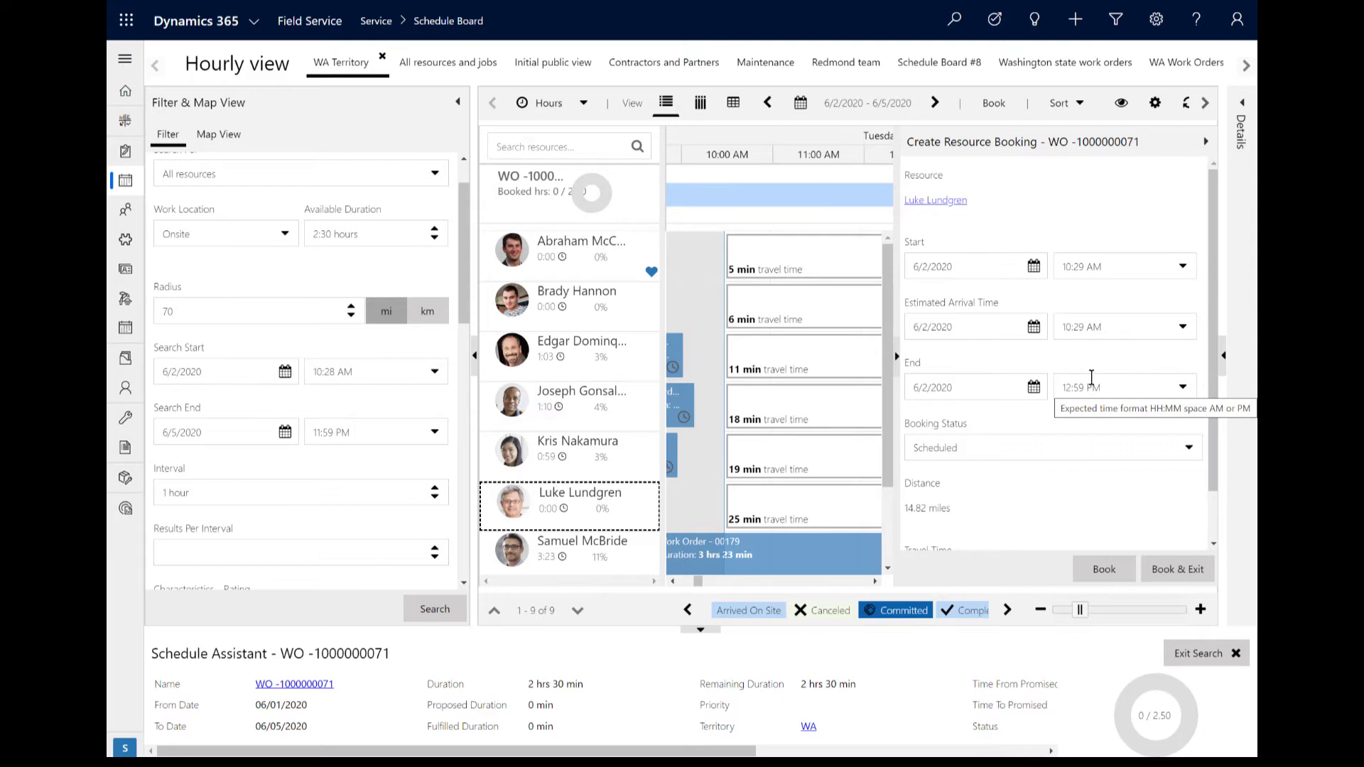
left_click(1103, 569)
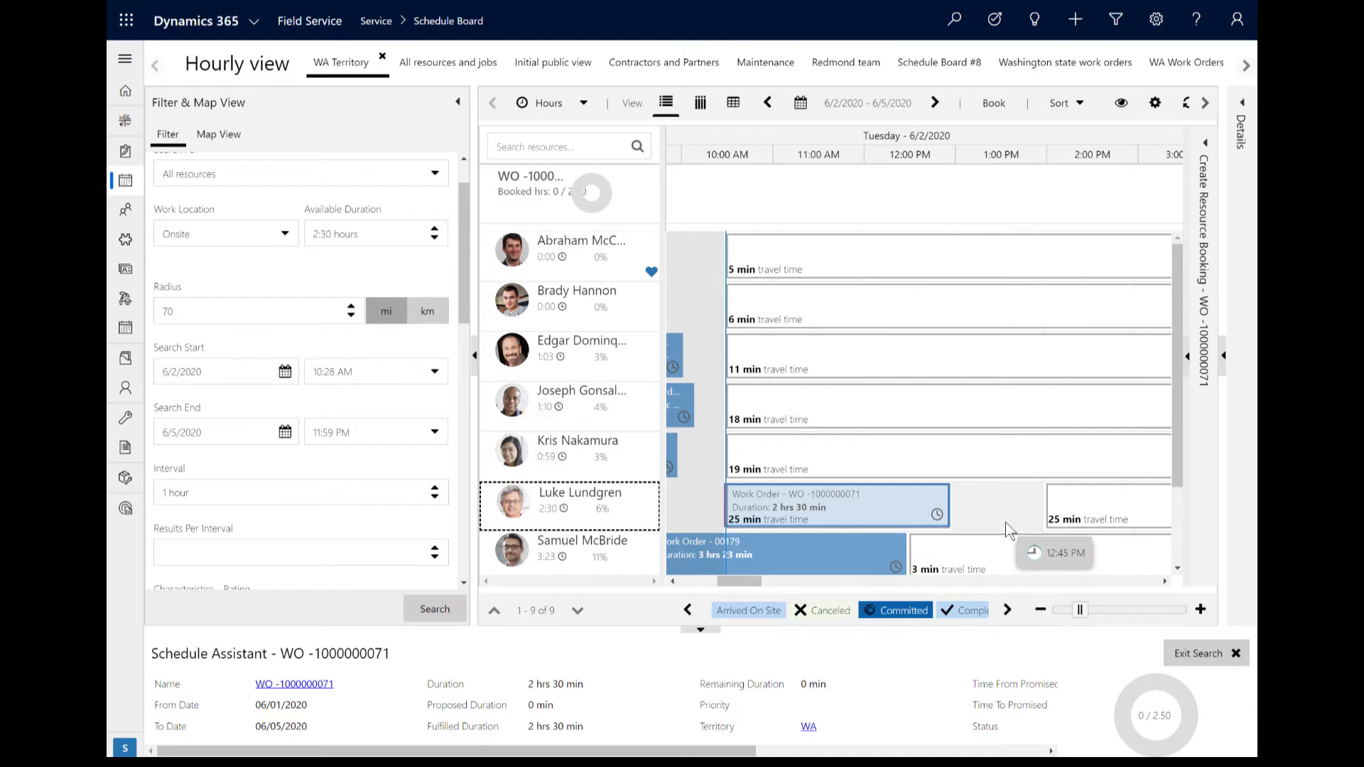
left_click(1198, 654)
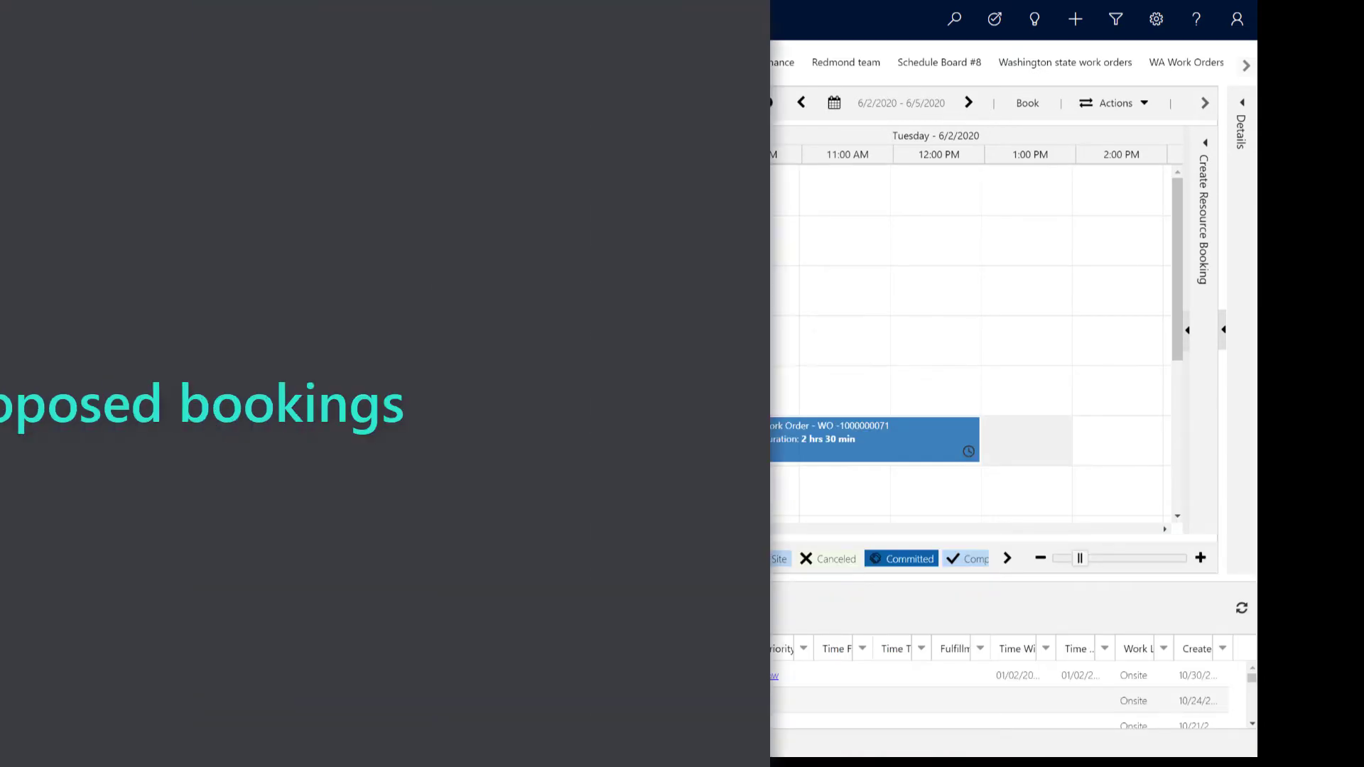
left_click(818, 190)
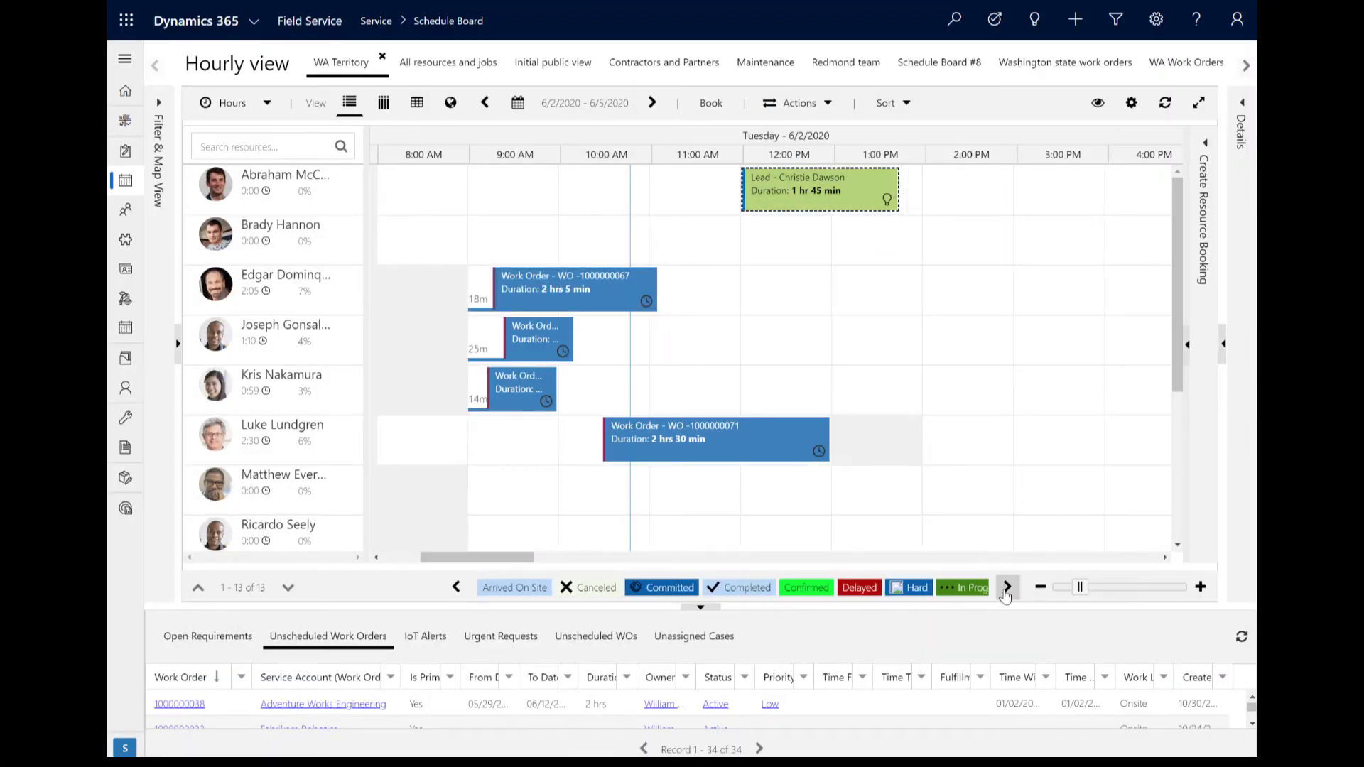
left_click(1007, 588)
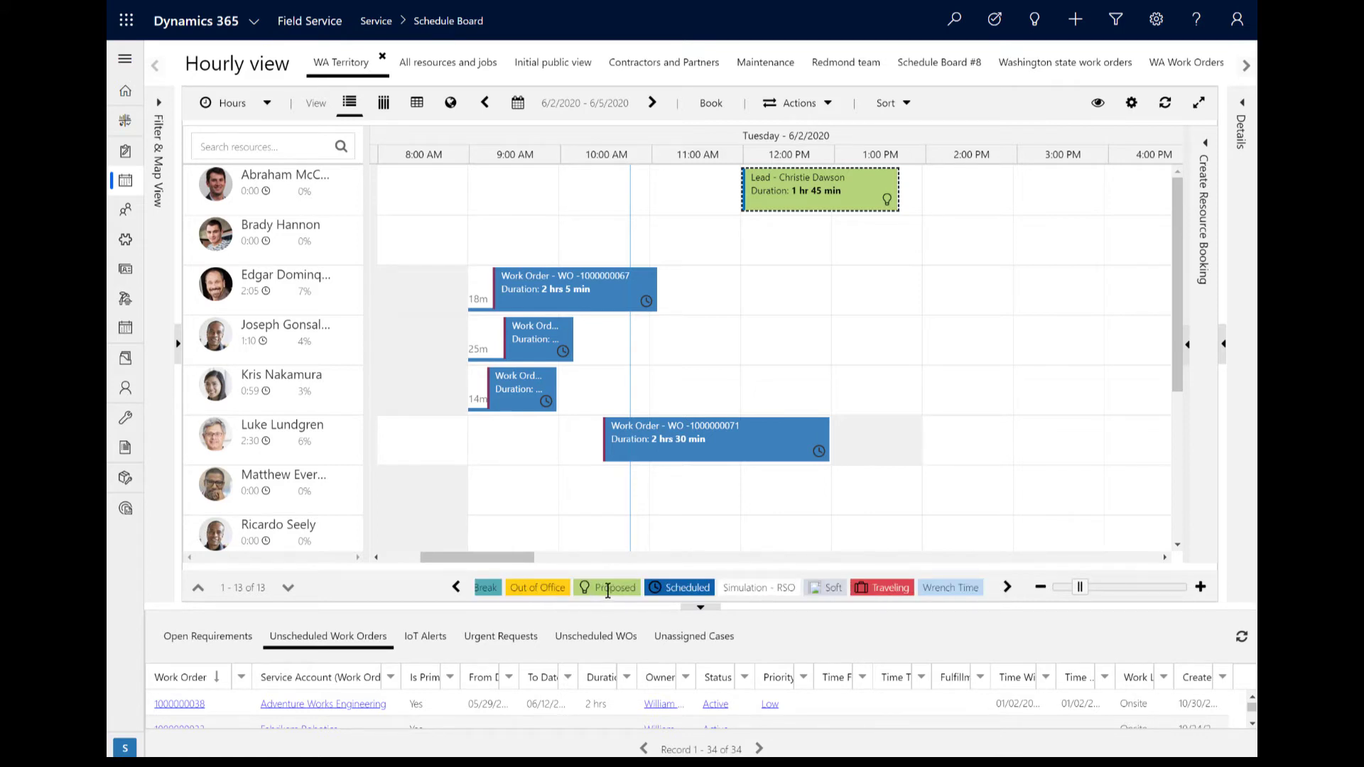
left_click(818, 190)
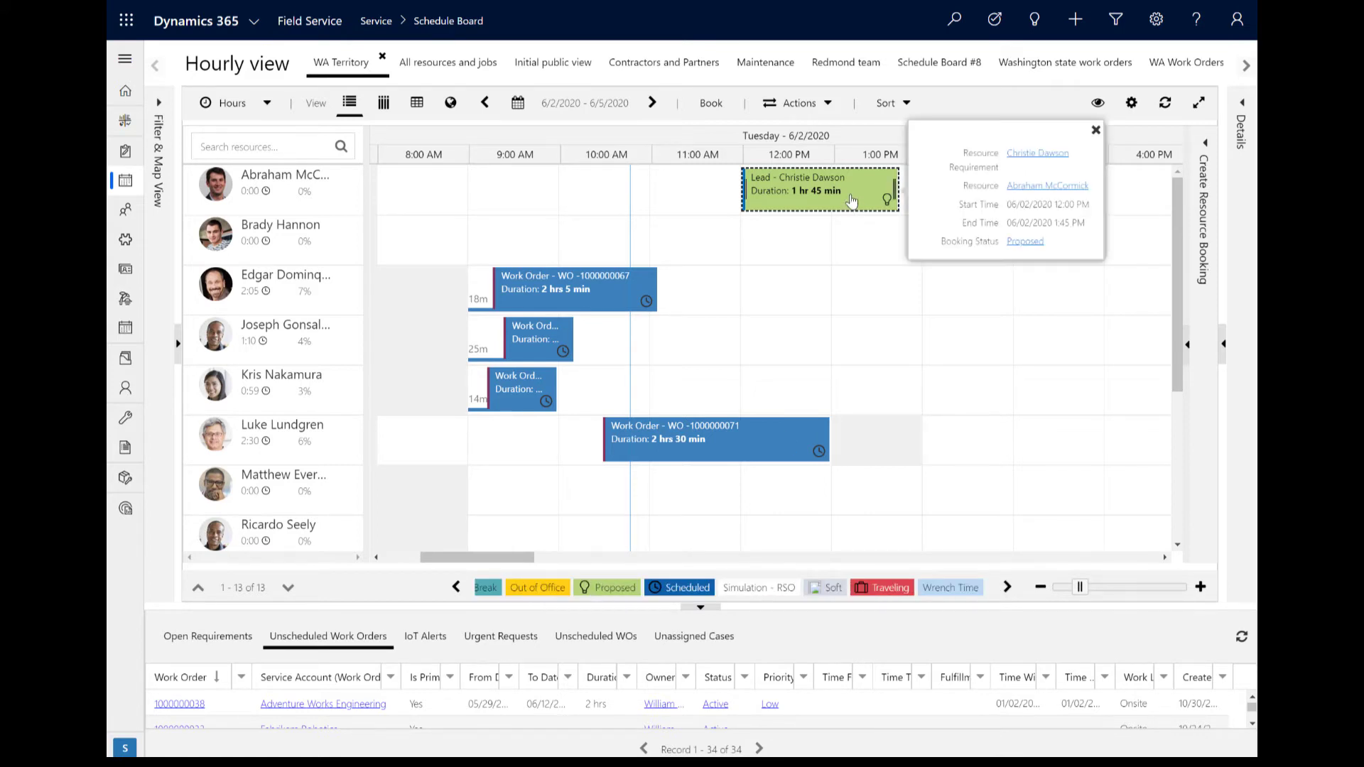
right_click(818, 187)
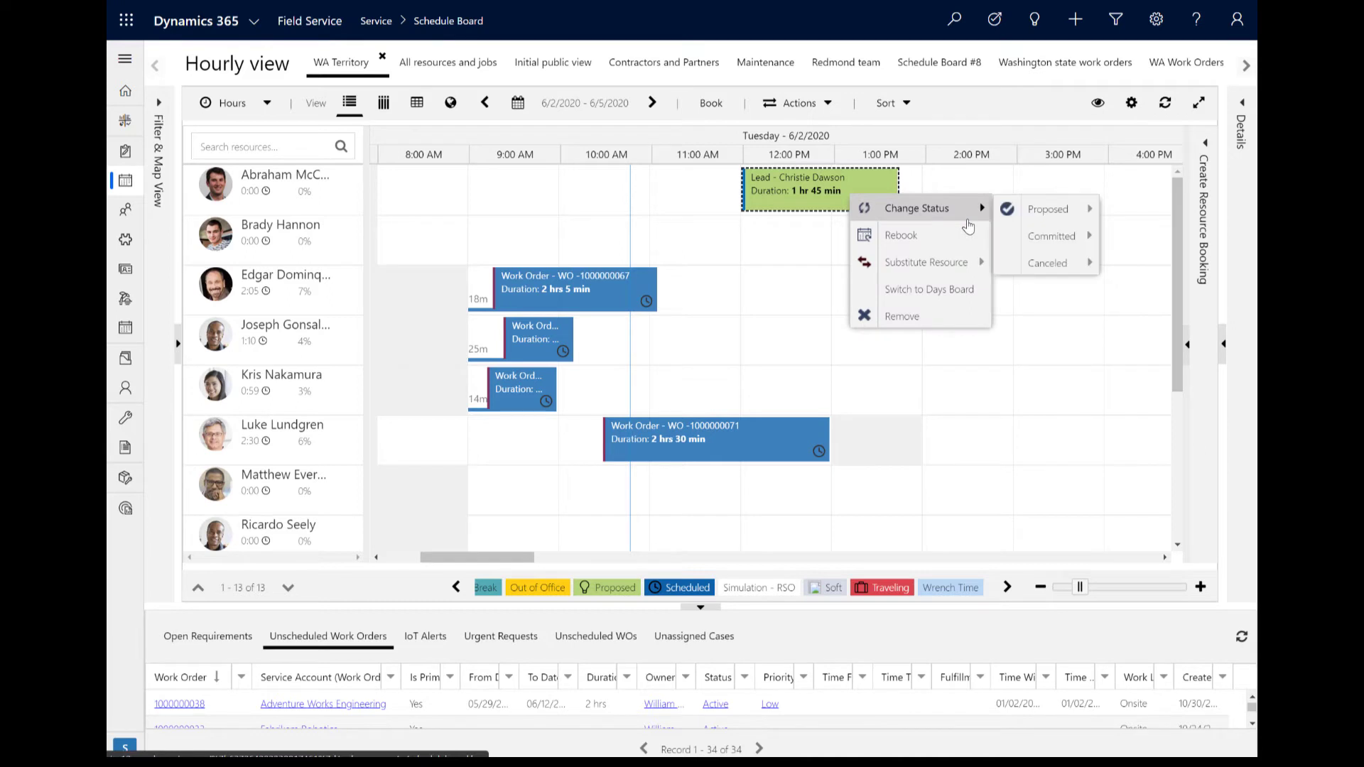
mouse_move(1049, 209)
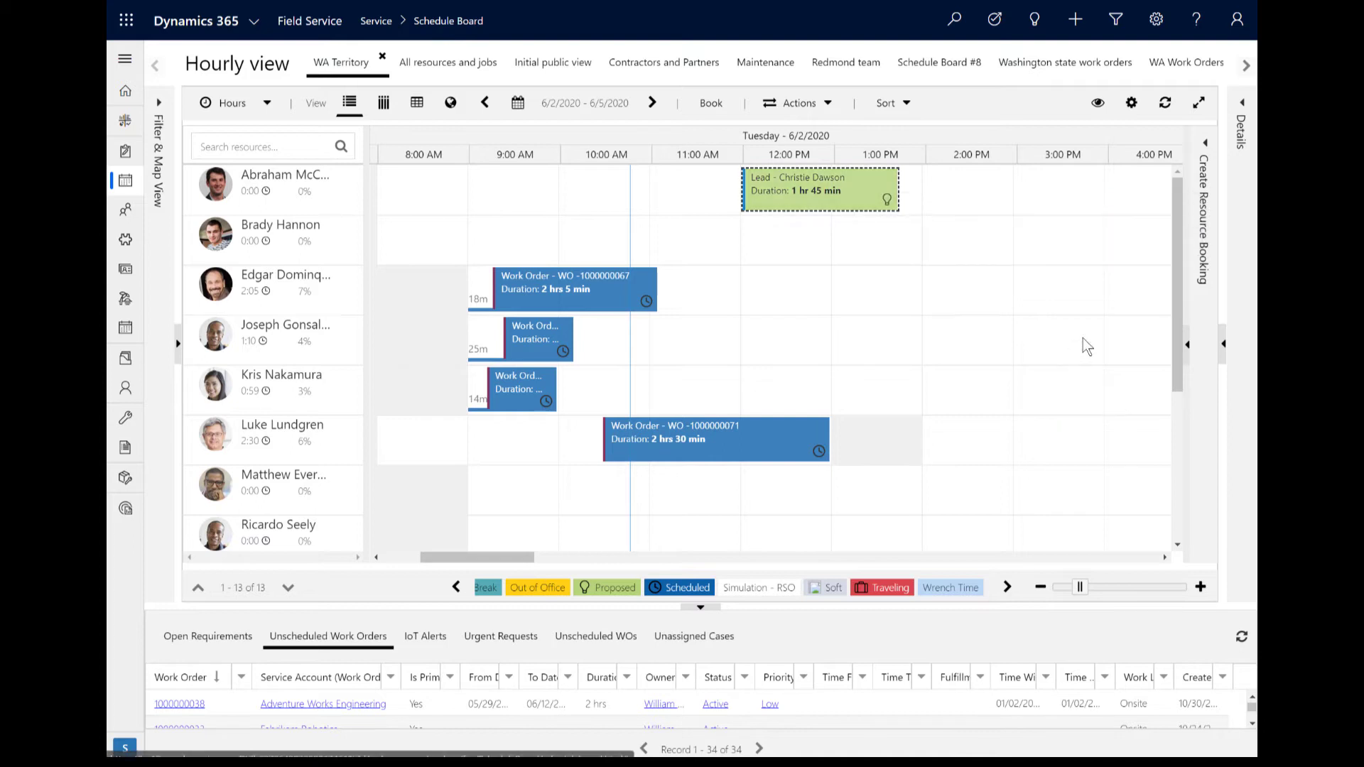
mouse_move(788, 648)
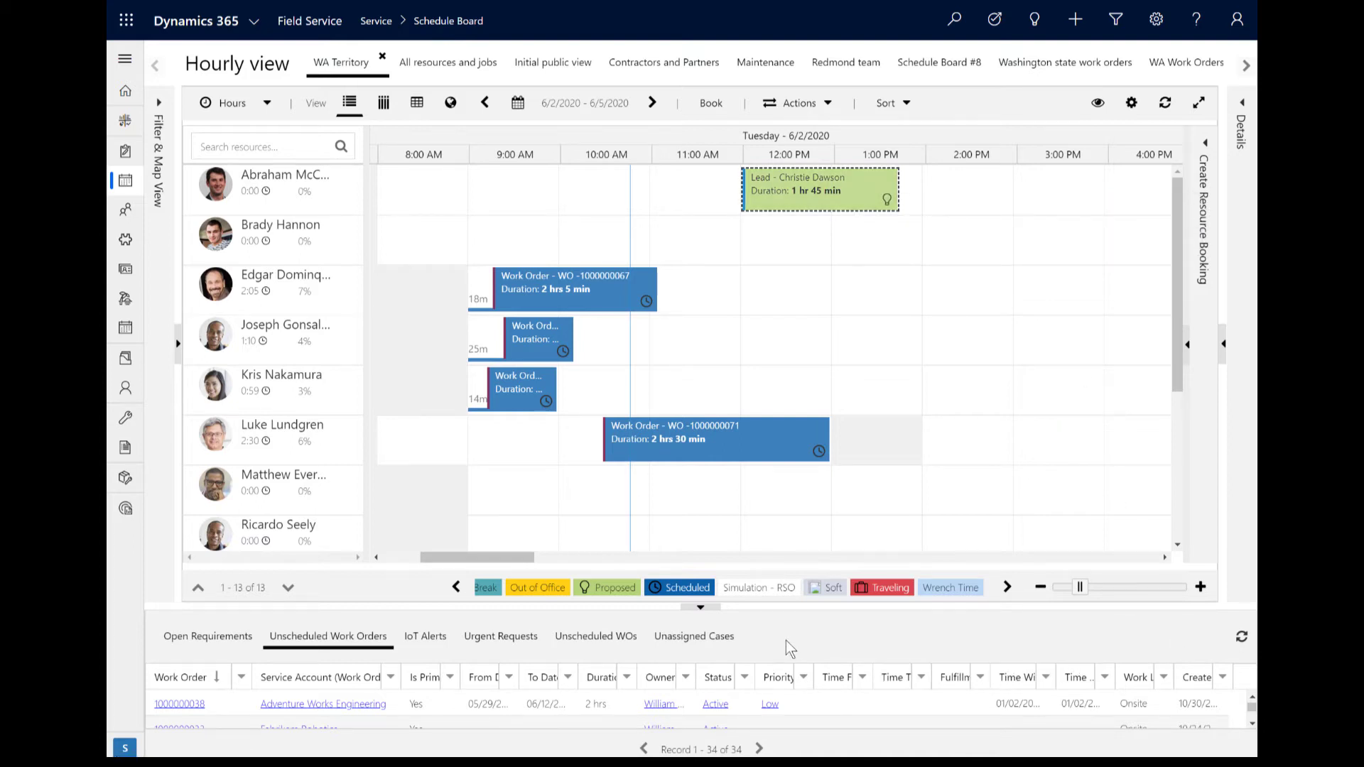
mouse_move(676, 663)
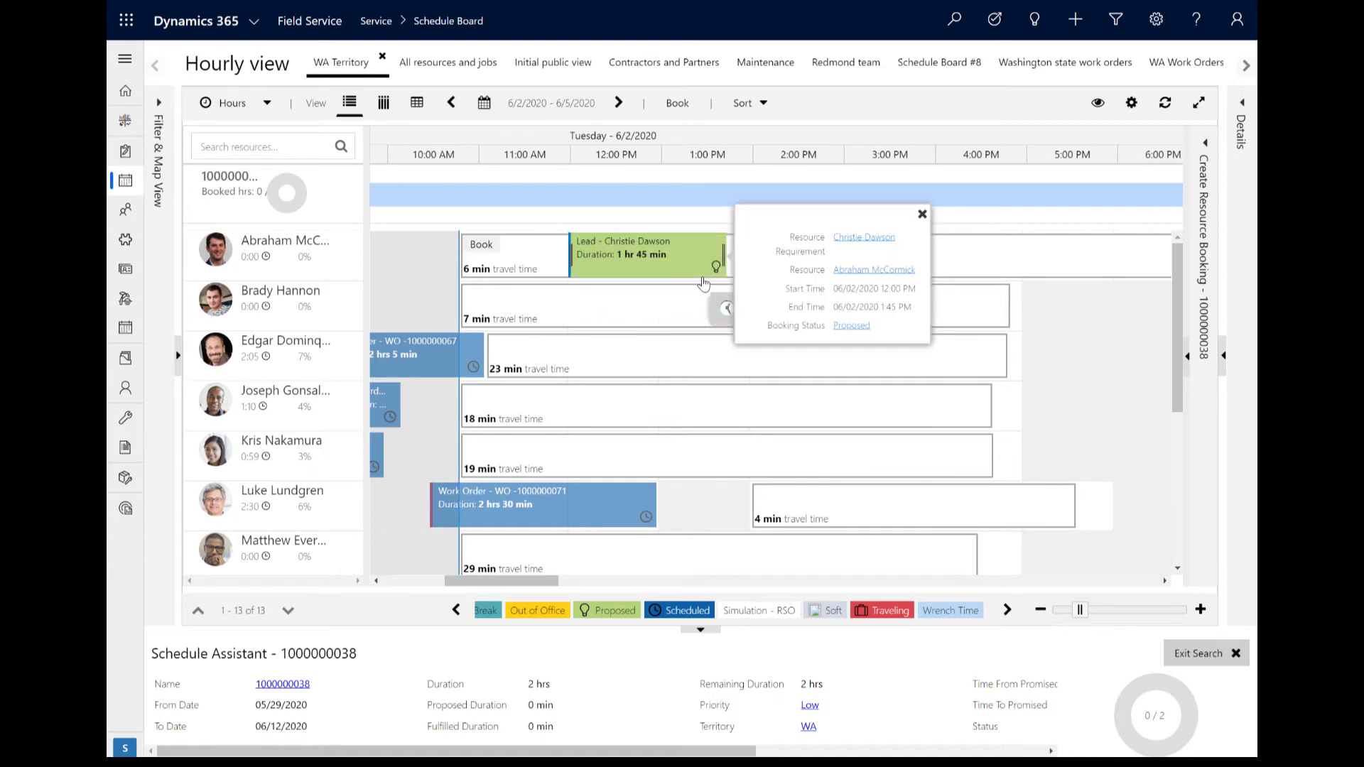
left_click(922, 214)
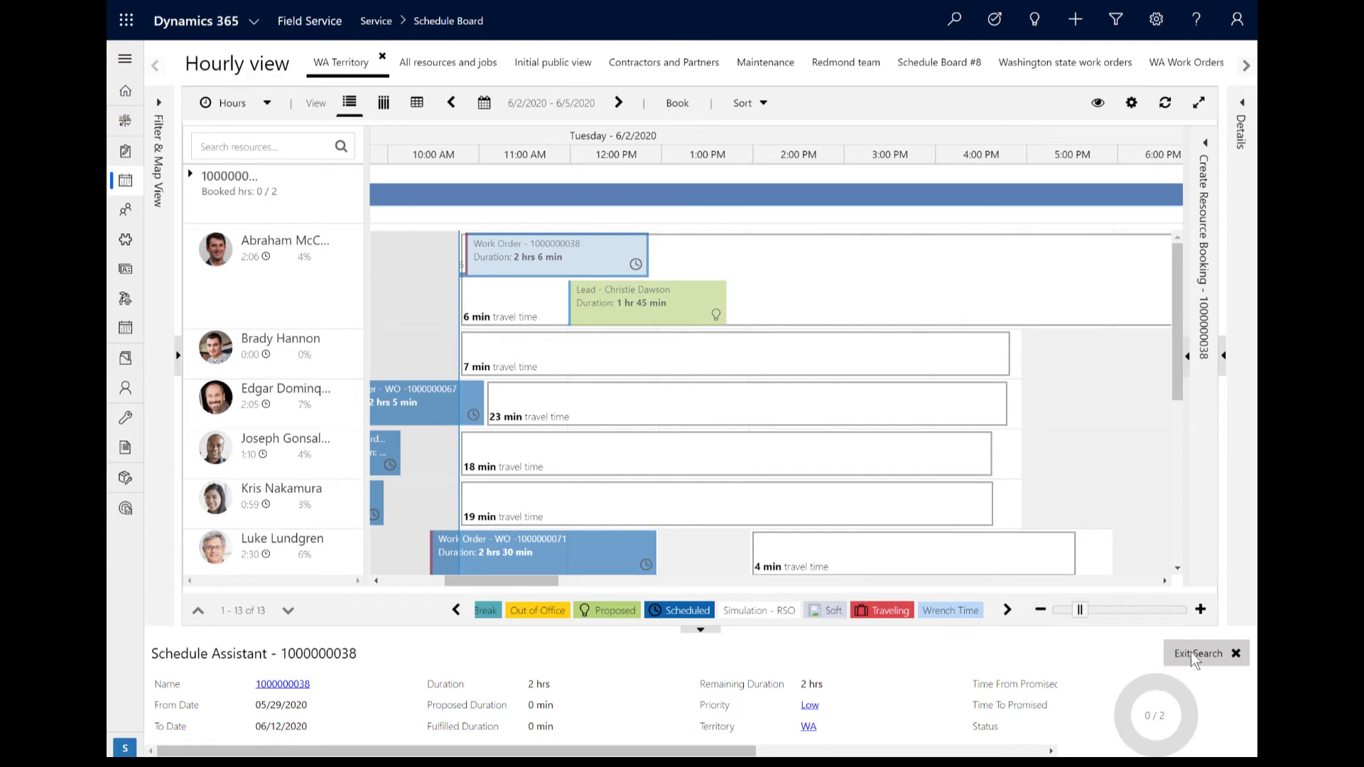
right_click(995, 182)
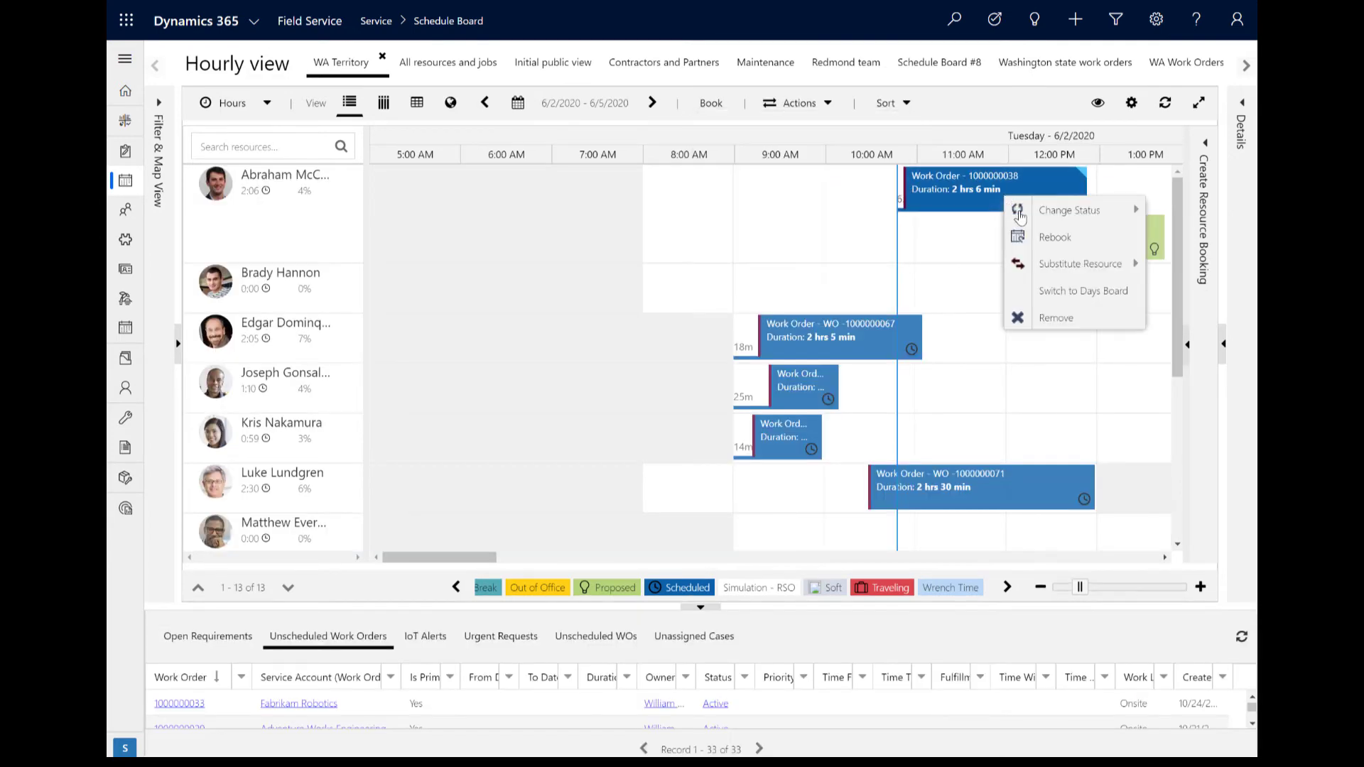
left_click(1055, 318)
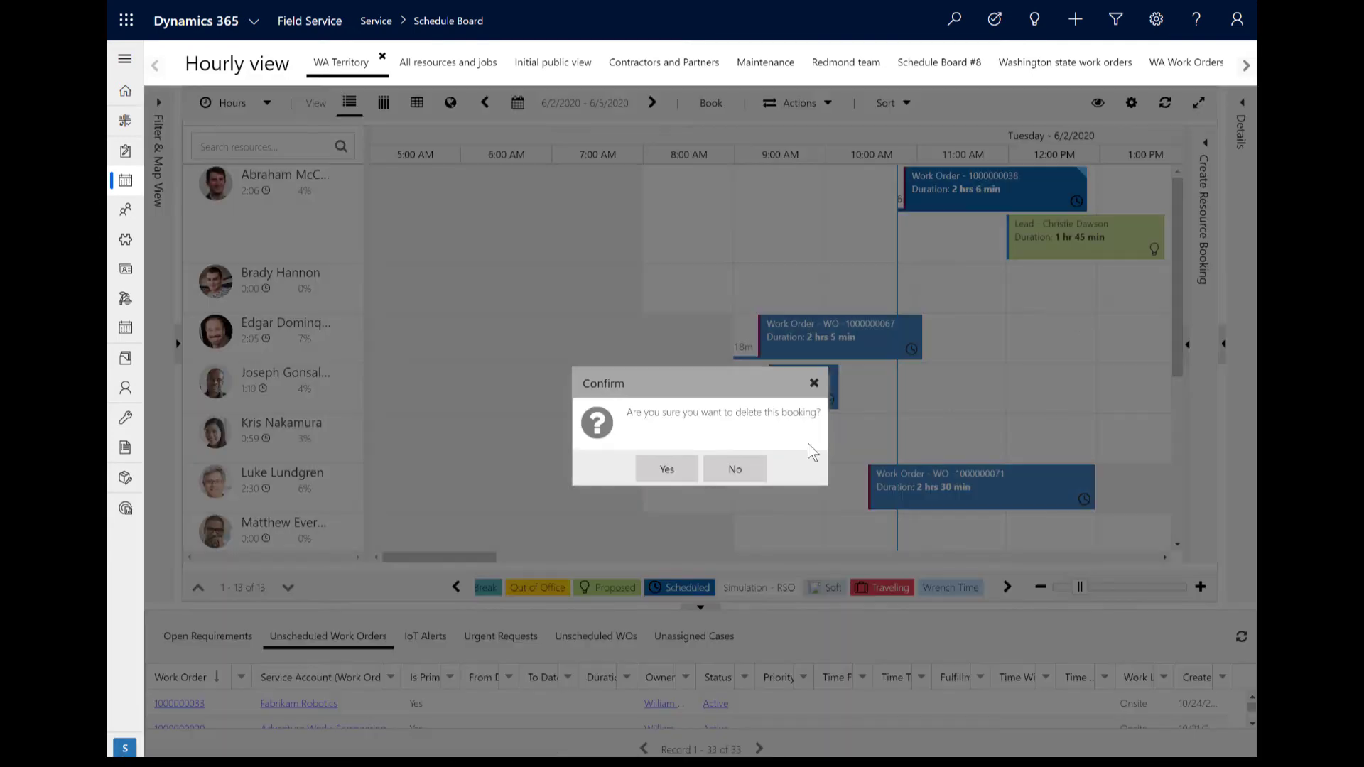
left_click(666, 469)
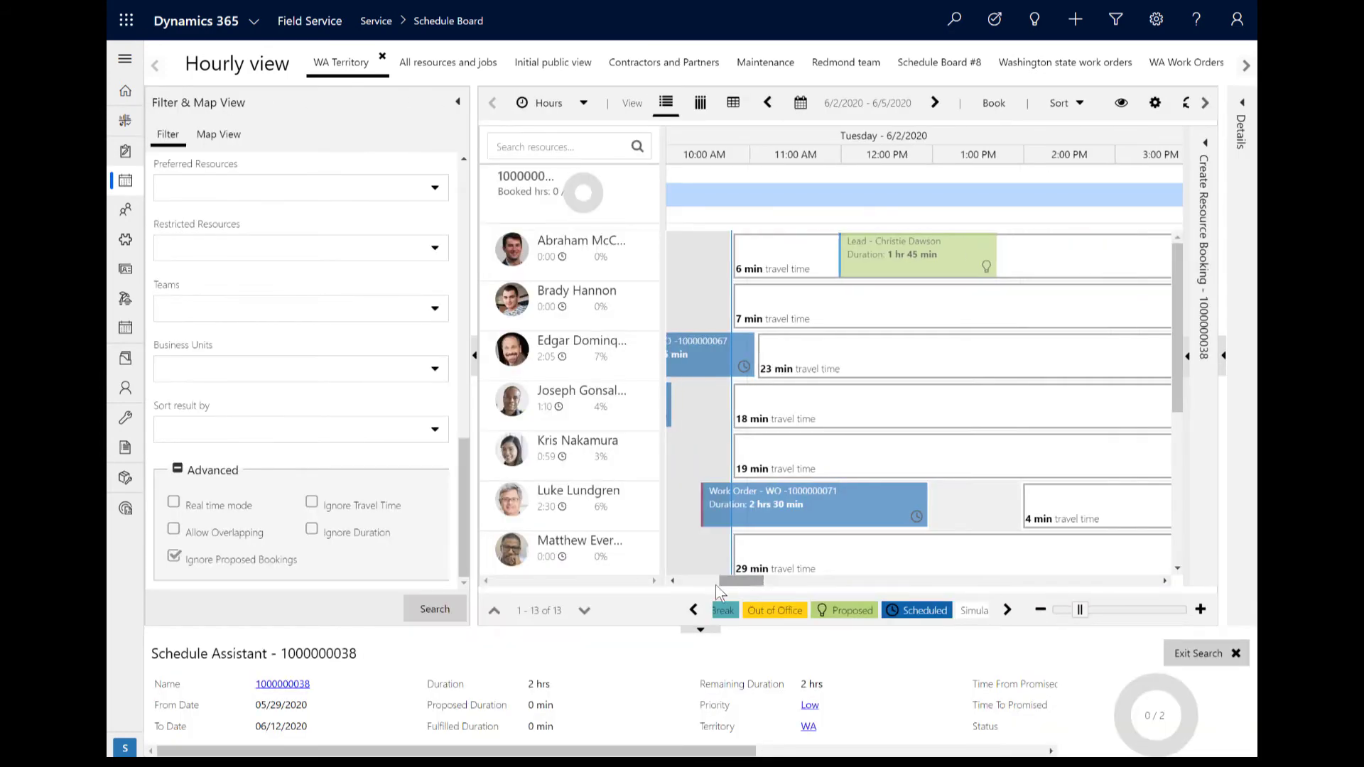
left_click(175, 559)
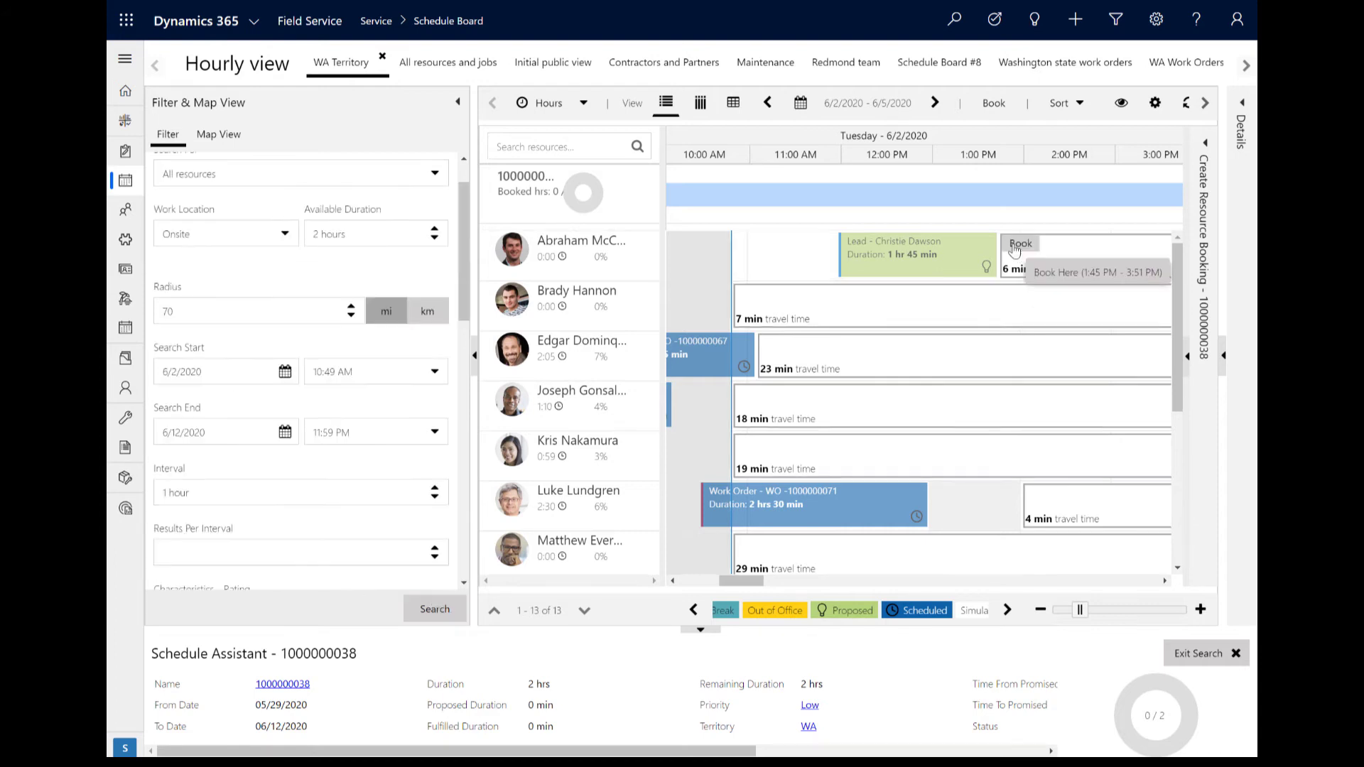
left_click(1019, 245)
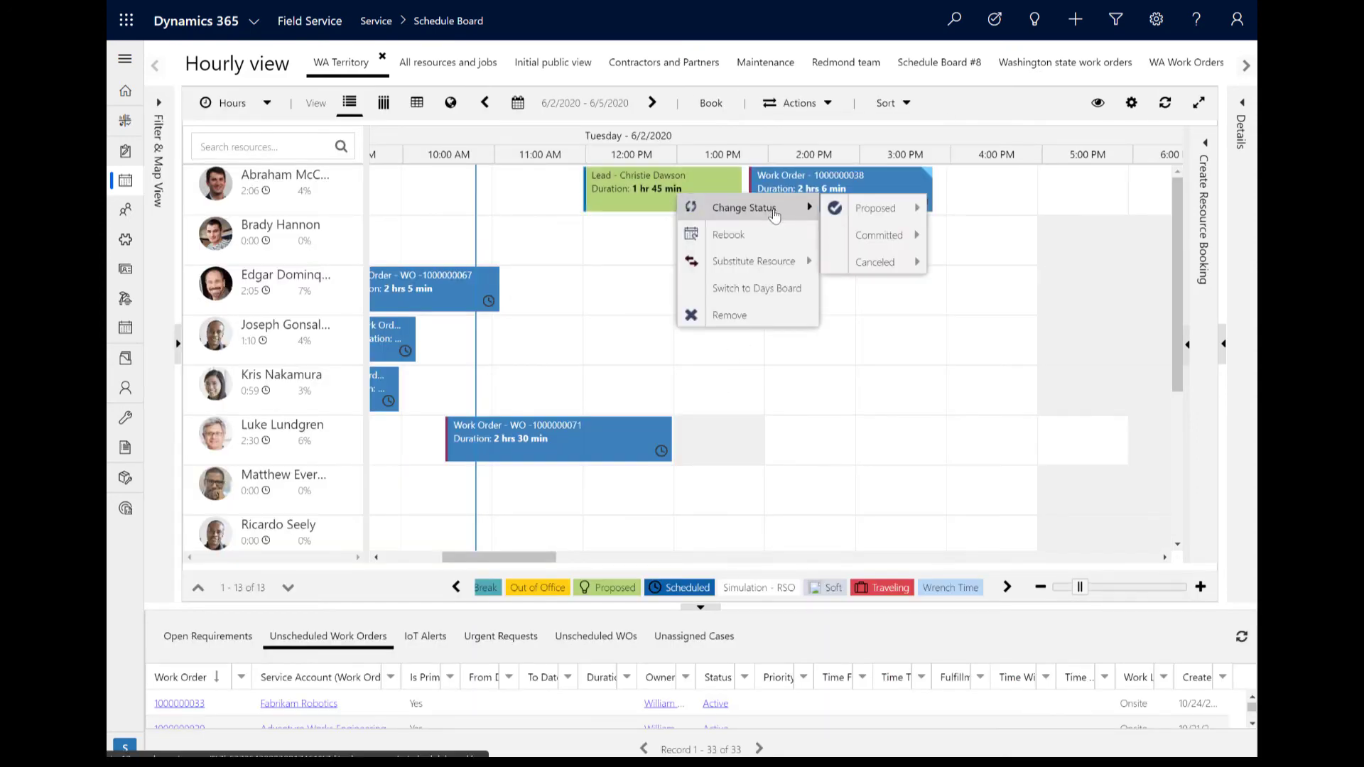
mouse_move(879, 235)
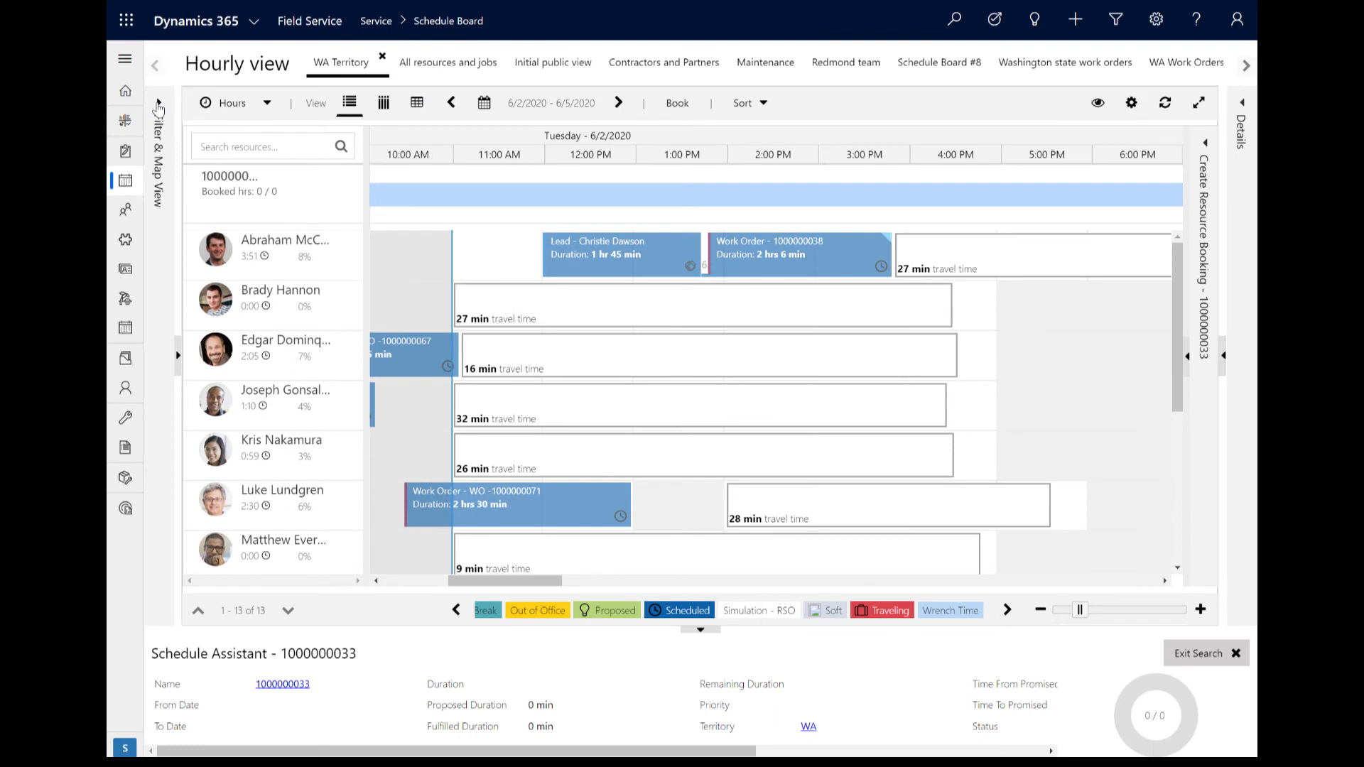
Expand the Schedule Assistant's Filter & Map View and its Advanced filter options
left_click(158, 103)
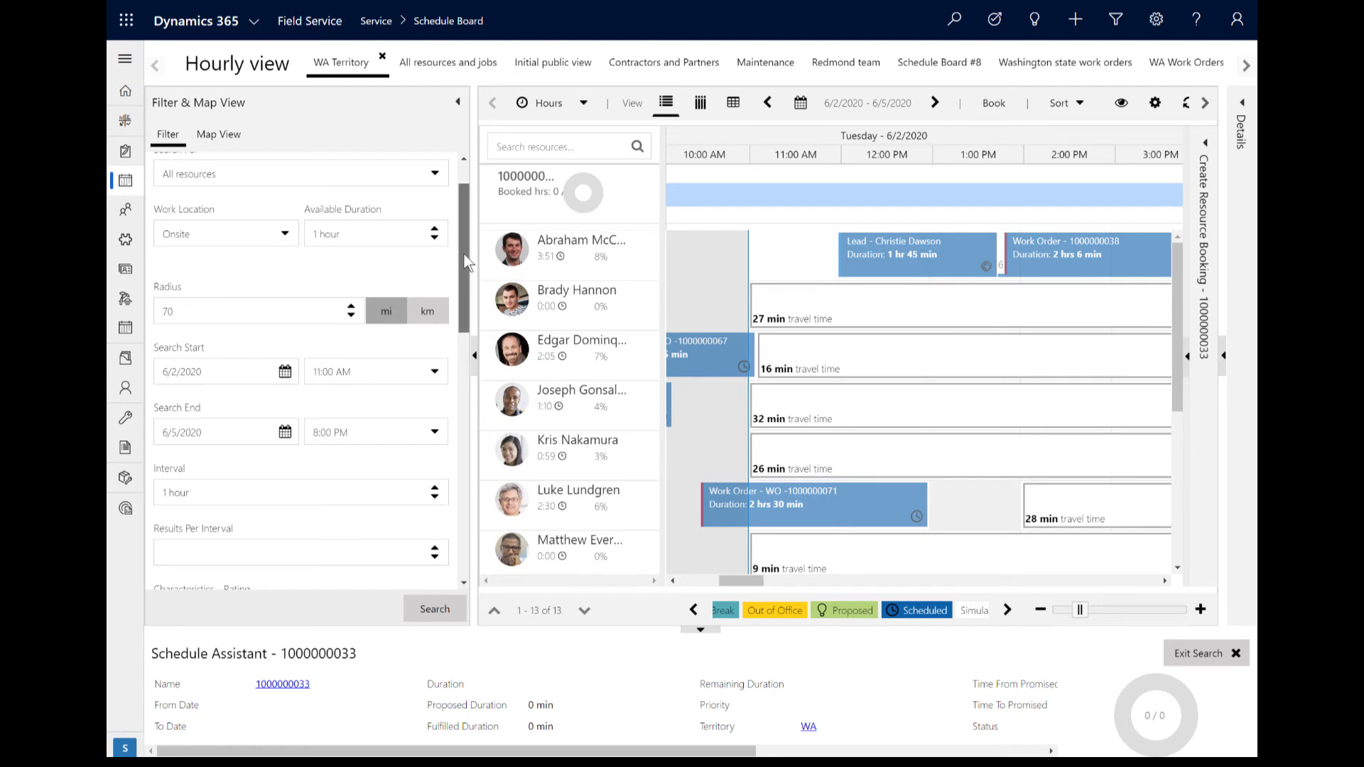
scroll("down", 3)
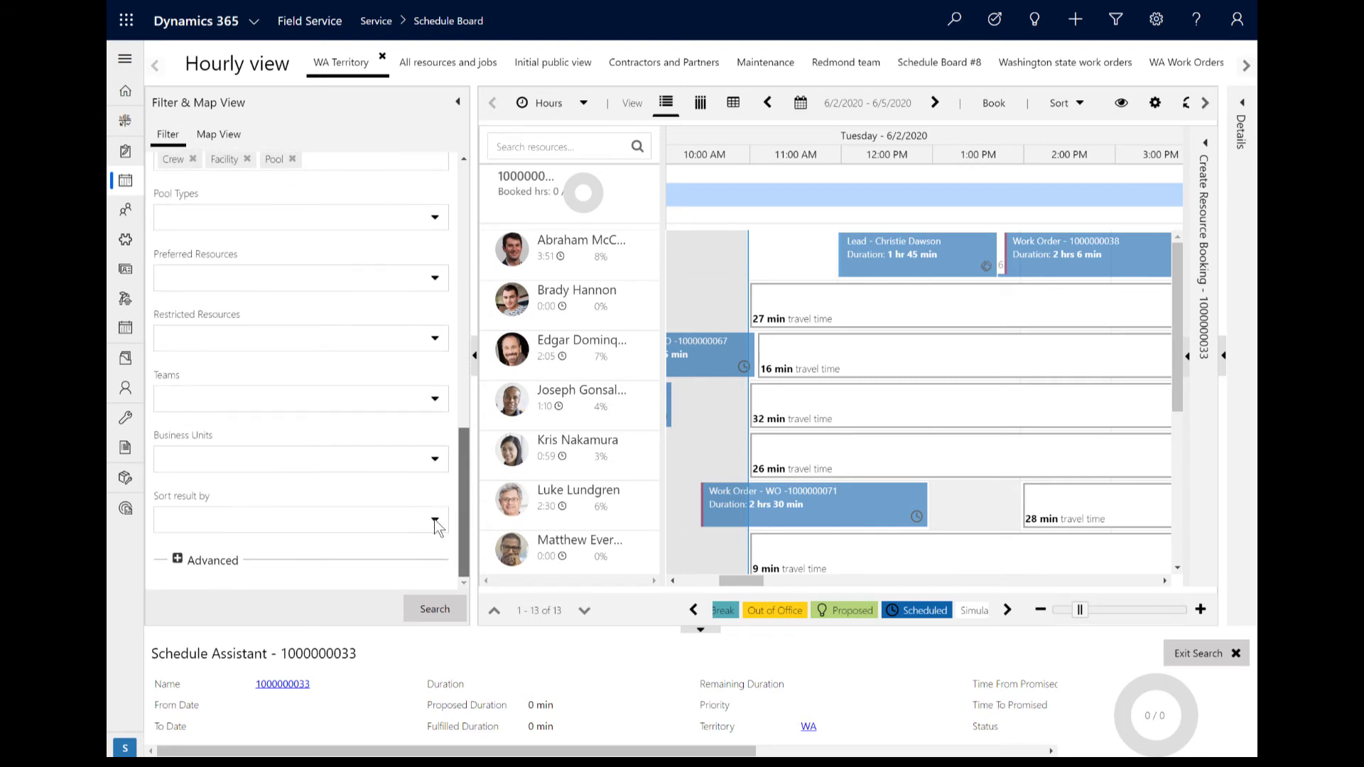
left_click(177, 559)
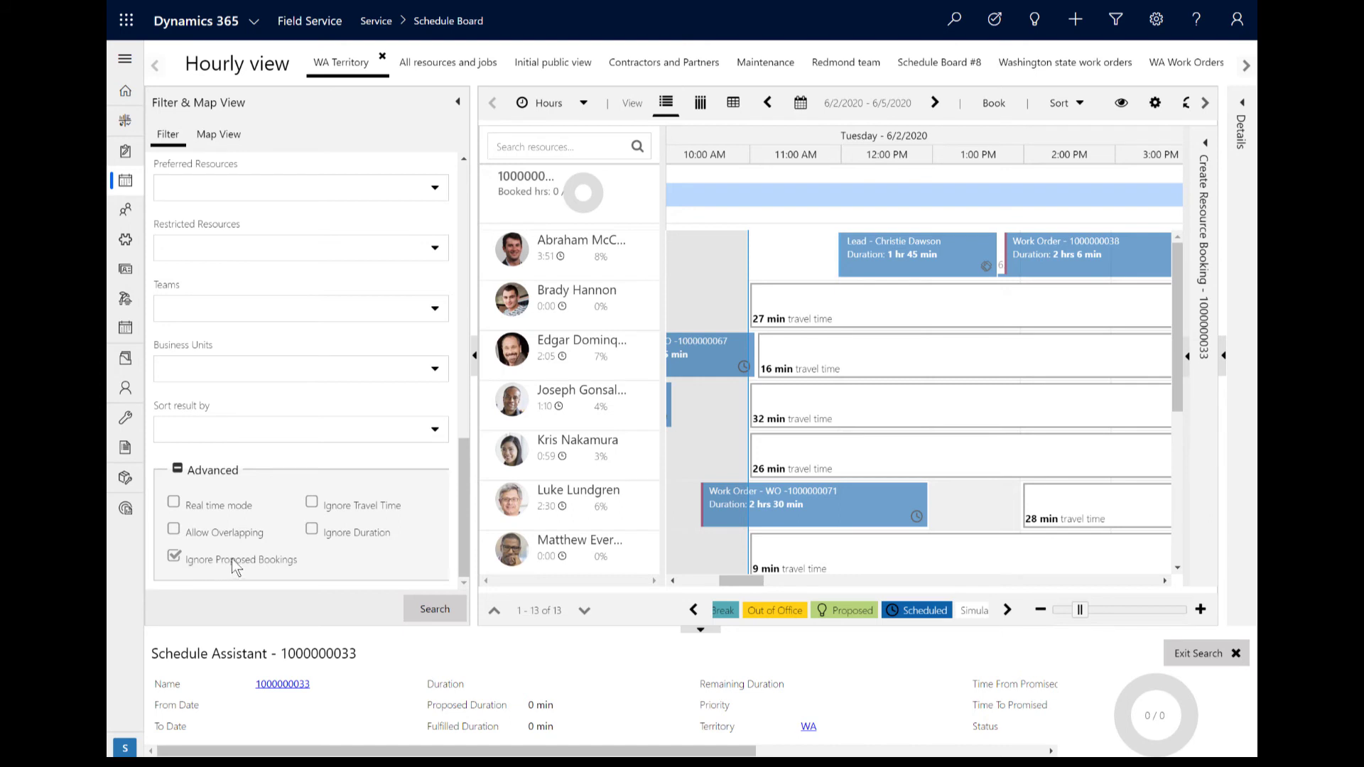
mouse_move(255, 567)
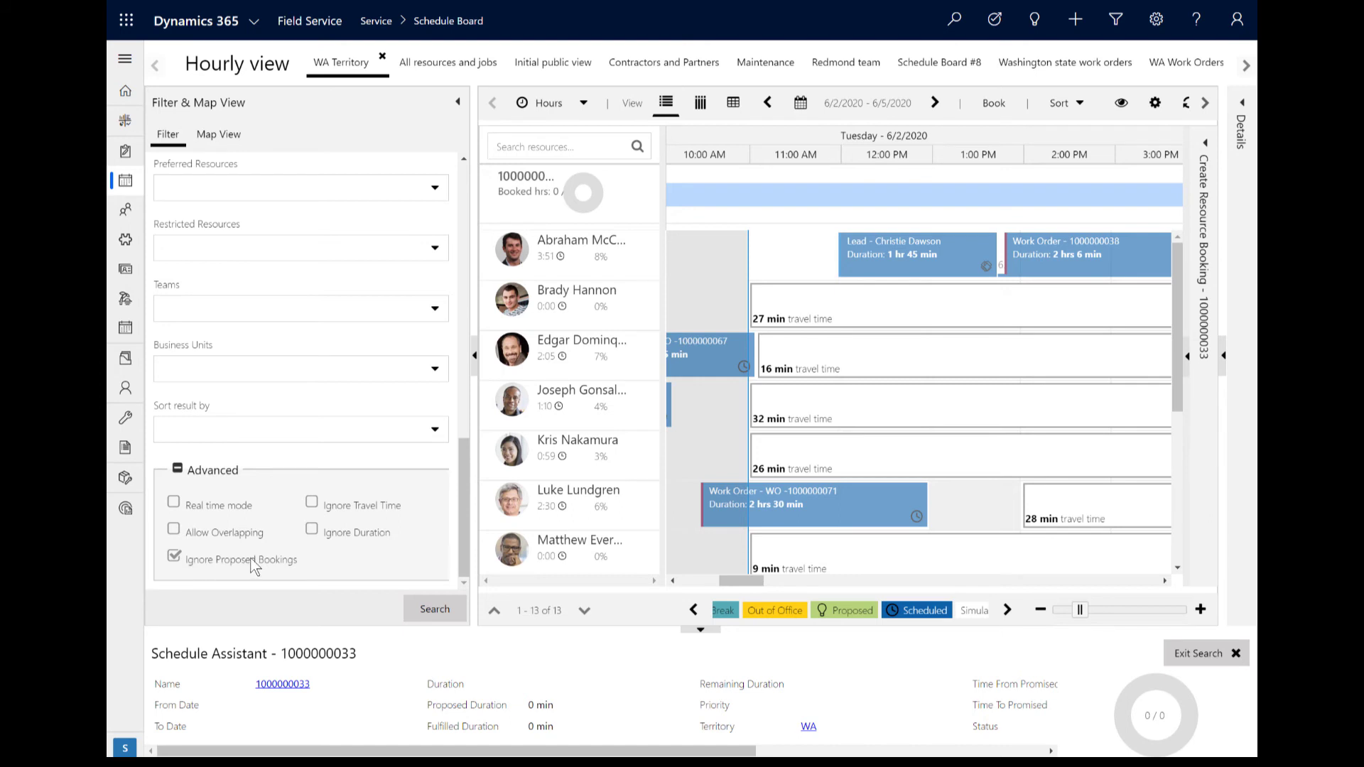
mouse_move(253, 529)
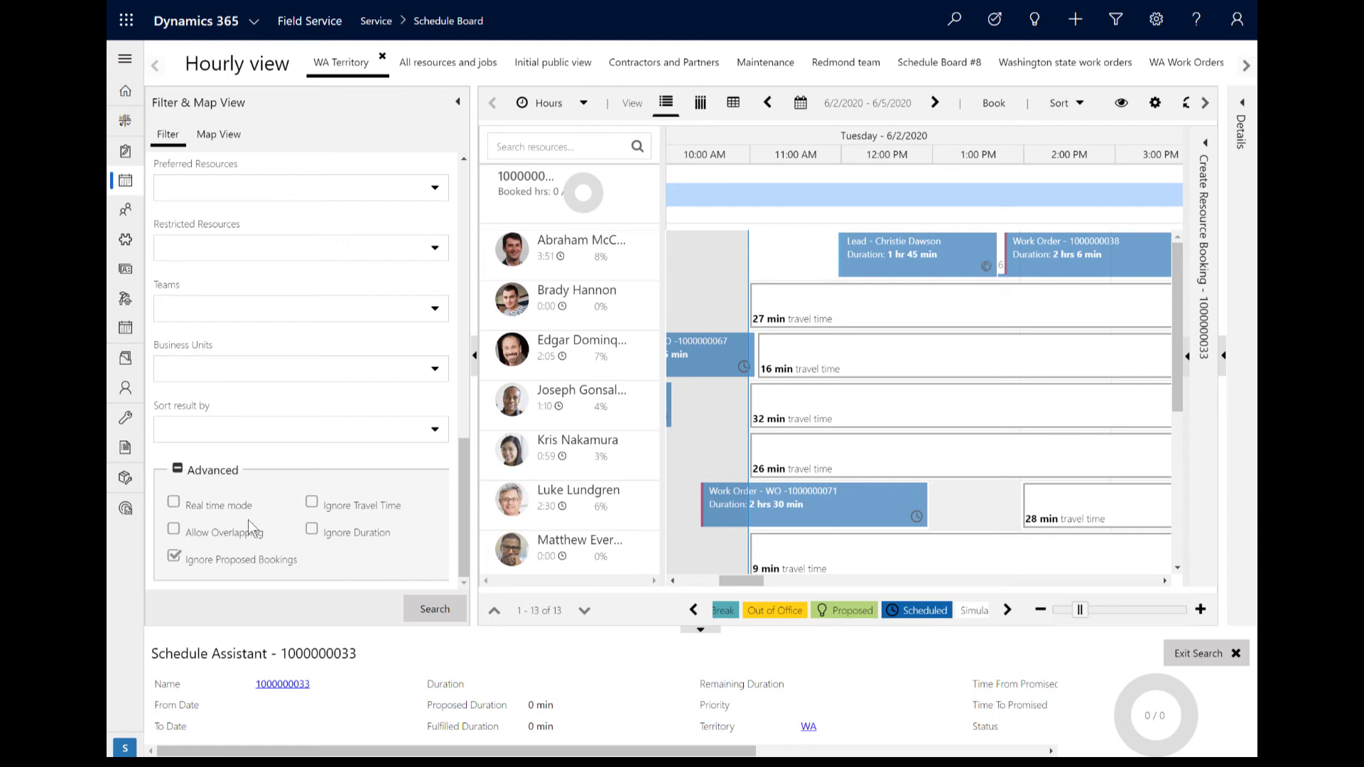
mouse_move(433, 434)
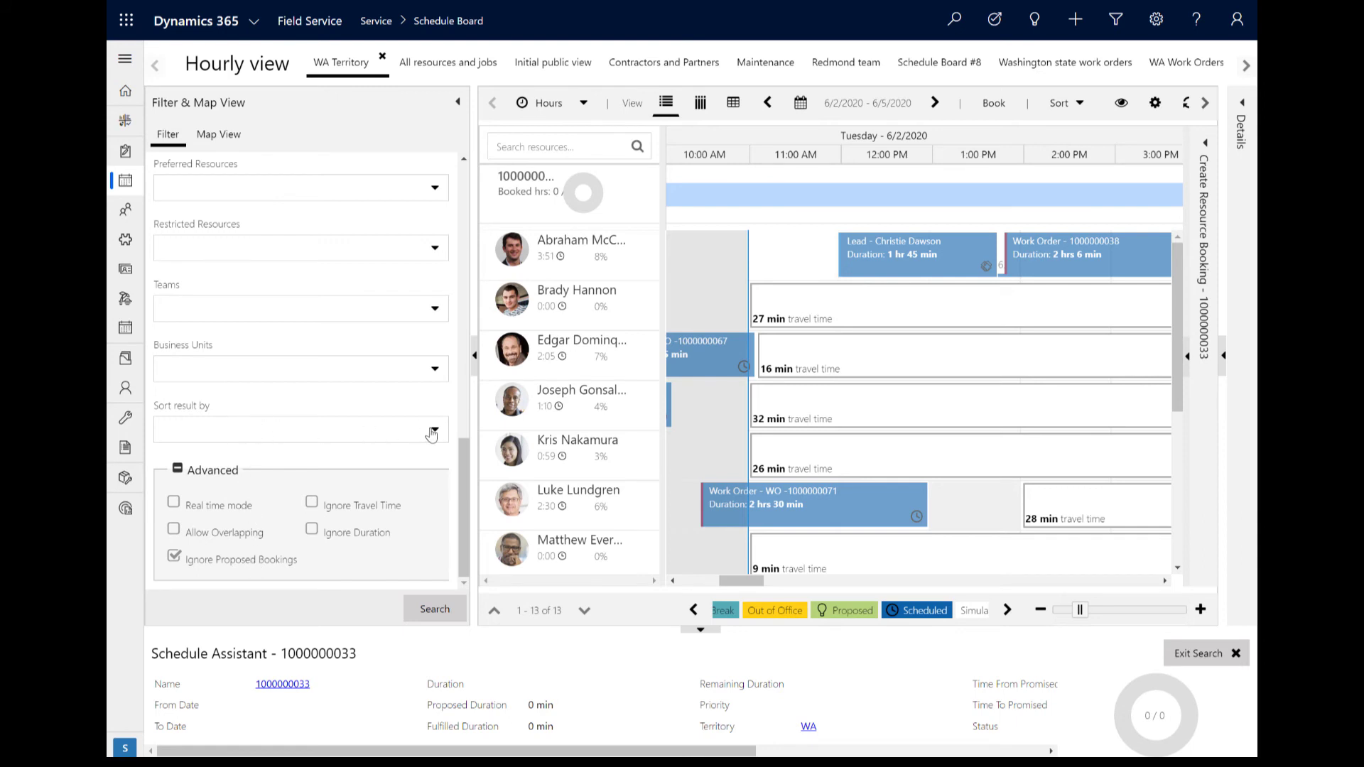
Sort the search results by Total Available Time and choose the sort direction
scroll("up", 3)
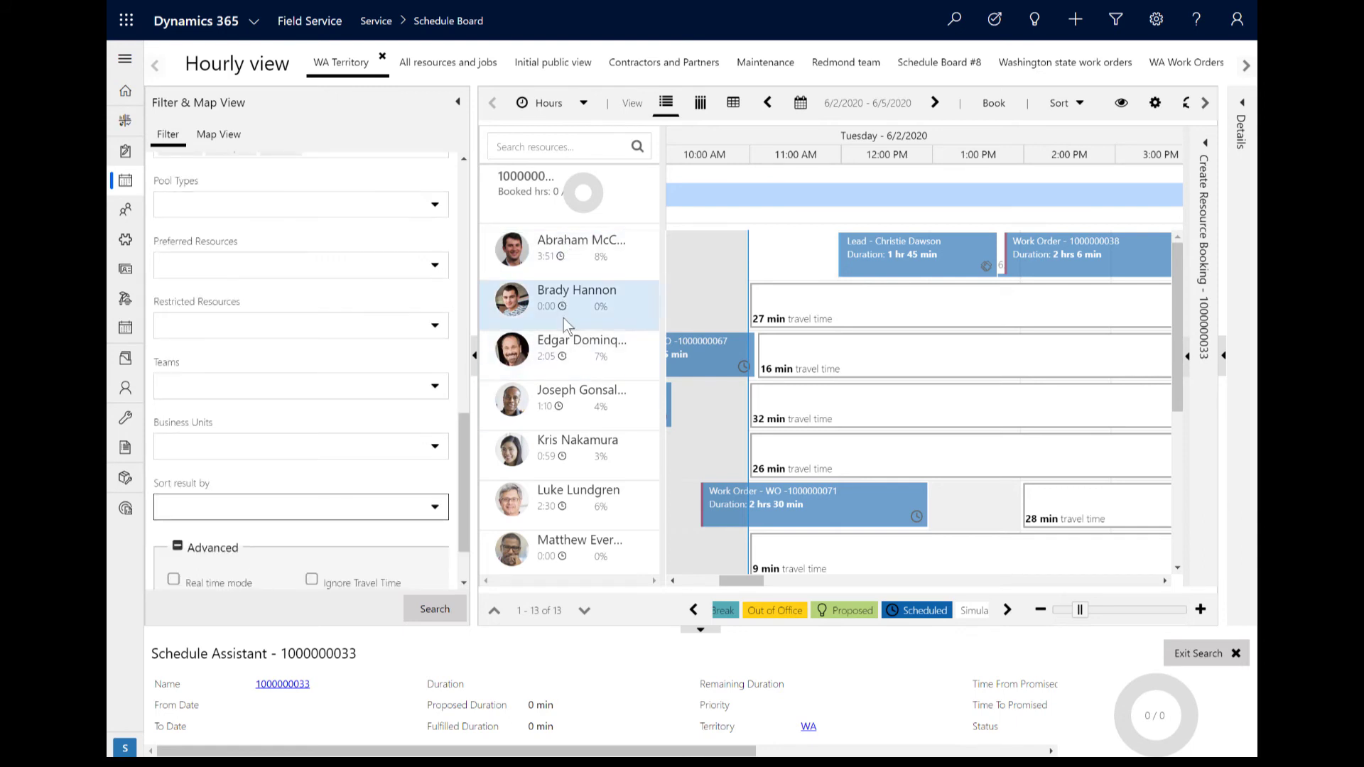
left_click(295, 508)
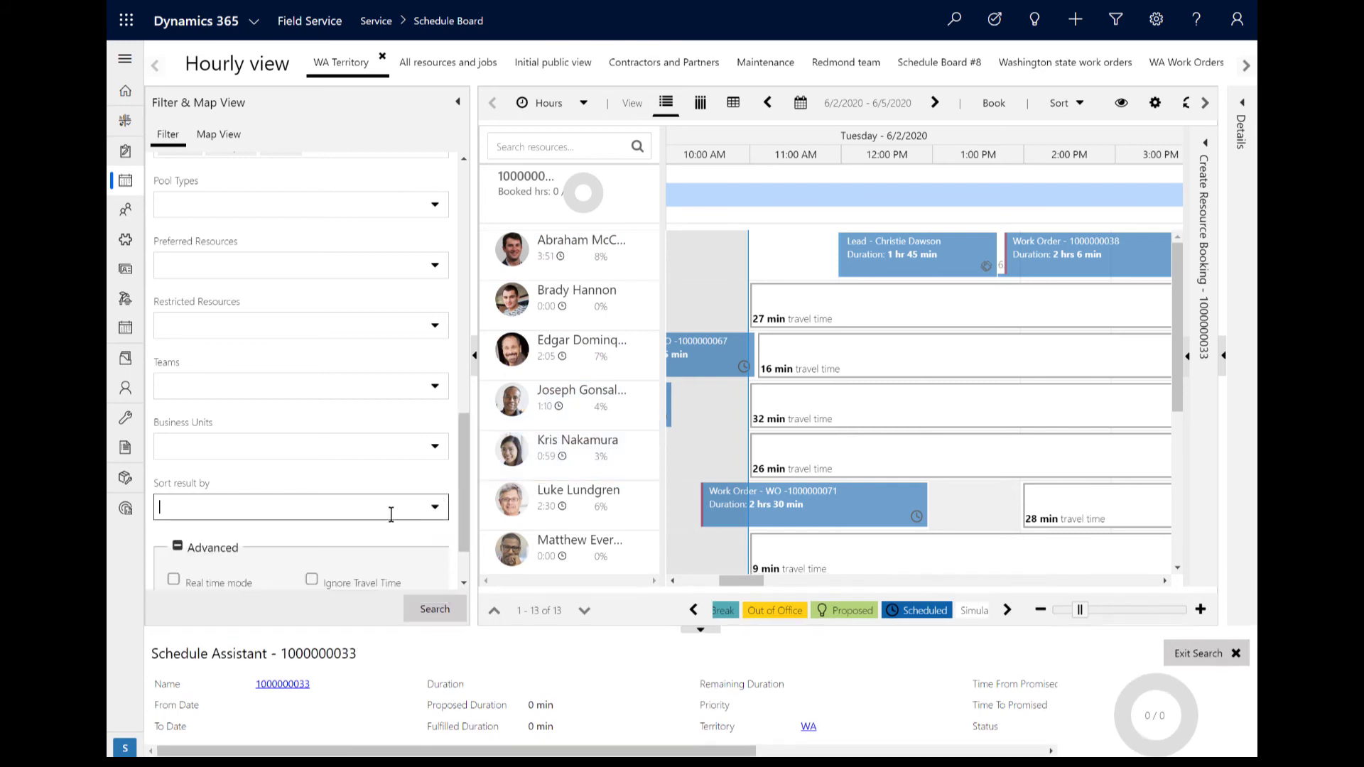
left_click(435, 507)
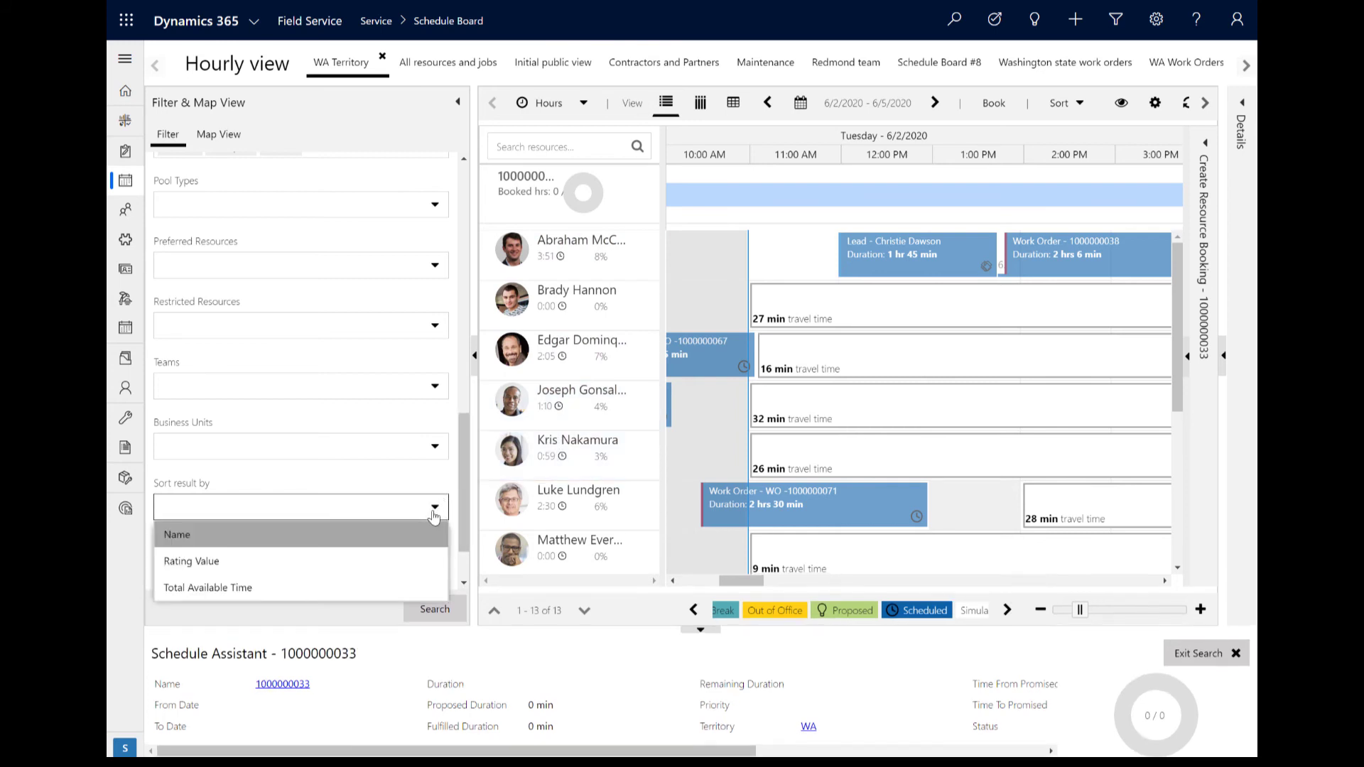
mouse_move(357, 588)
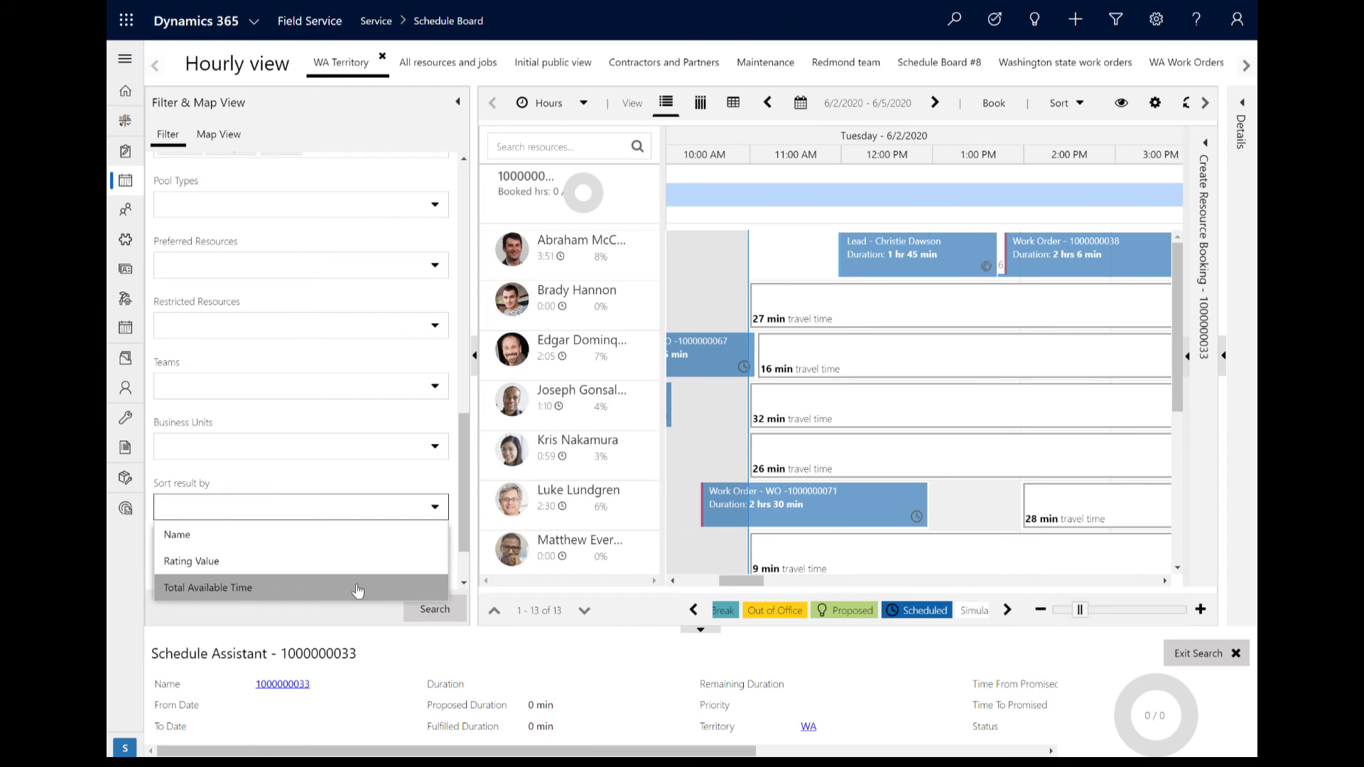
left_click(207, 588)
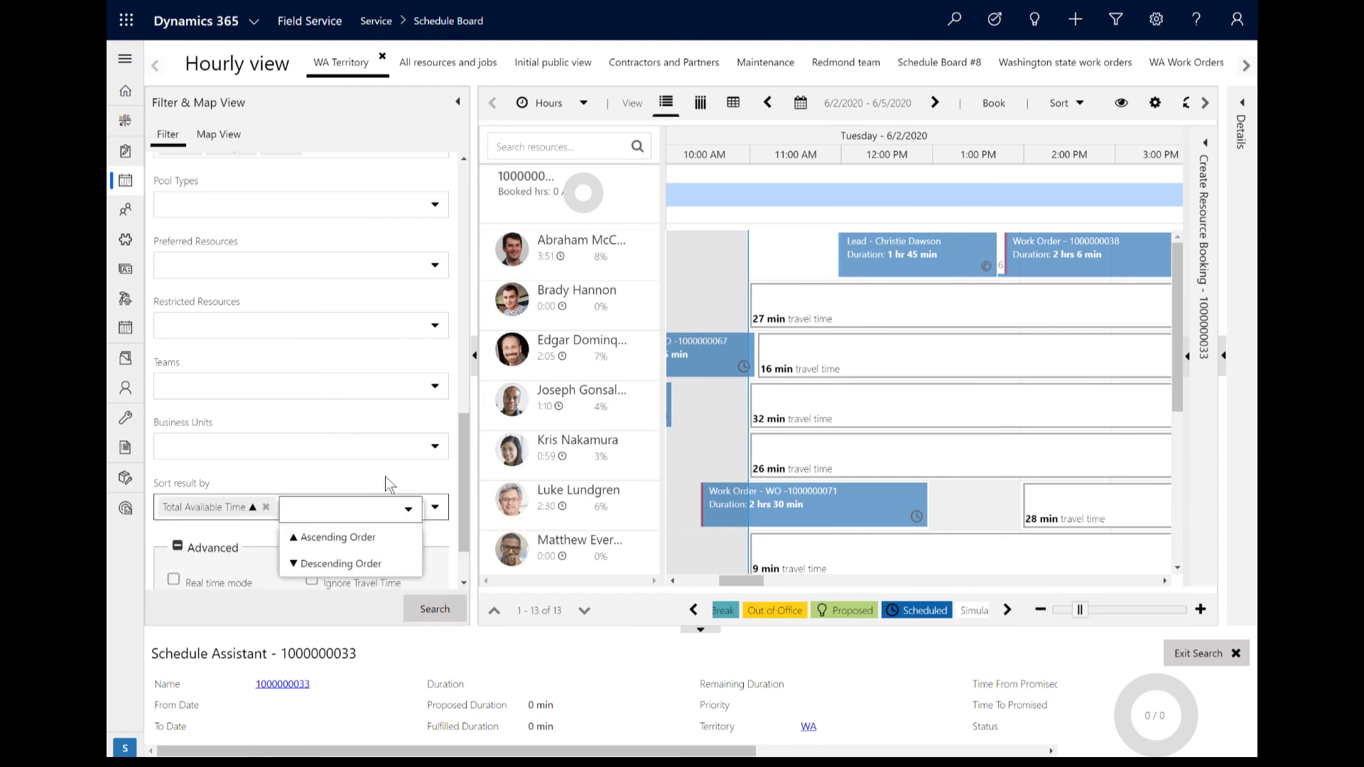
left_click(434, 608)
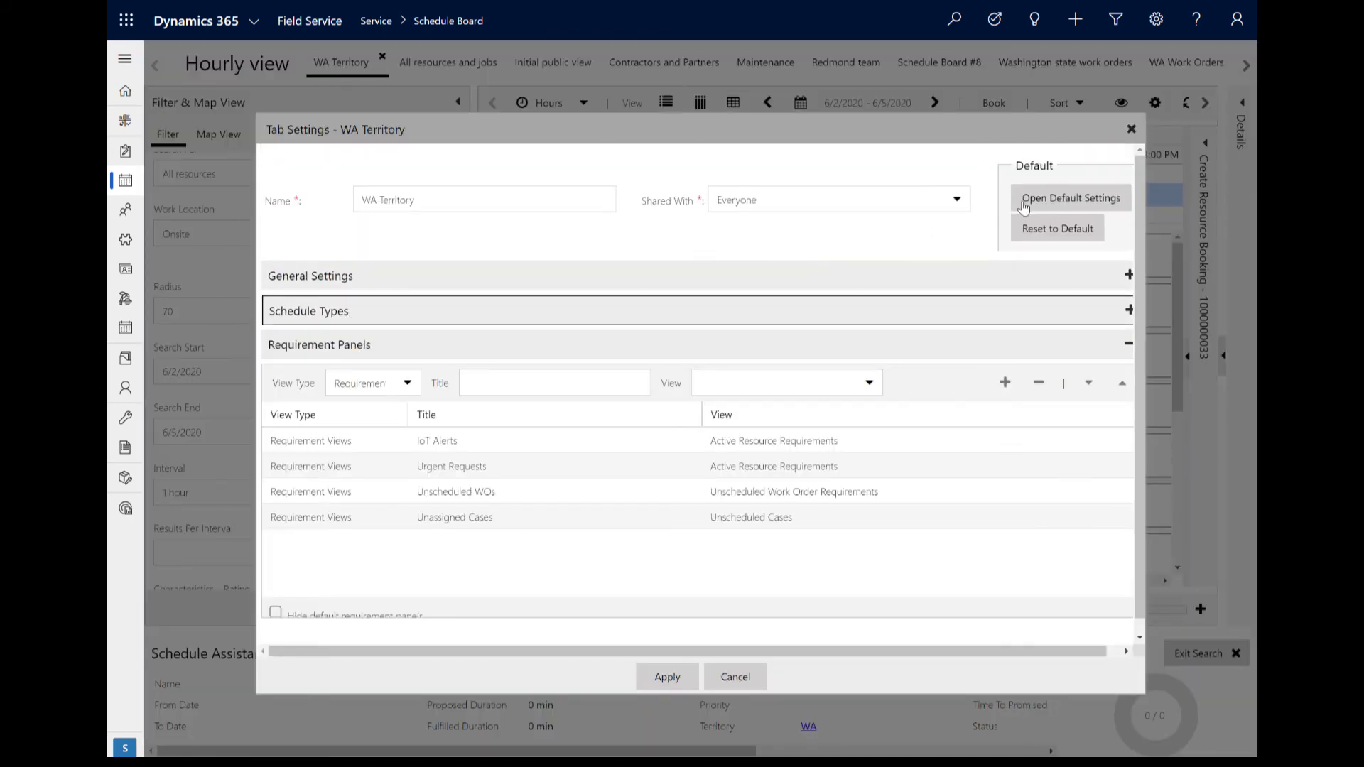
Open Default Settings for the Work Order schedule type, down to the Schedule Assistant query options
left_click(1071, 198)
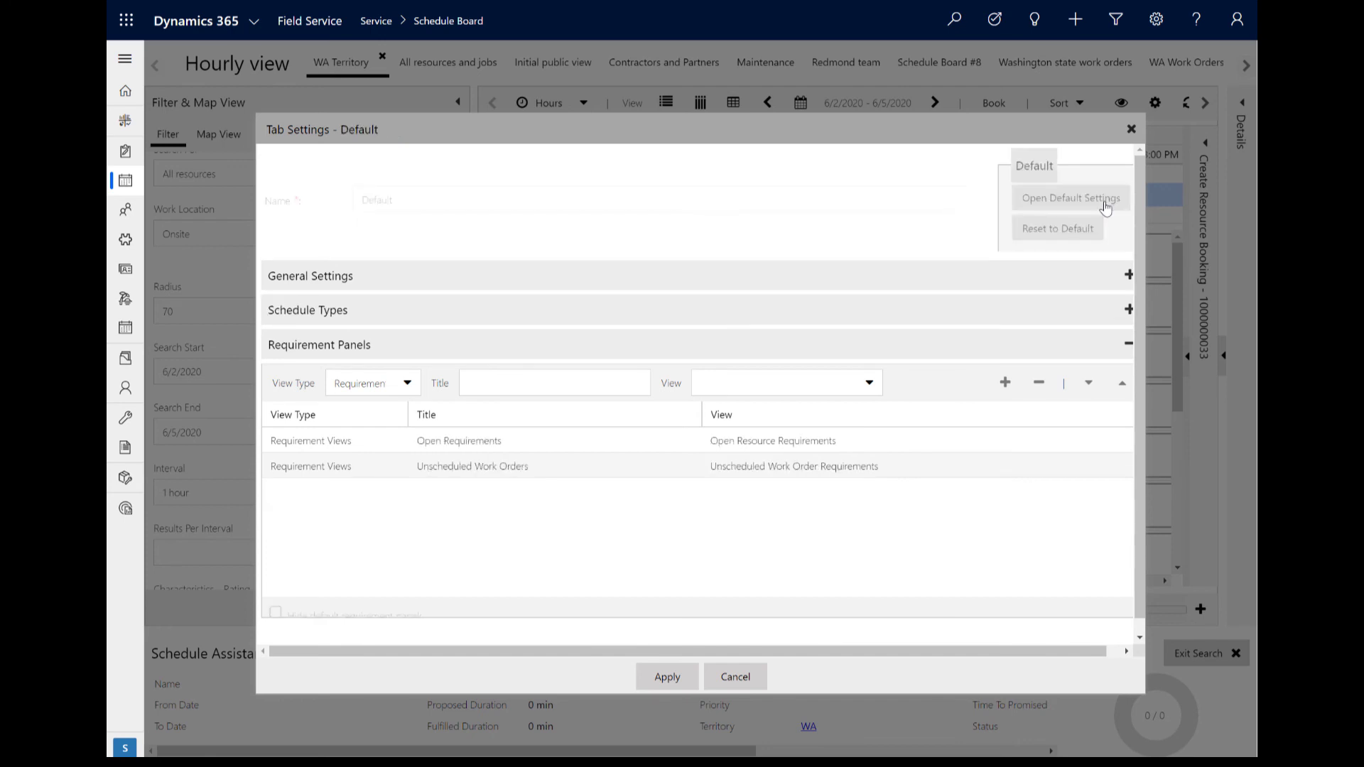
mouse_move(396, 340)
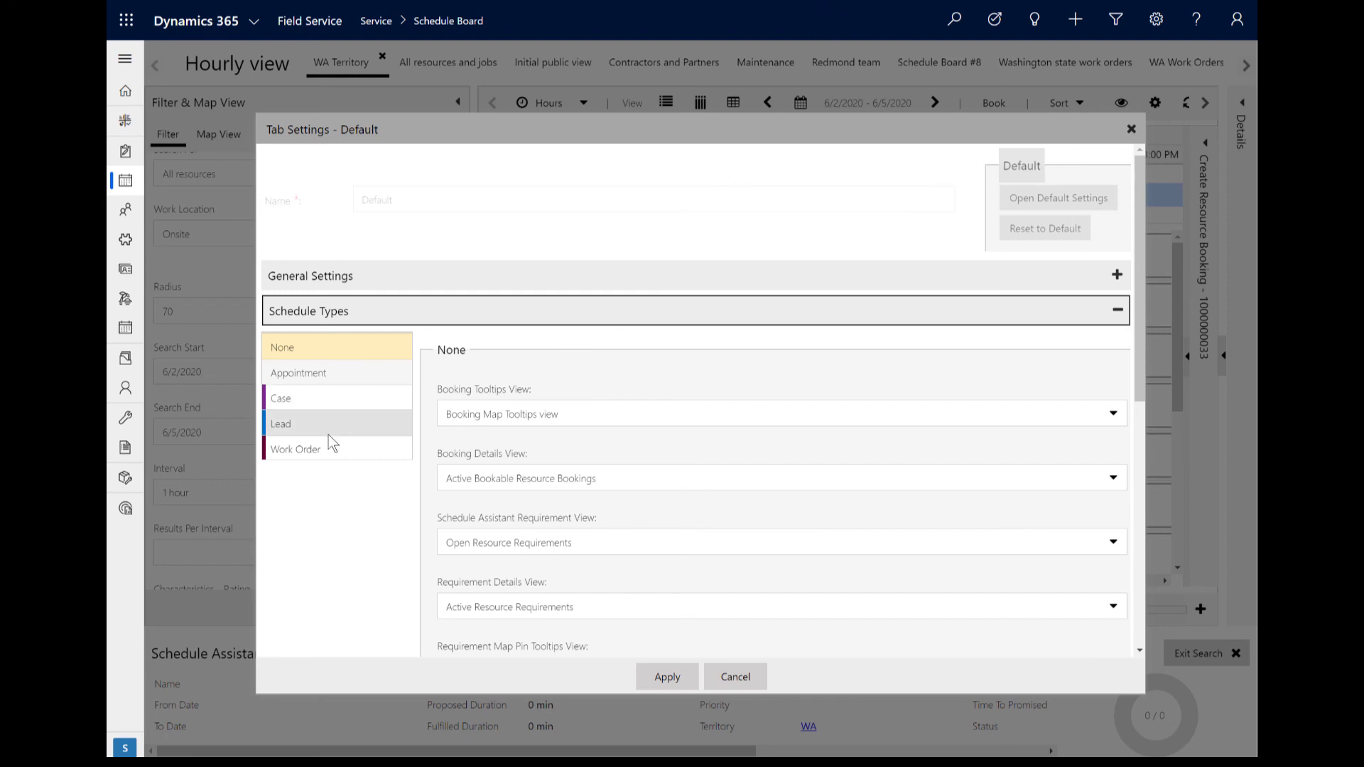
left_click(295, 449)
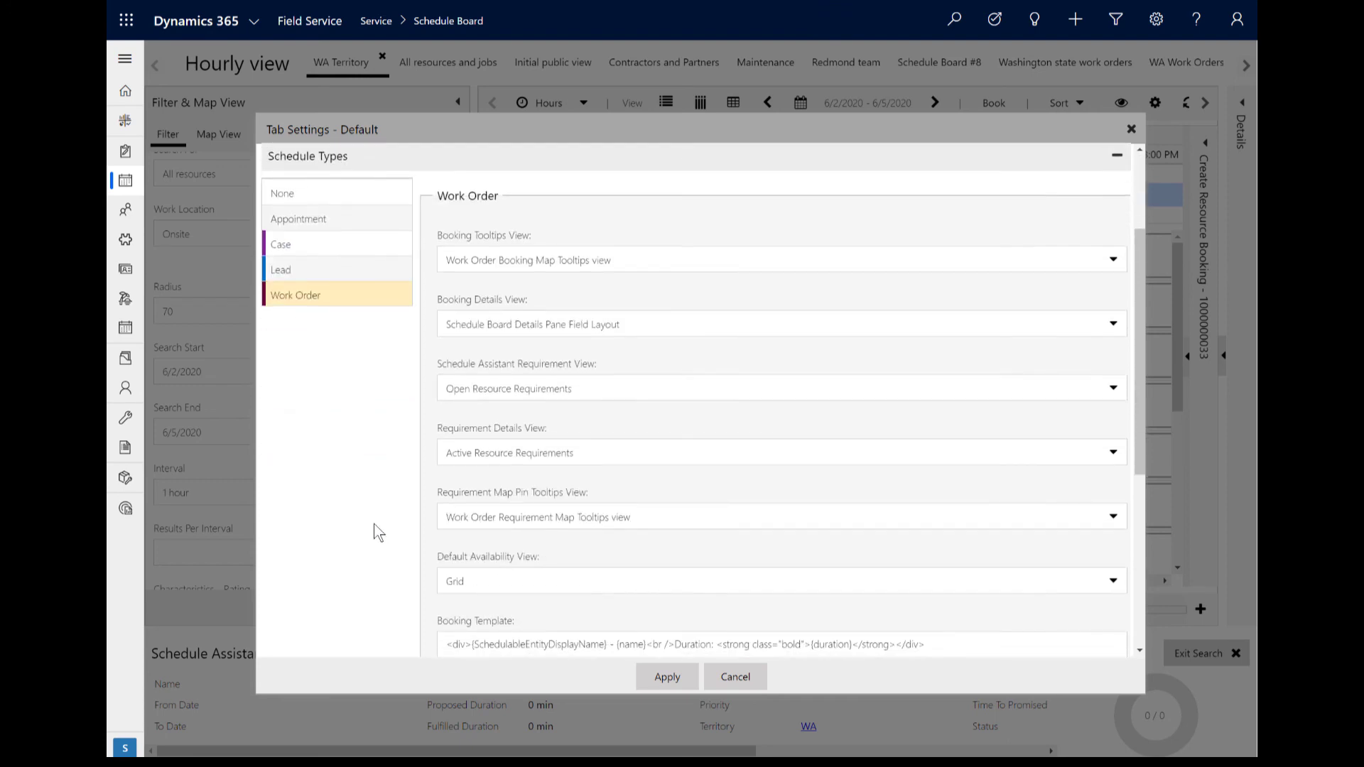
scroll("down", 3)
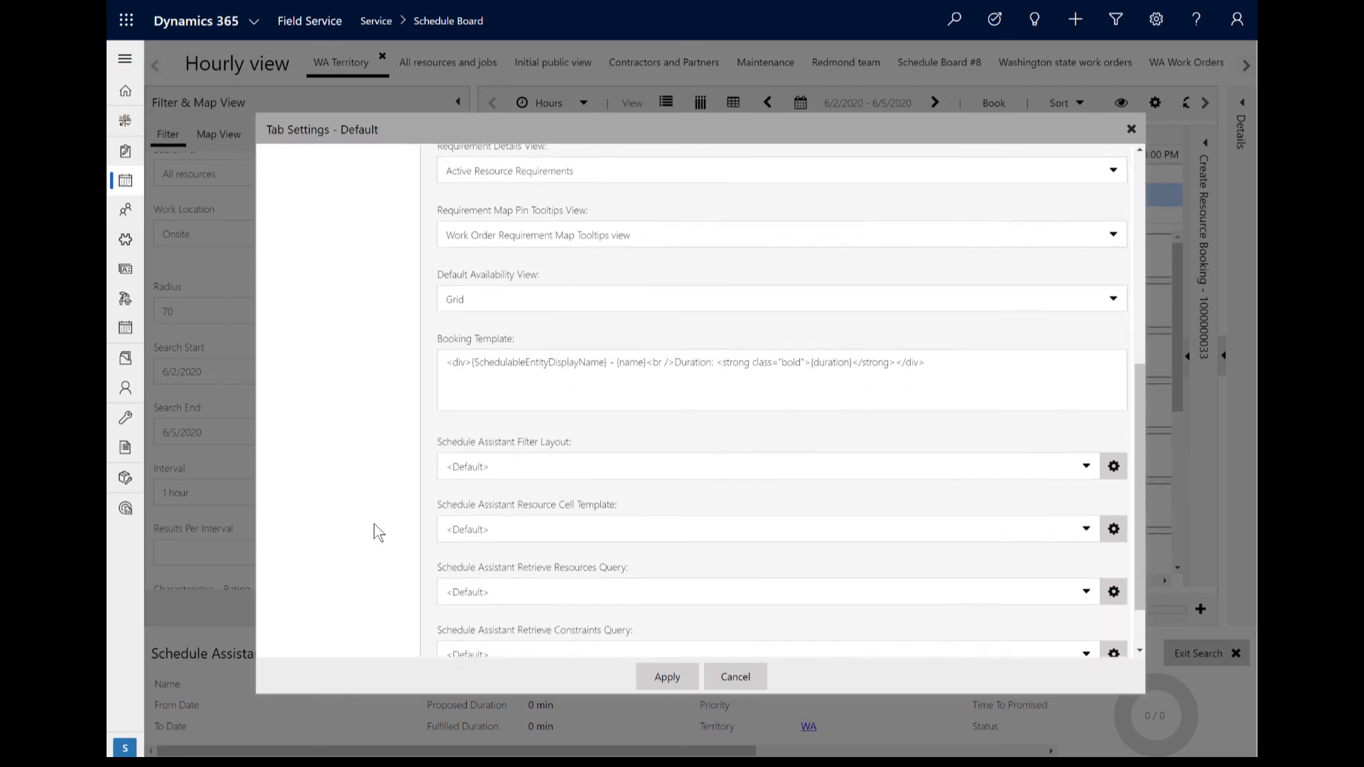
scroll("down", 3)
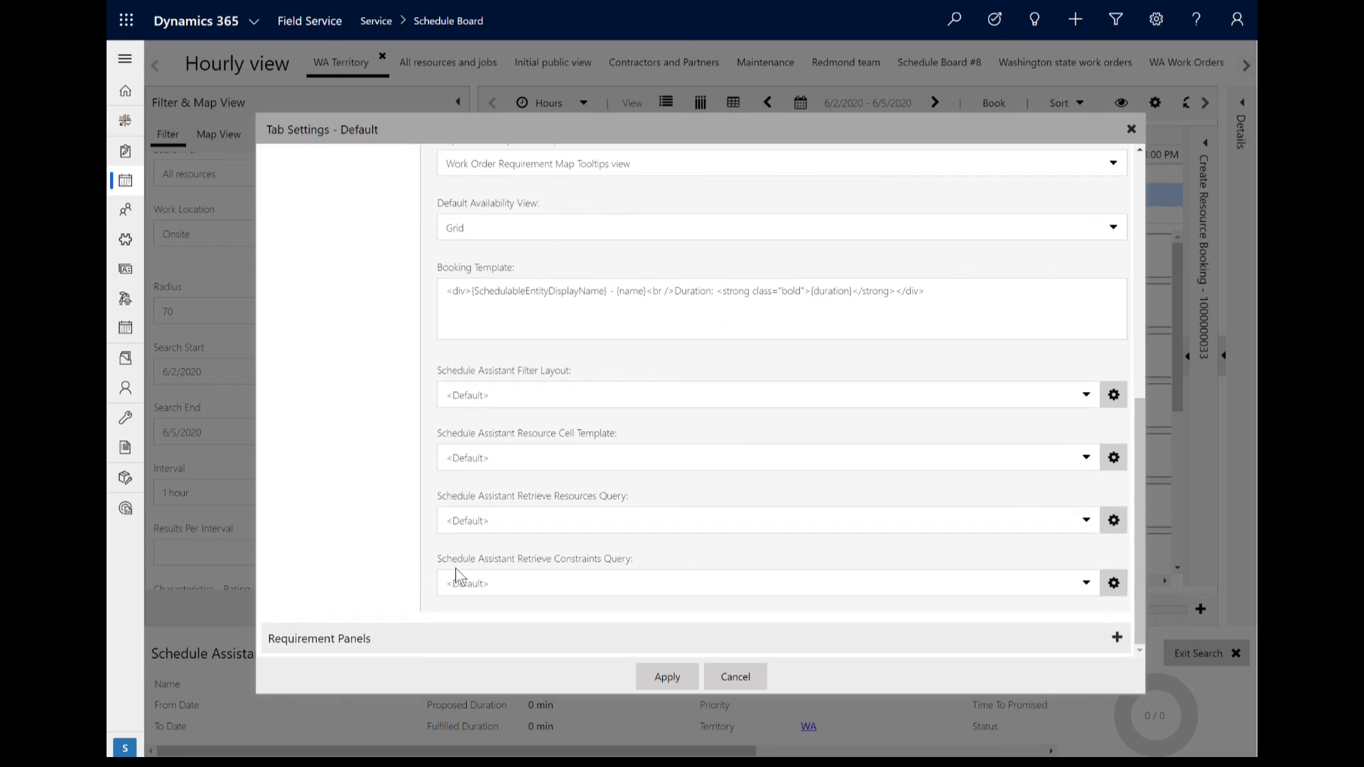
mouse_move(1115, 583)
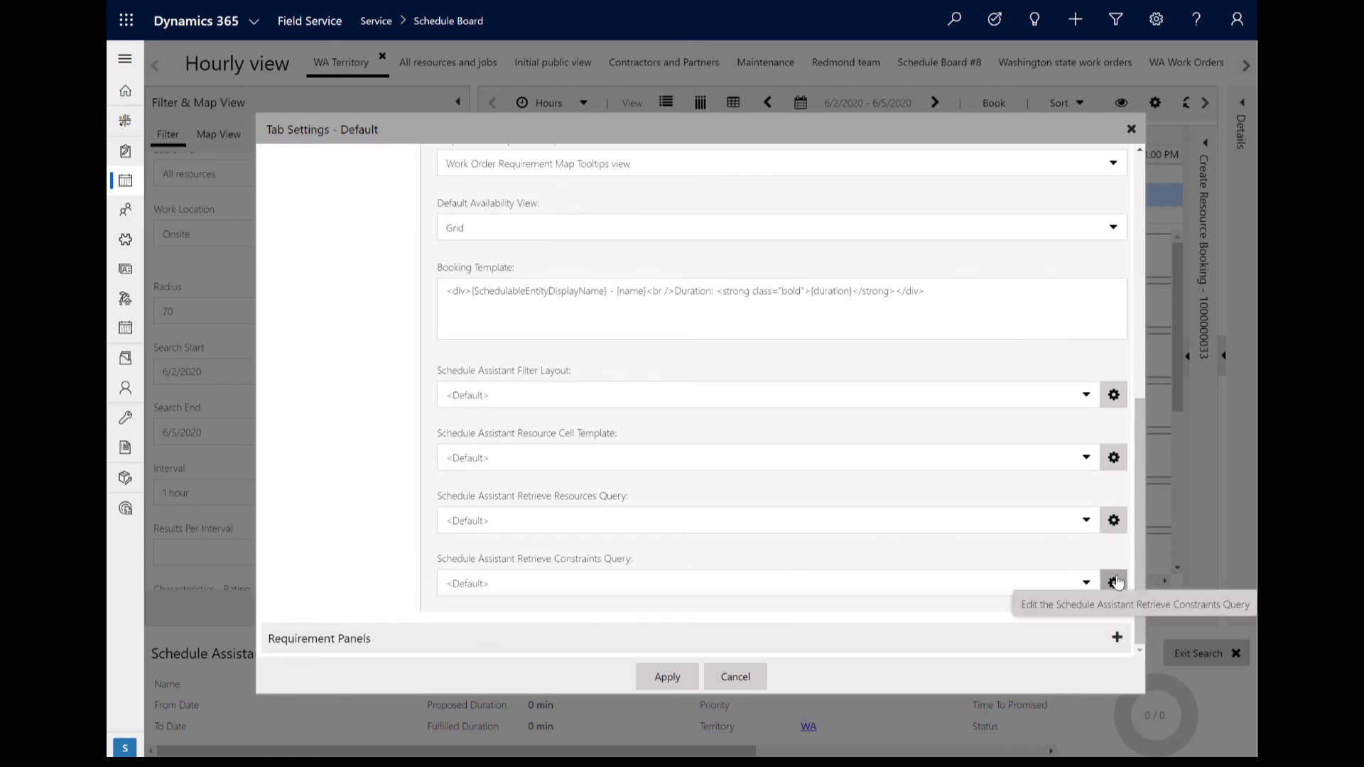
mouse_move(1114, 583)
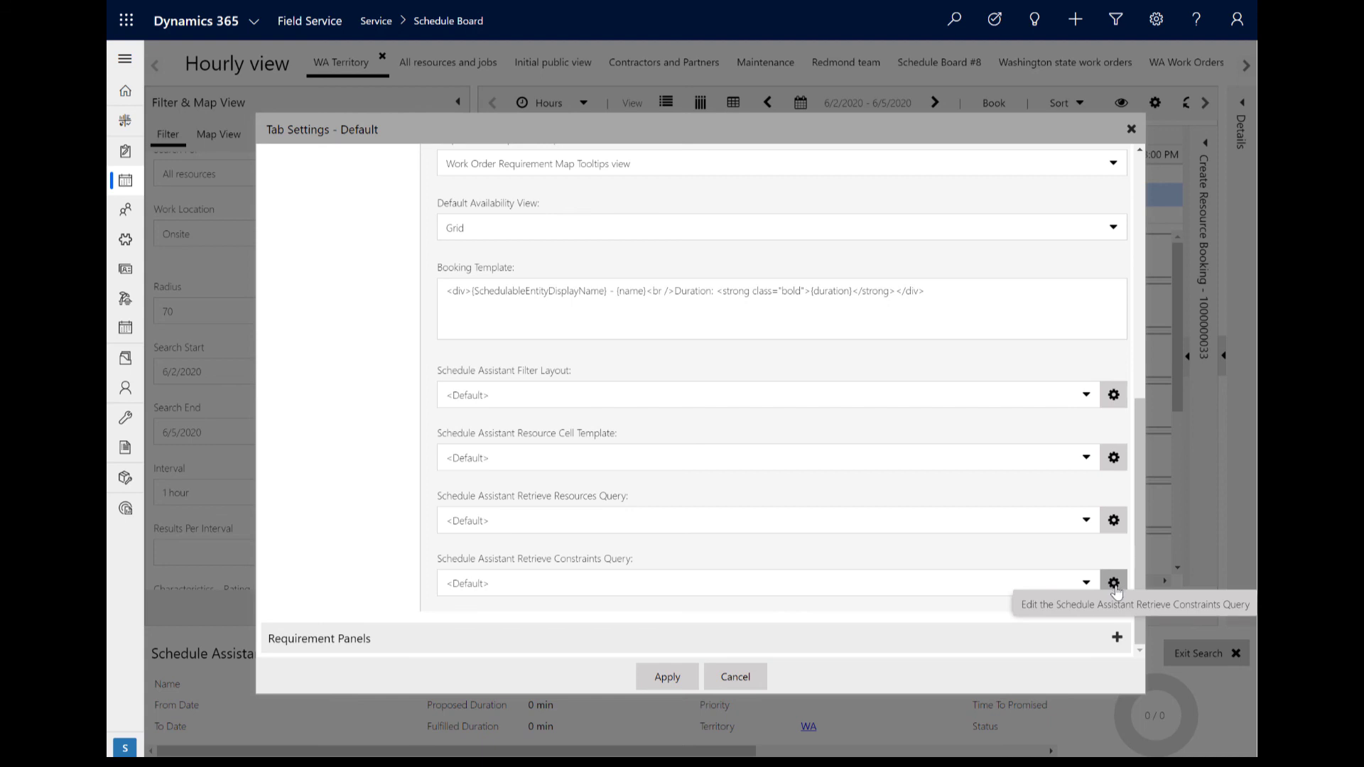
Open the Retrieve Constraints Query XML and select IgnoreProposedBookings' 'true' value
left_click(1114, 583)
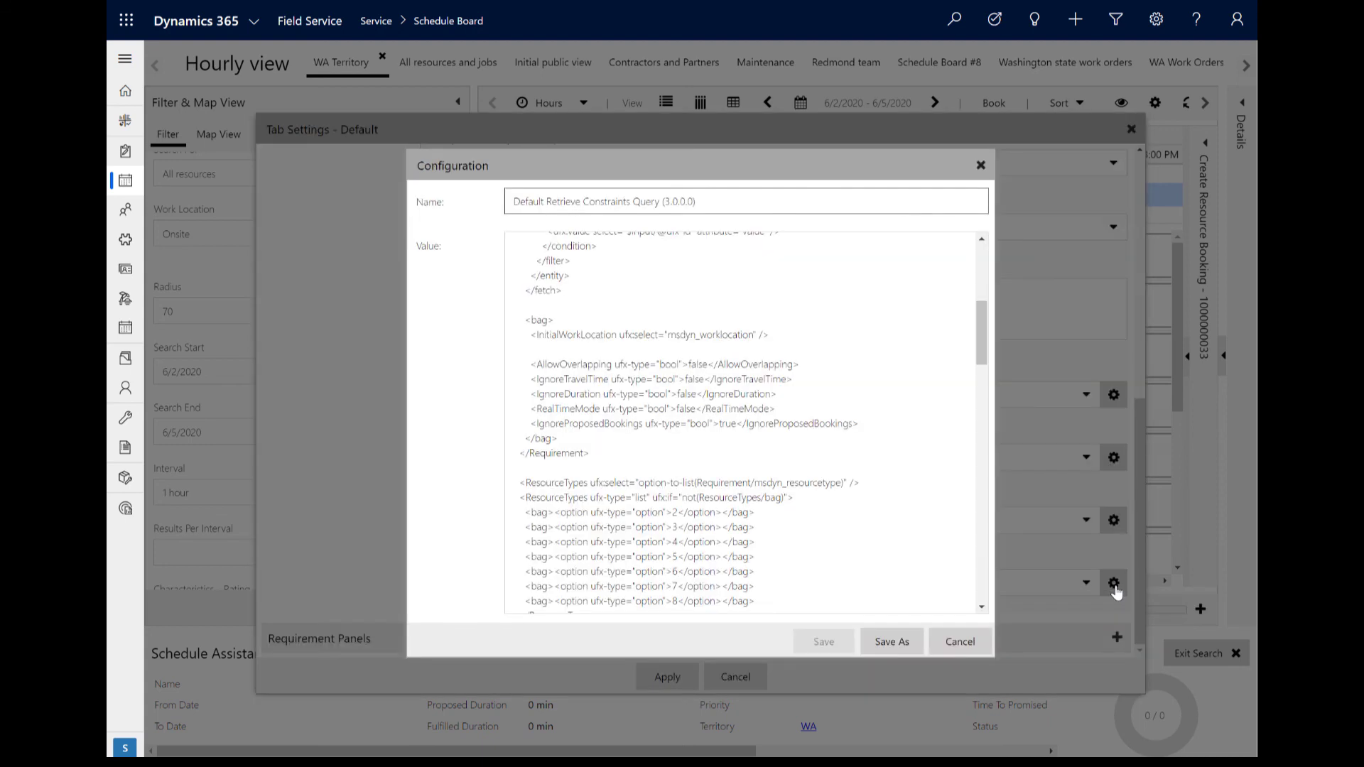
mouse_move(1006, 356)
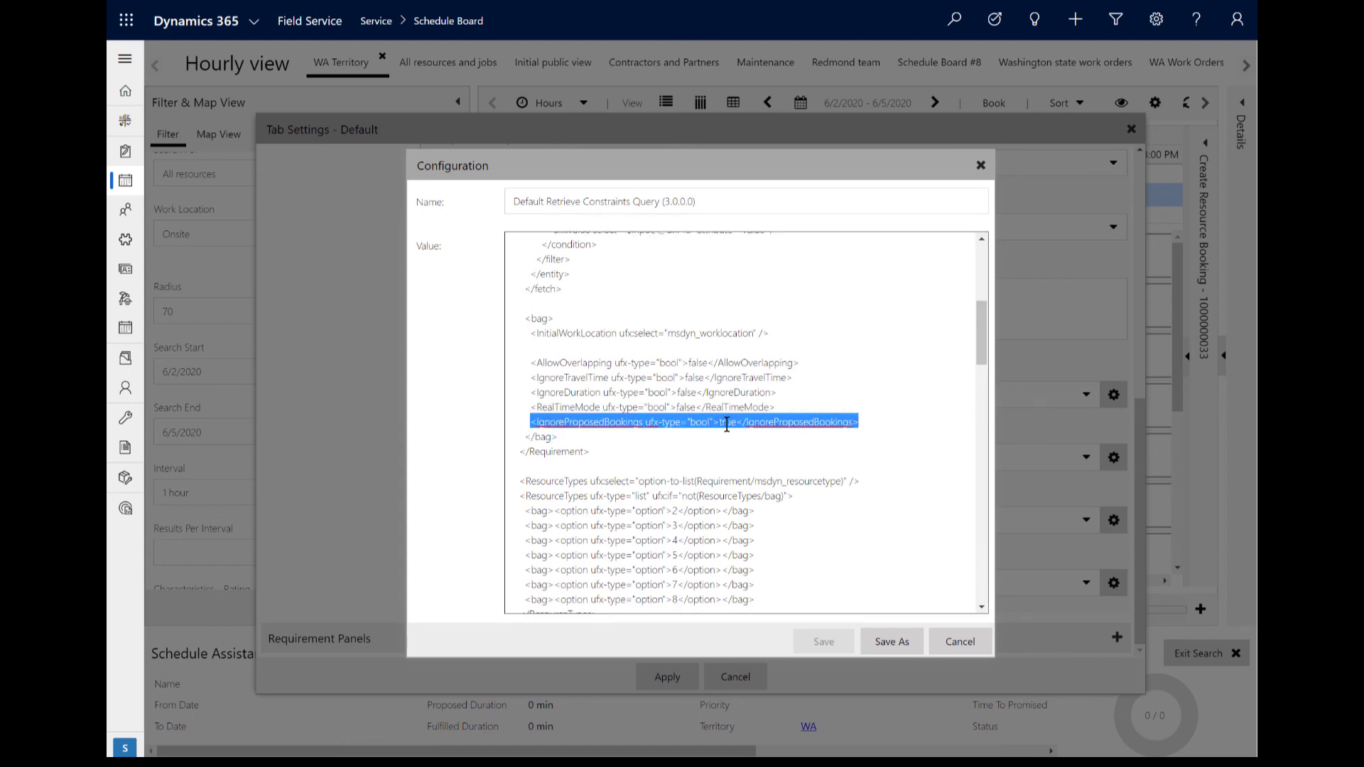
left_click(736, 422)
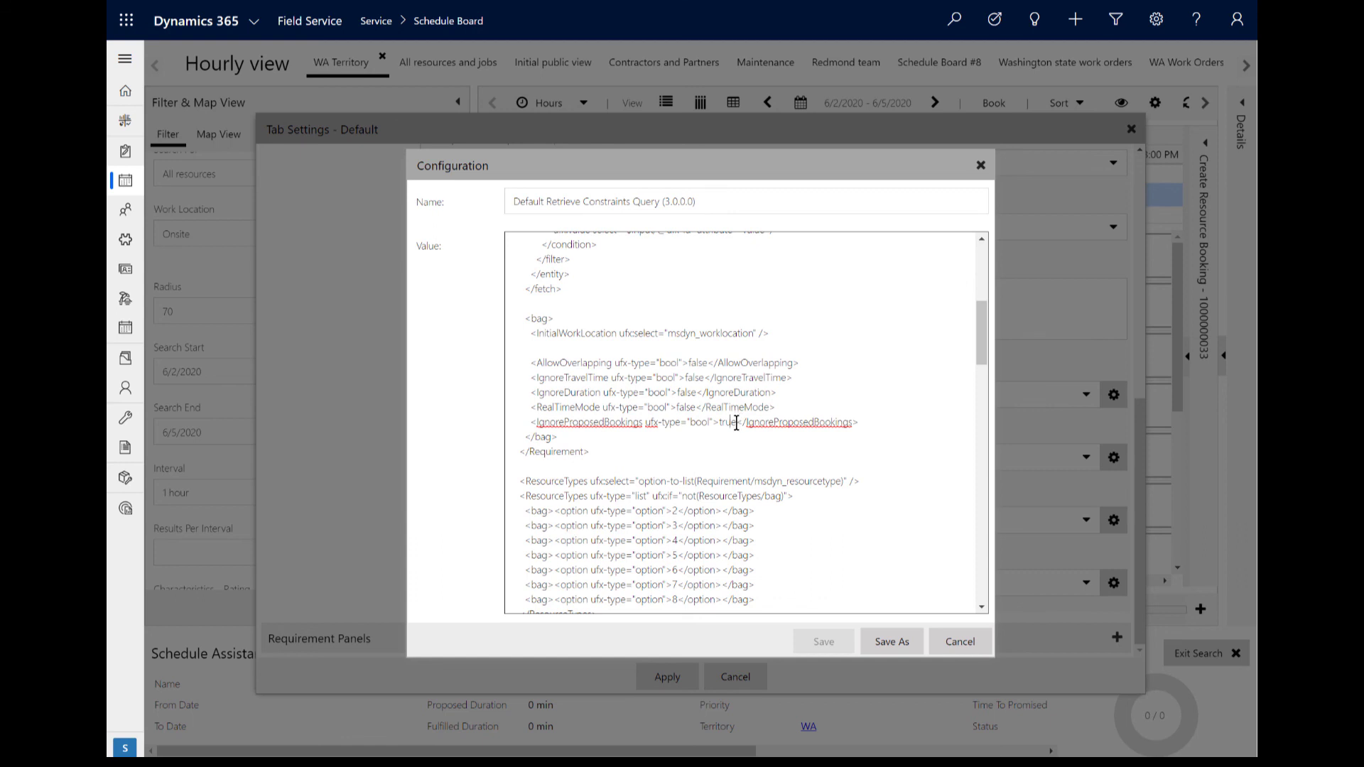
double_click(726, 422)
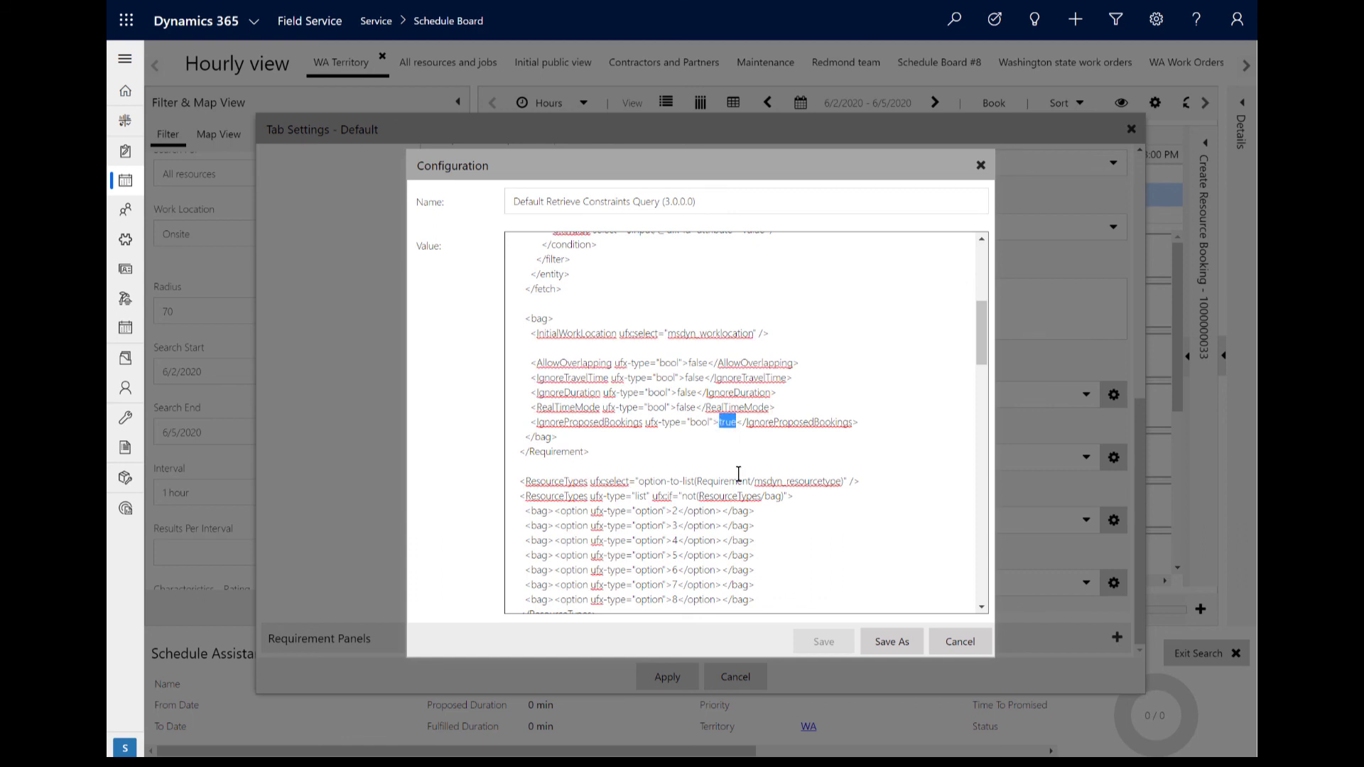